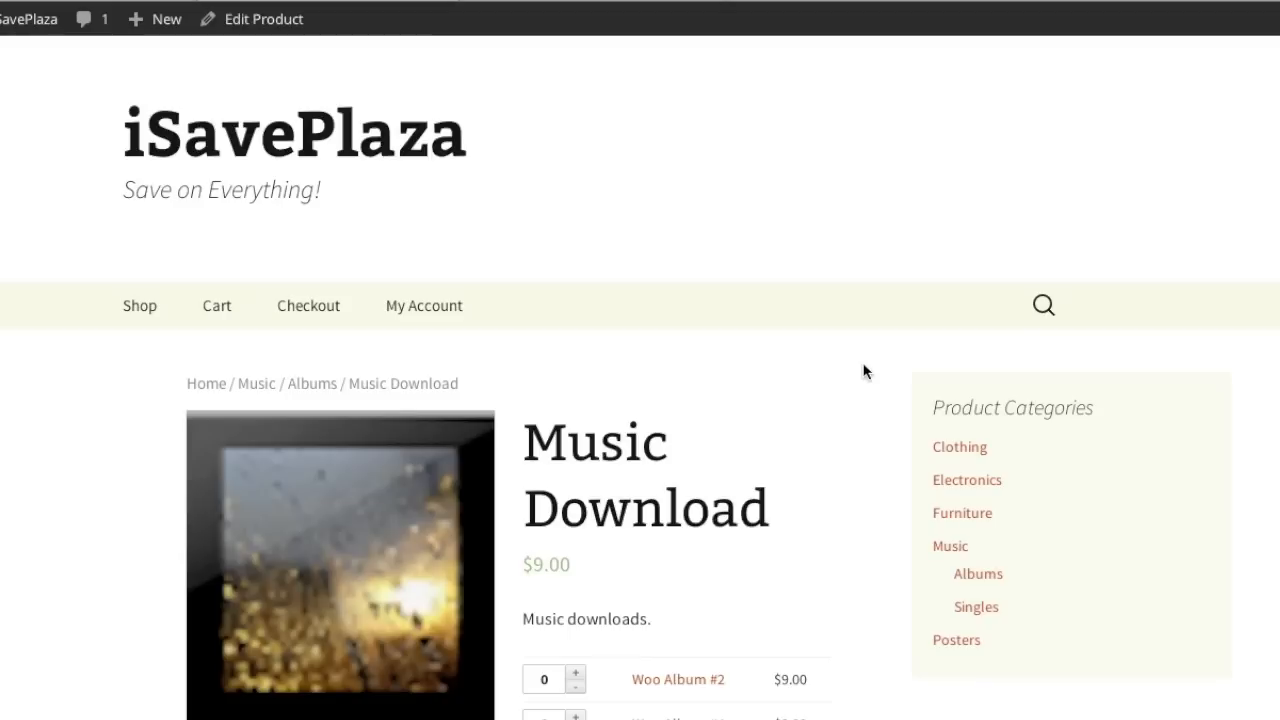
{"action": "mouse_move", "coordinate": [147, 7]}
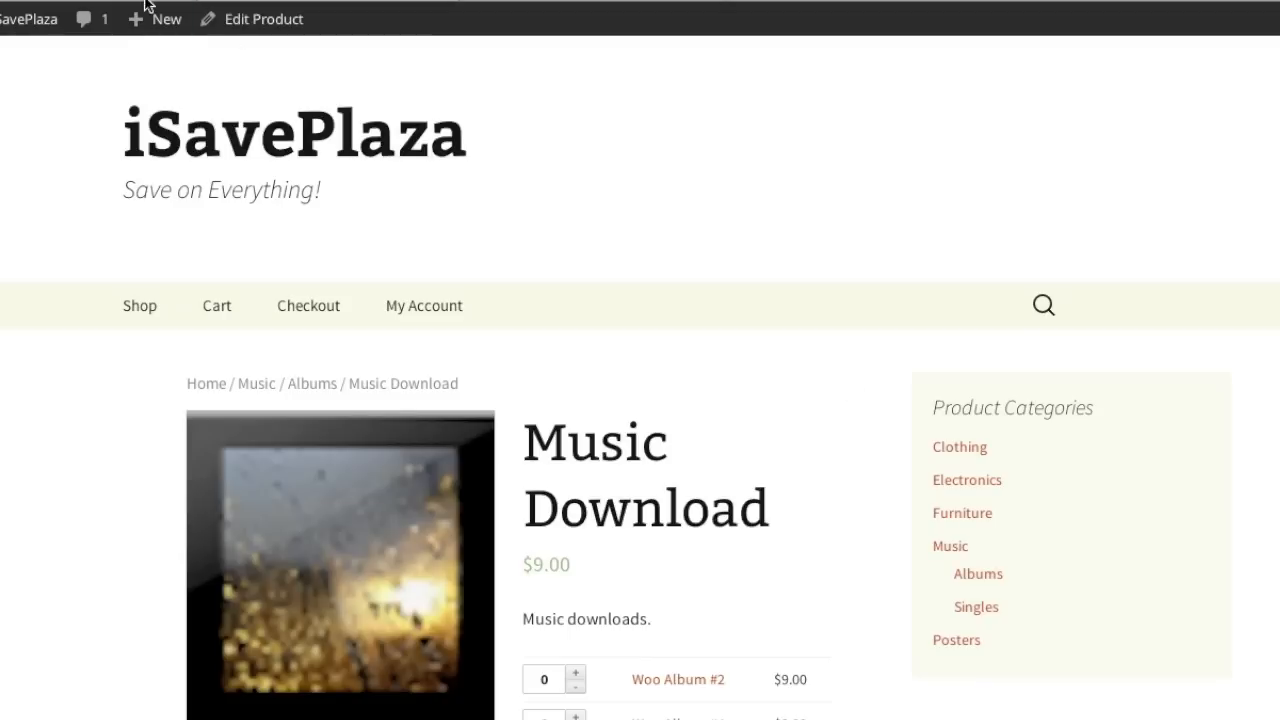
Step: Go to the WooCommerce products list showing the 28 existing products
{"action": "left_click", "coordinate": [38, 349]}
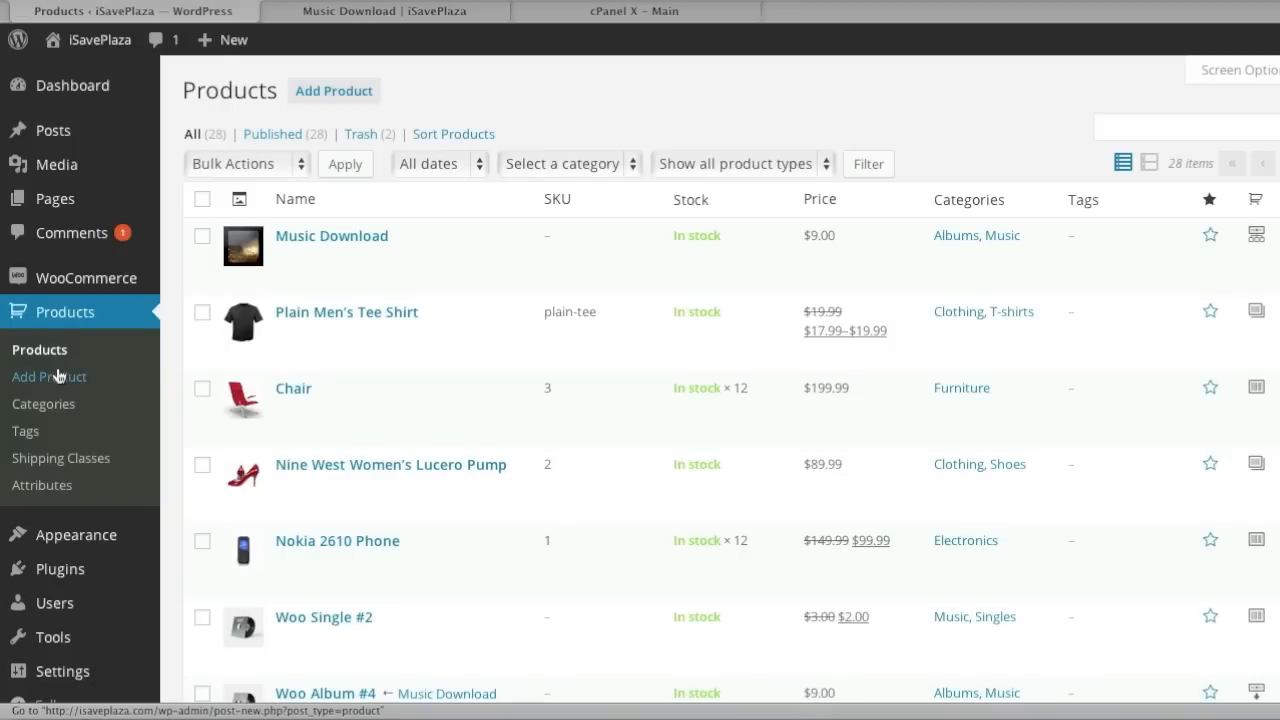
Step: Add a new product titled 'Black Album' with the description 'My black album'
{"action": "left_click", "coordinate": [49, 376]}
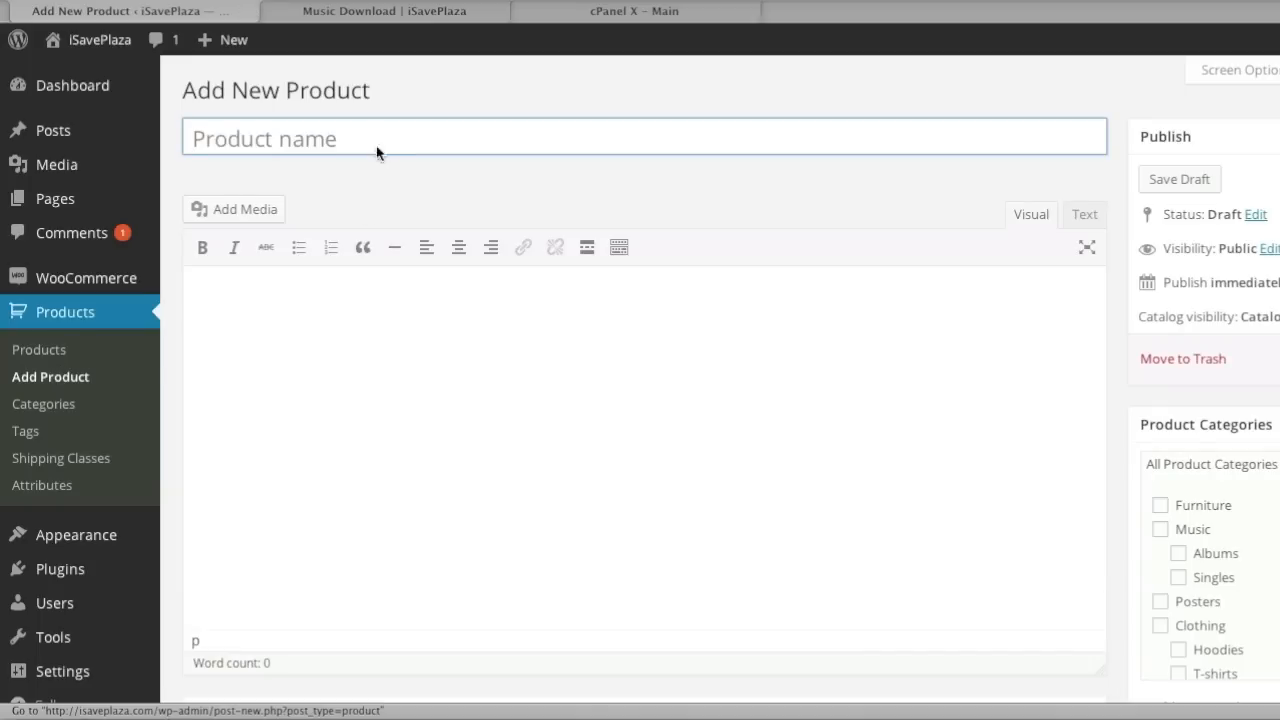
{"action": "type", "text": "Bl"}
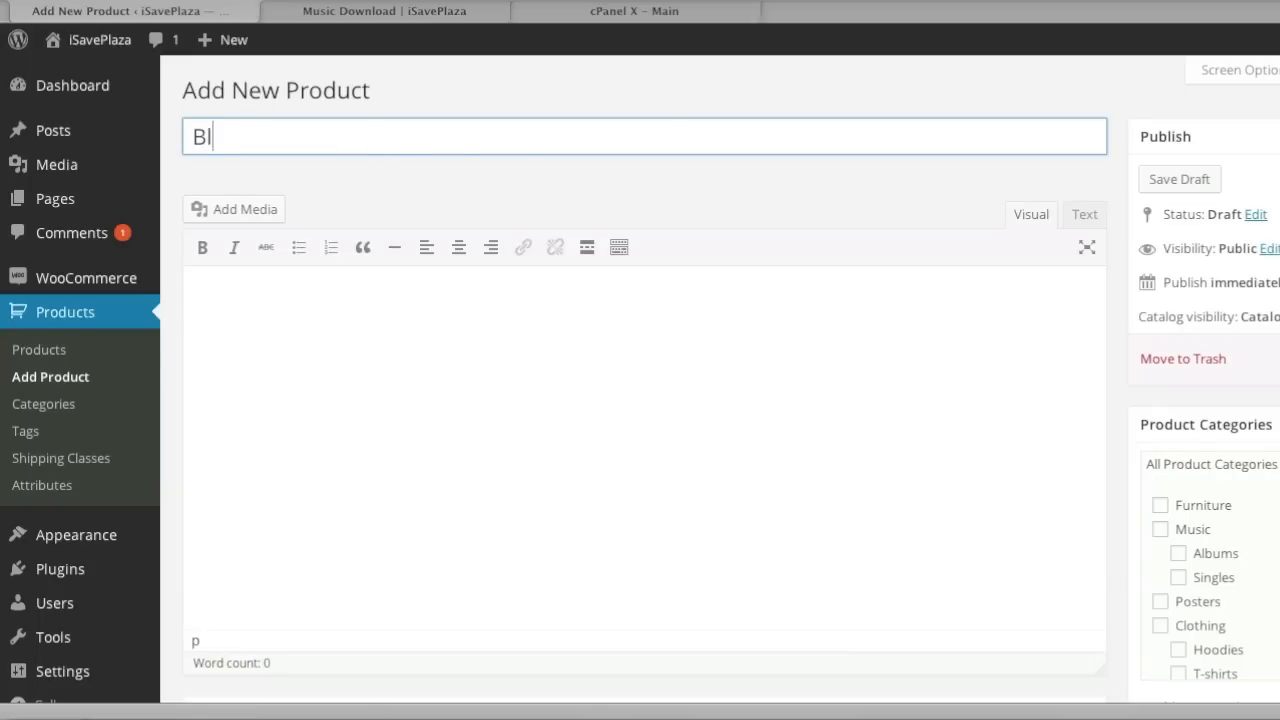
{"action": "type", "text": "ack"}
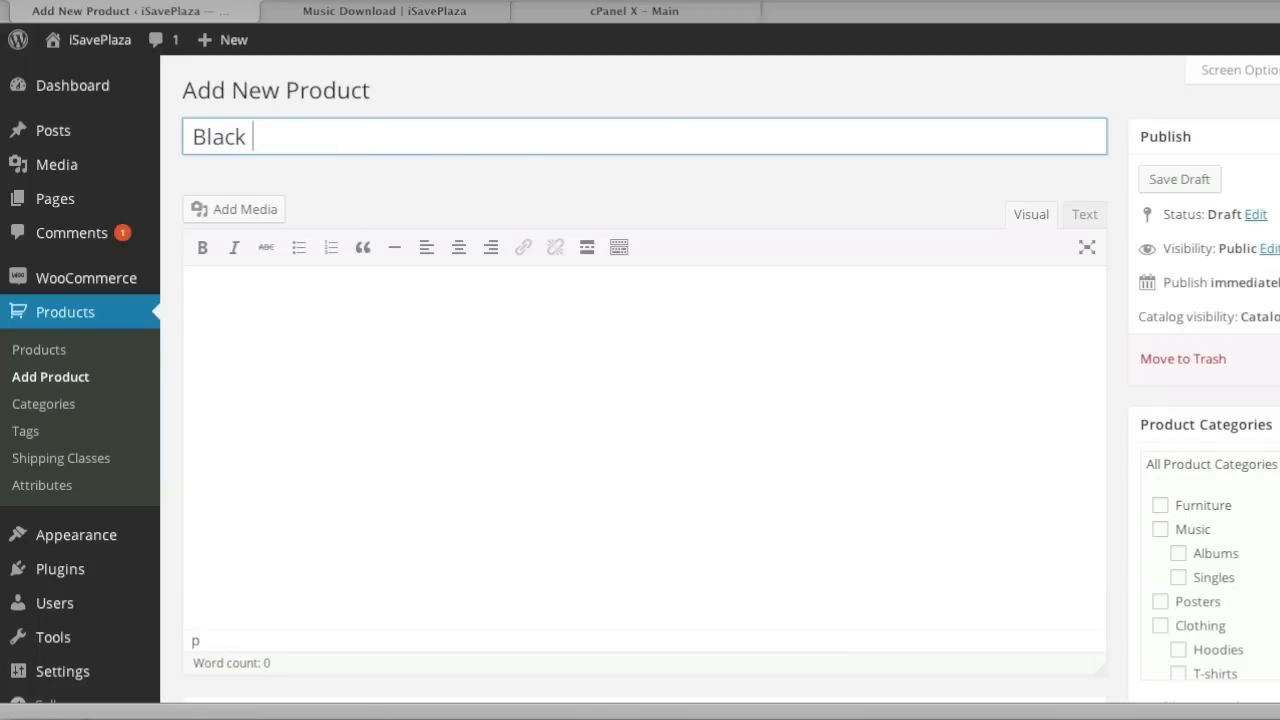
{"action": "type", "text": "Album"}
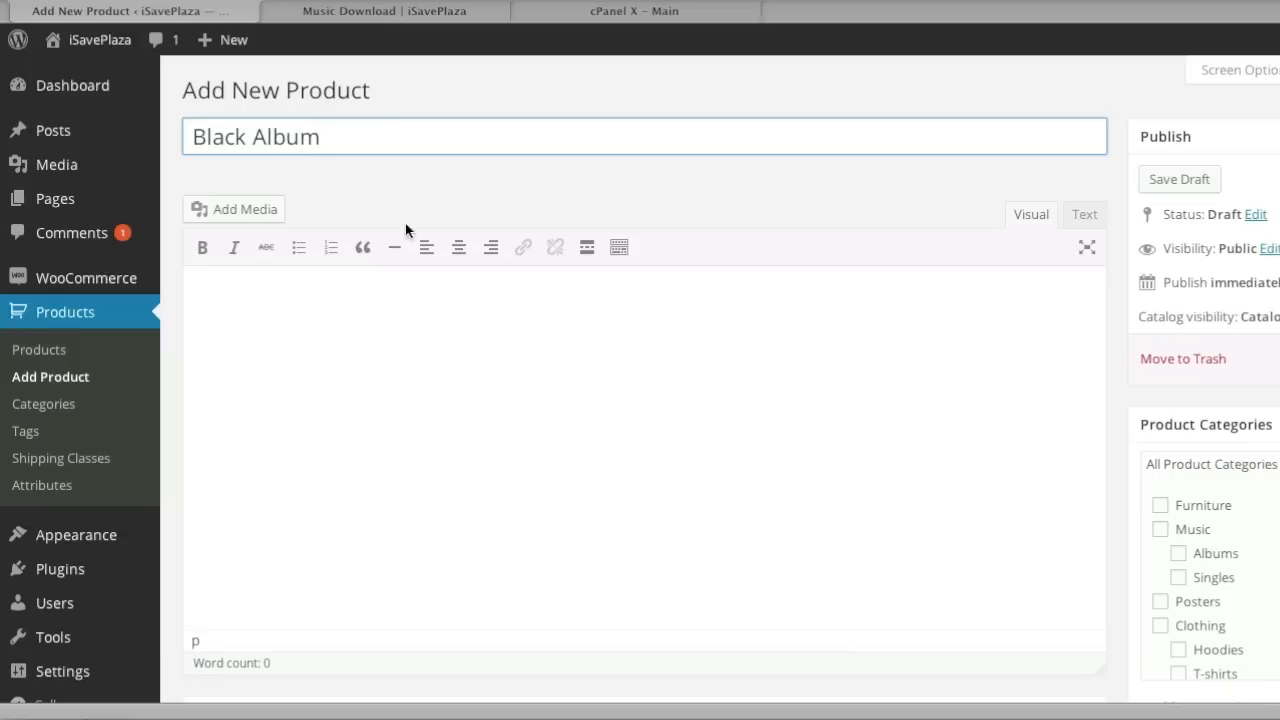
{"action": "type", "text": "My b"}
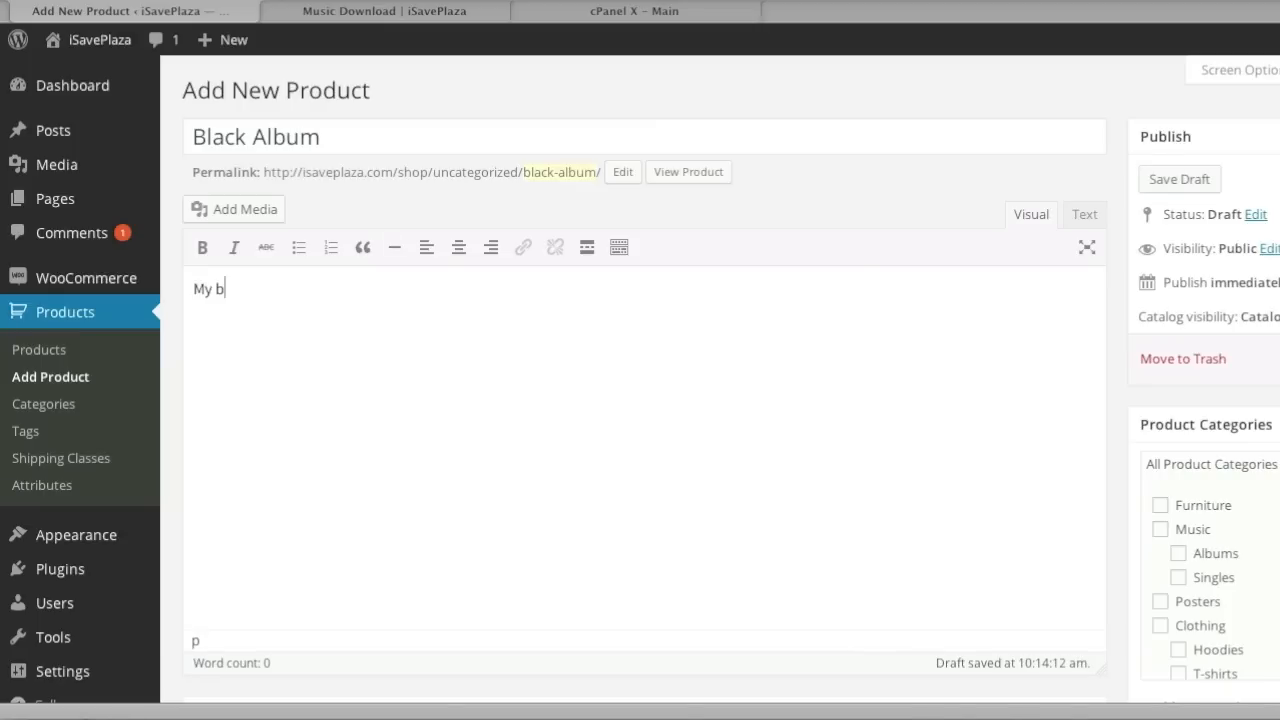
{"action": "type", "text": "lack album"}
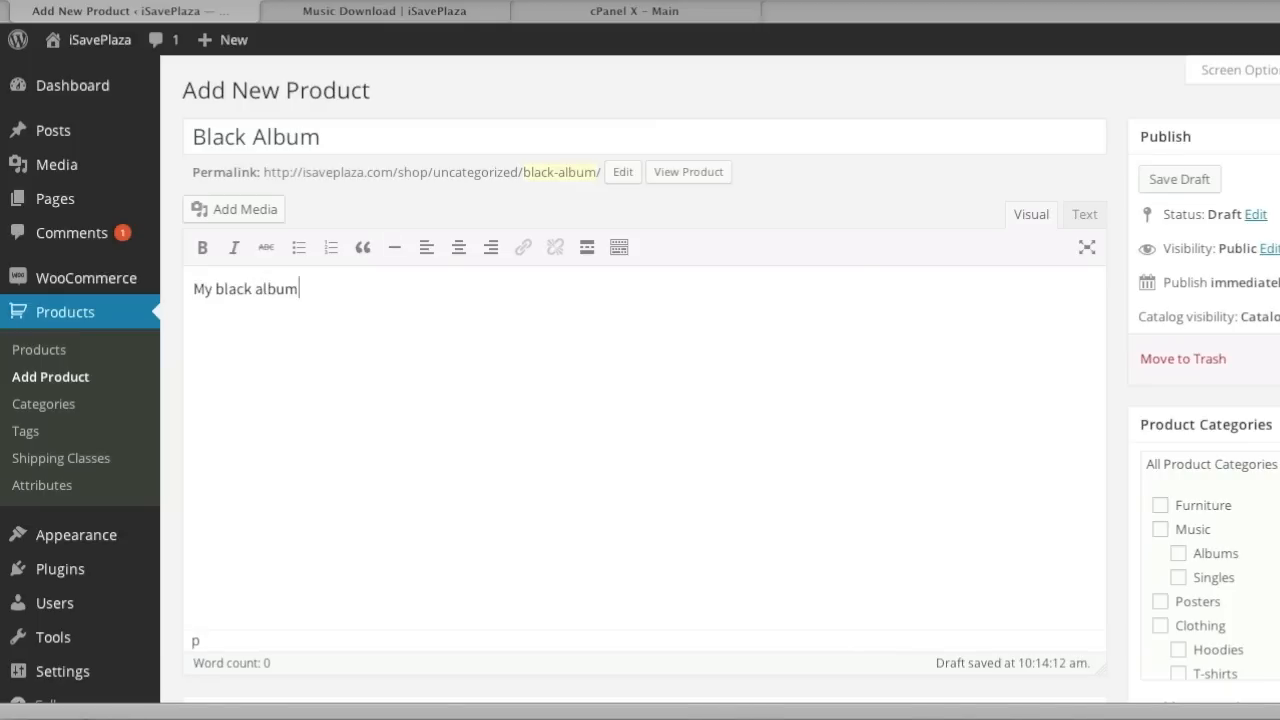
Step: In Product Data, keep Black Album marked virtual and review its download settings
{"action": "scroll", "scroll_direction": "down", "scroll_amount": 3}
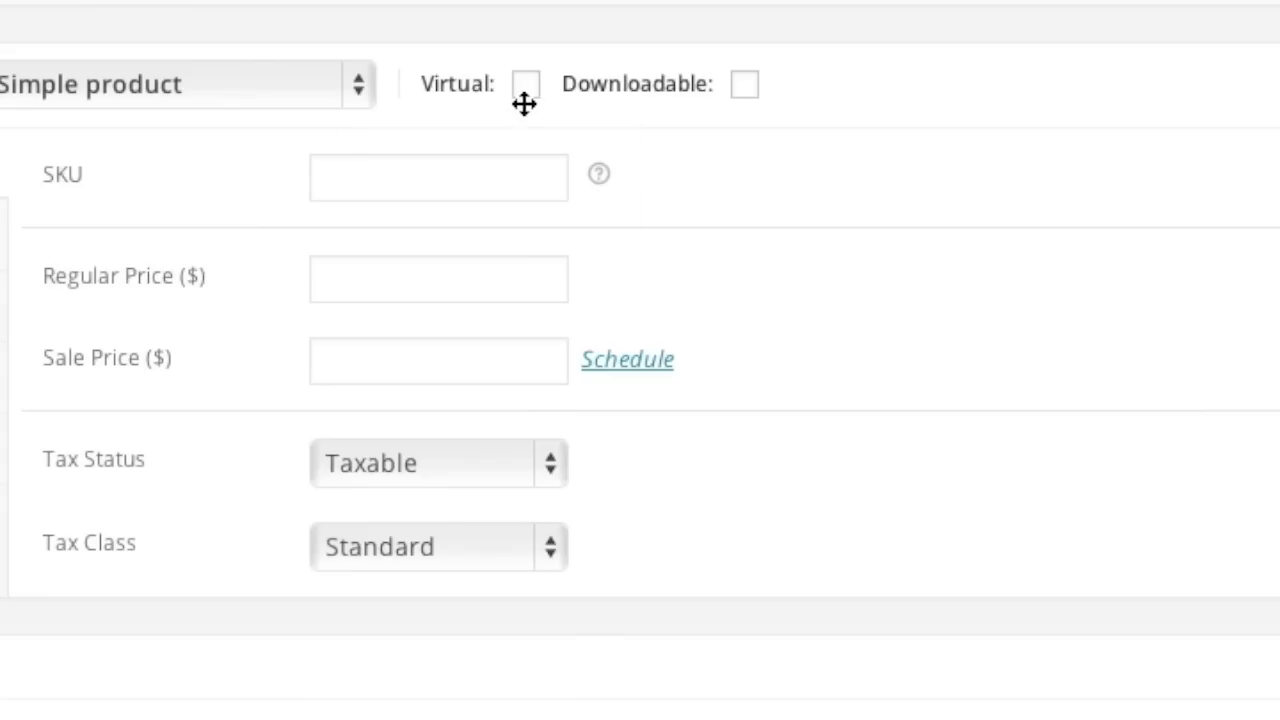
{"action": "mouse_move", "coordinate": [748, 84]}
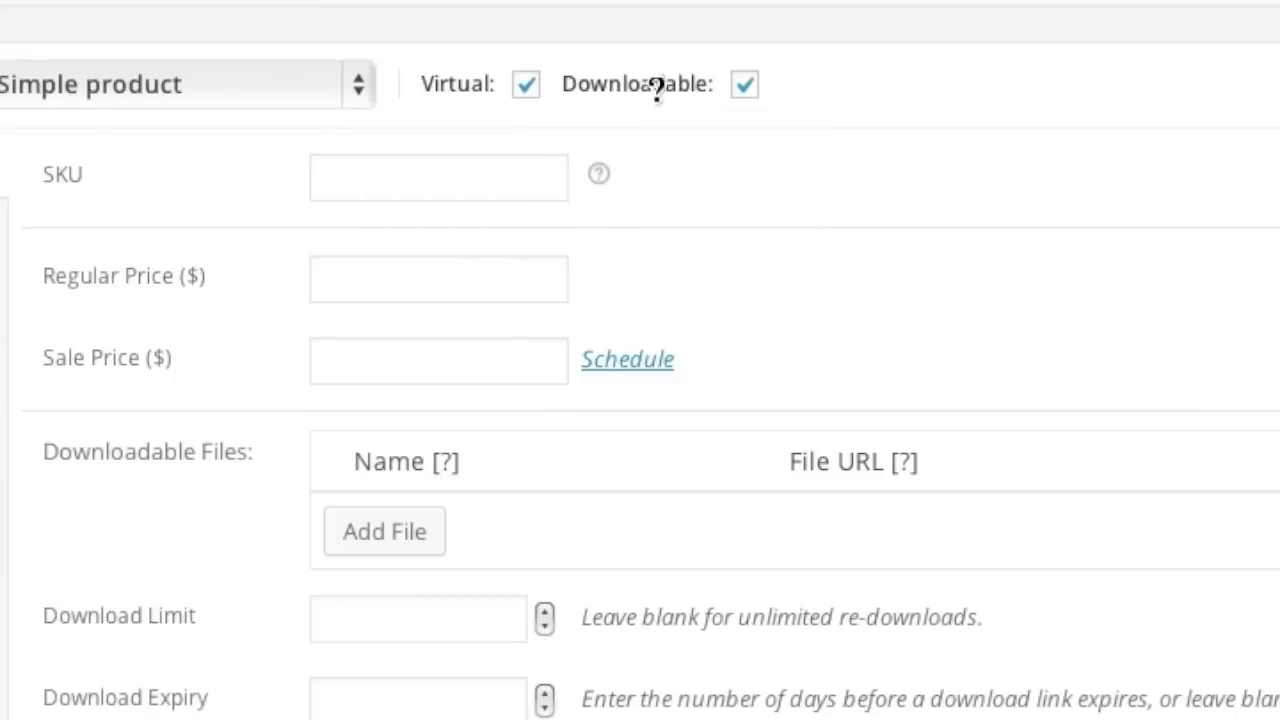
{"action": "mouse_move", "coordinate": [644, 83]}
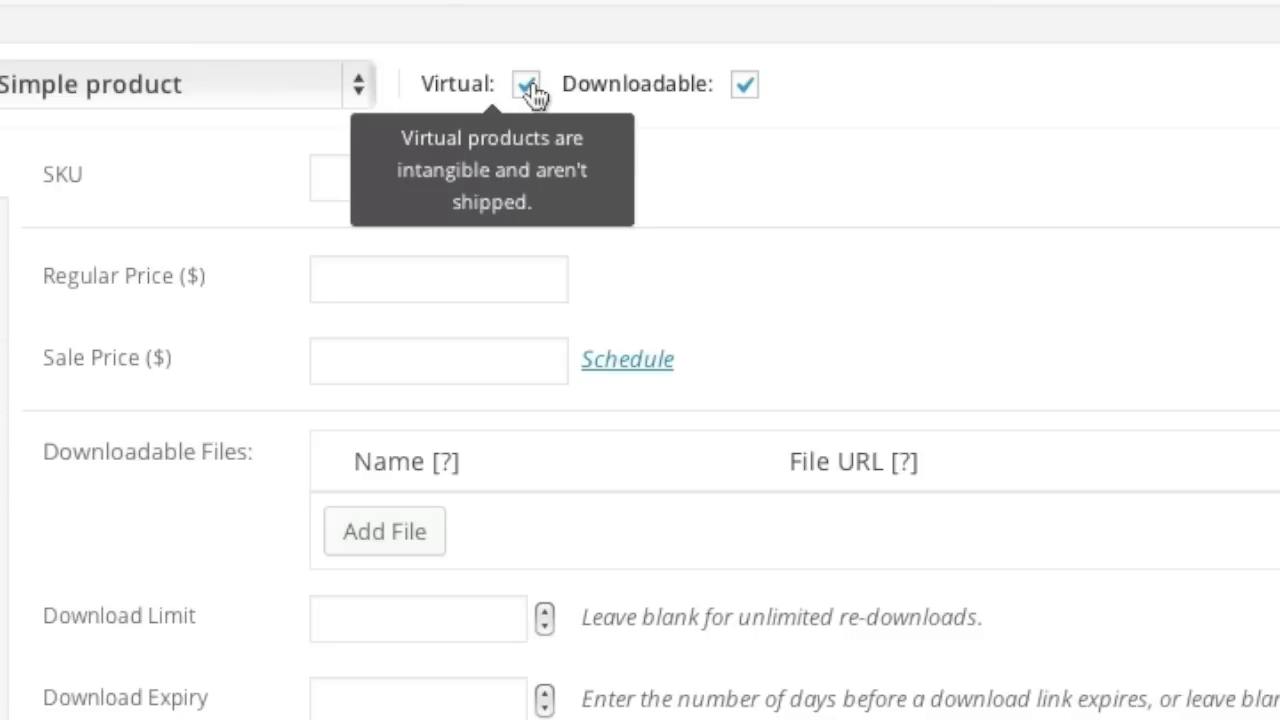
{"action": "left_click", "coordinate": [524, 84]}
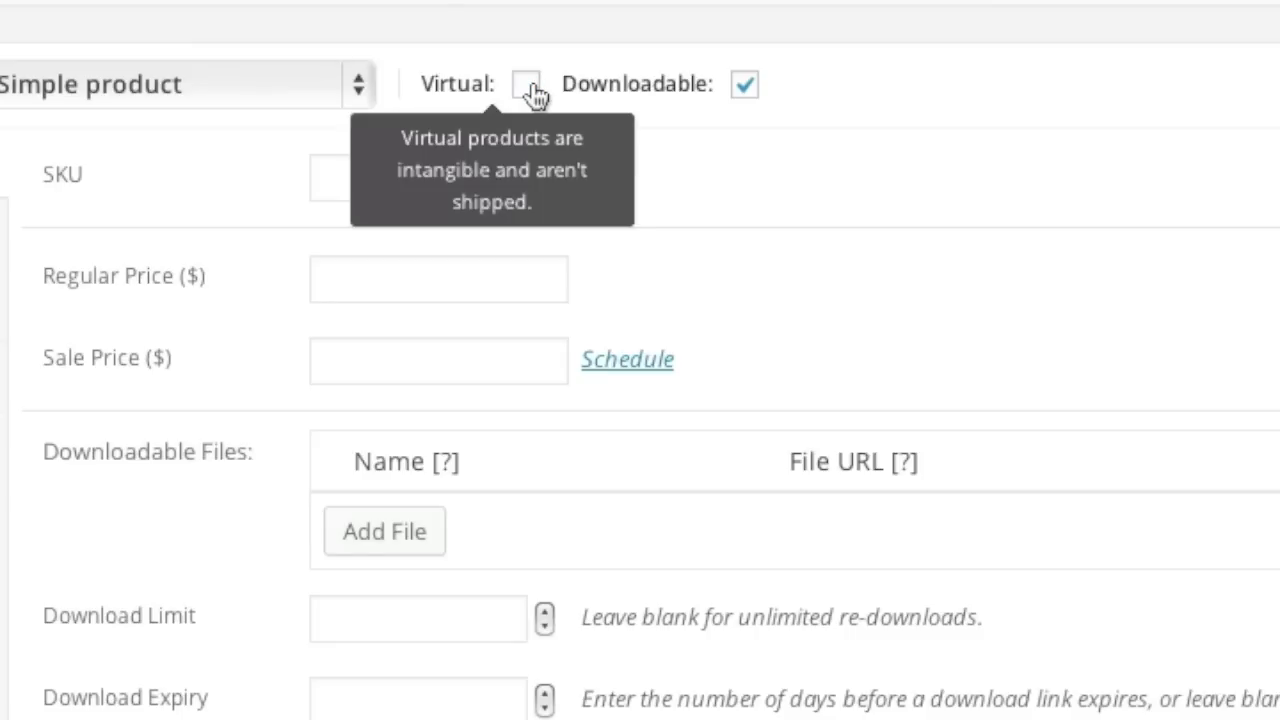
{"action": "left_click", "coordinate": [523, 84]}
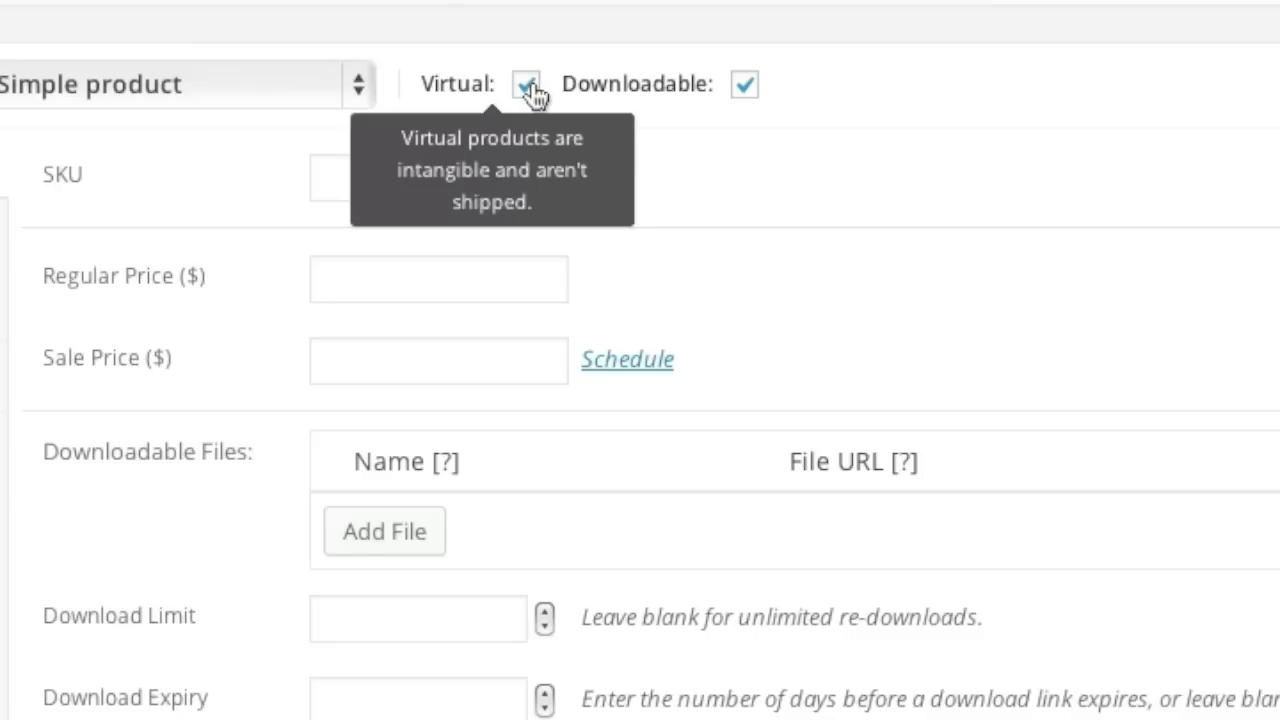
{"action": "mouse_move", "coordinate": [205, 338]}
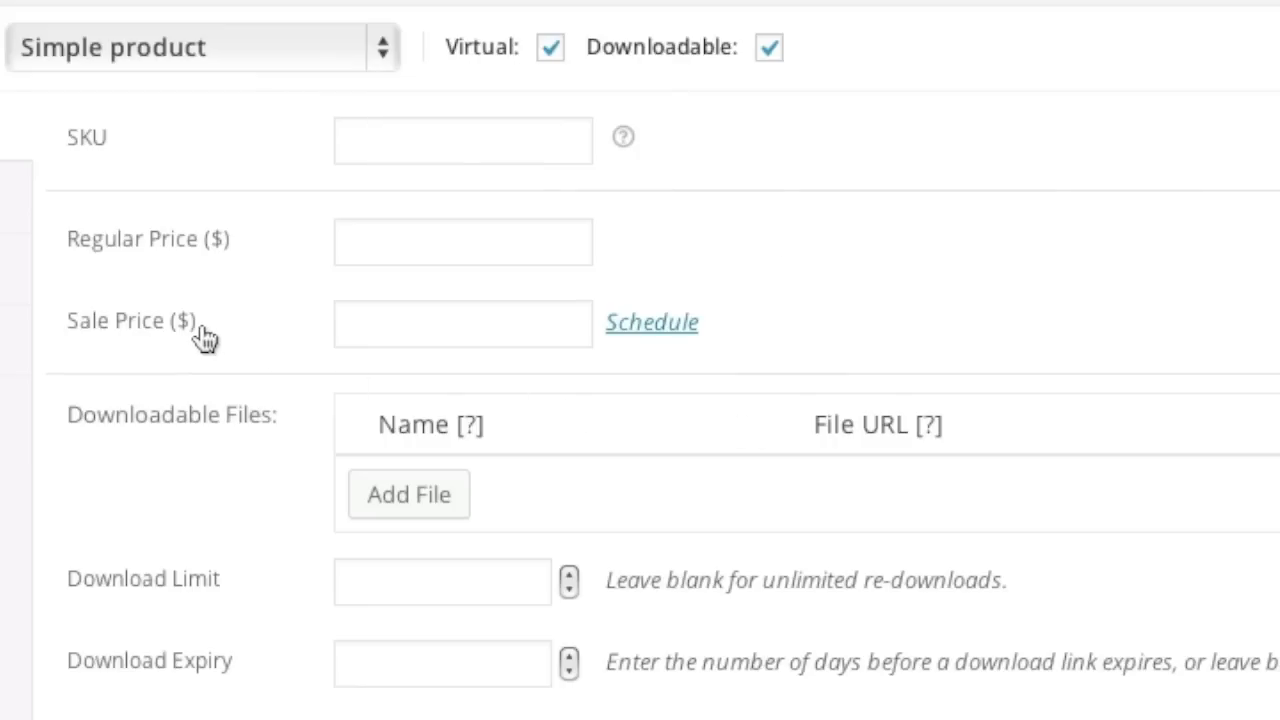
{"action": "mouse_move", "coordinate": [250, 303]}
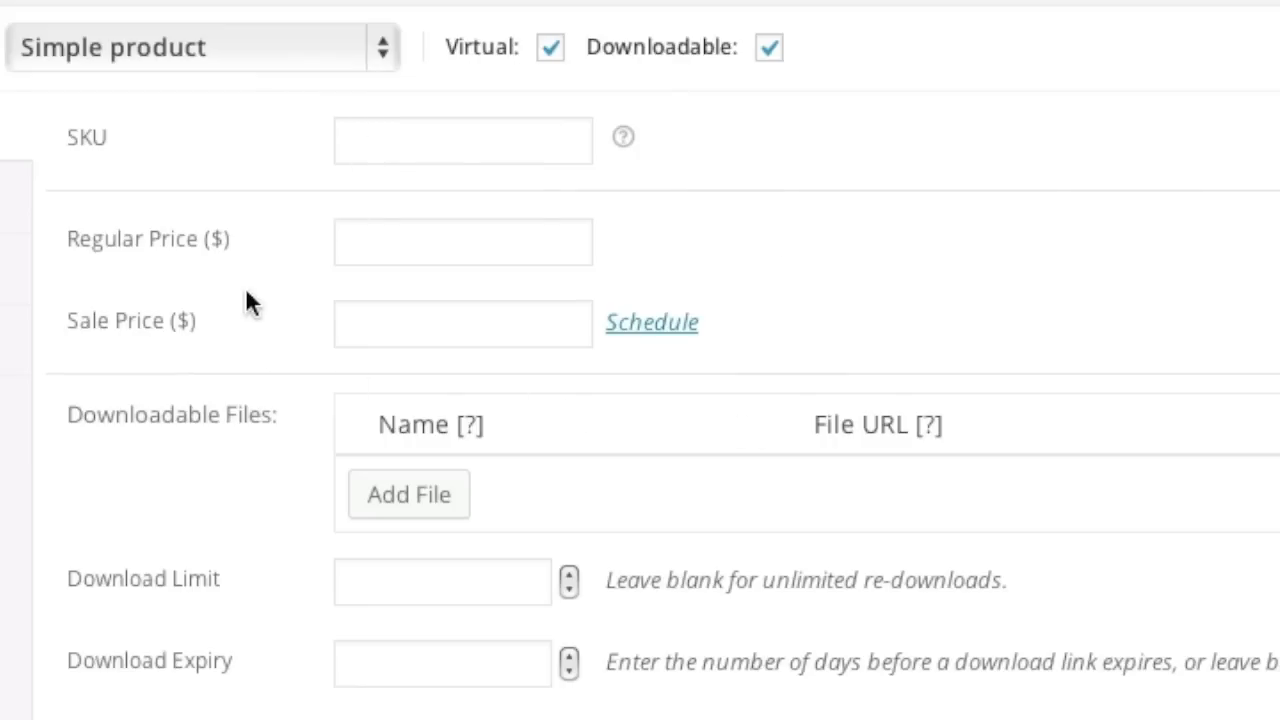
{"action": "scroll", "scroll_direction": "down", "scroll_amount": 3}
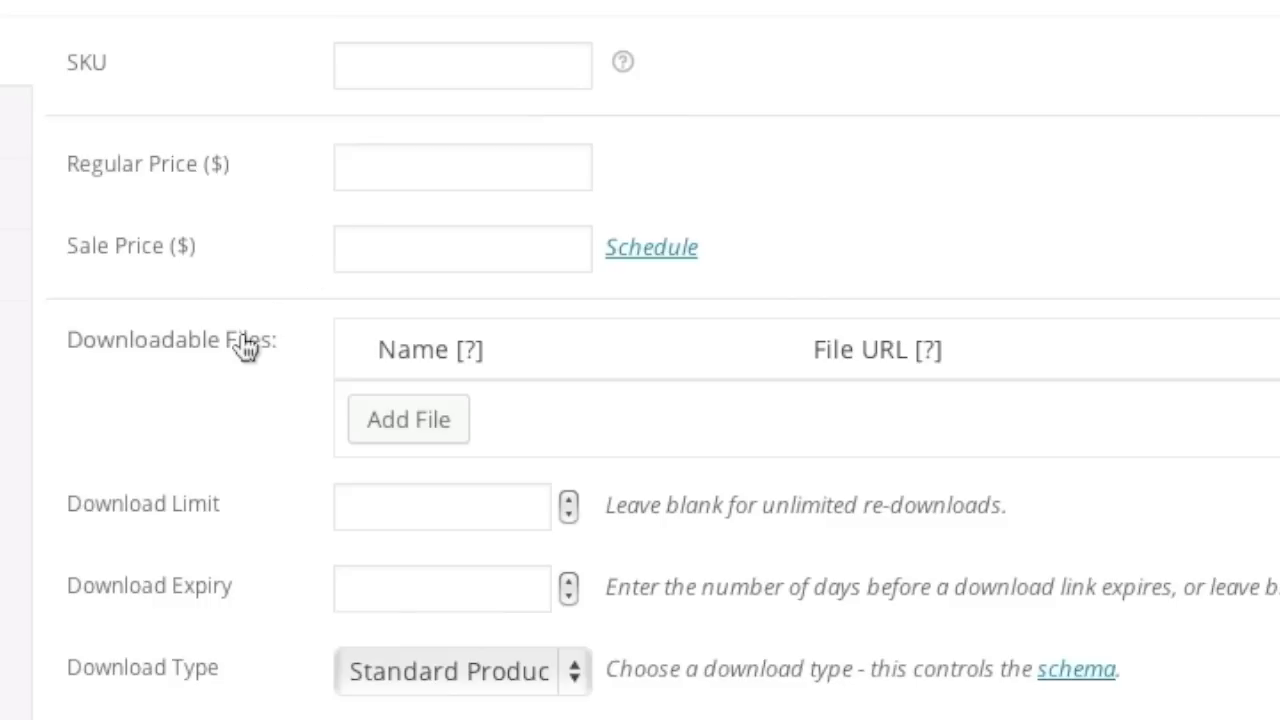
Step: Add a downloadable file row and try uploading jazz_music.mp4, which exceeds the 8MB limit
{"action": "left_click", "coordinate": [407, 419]}
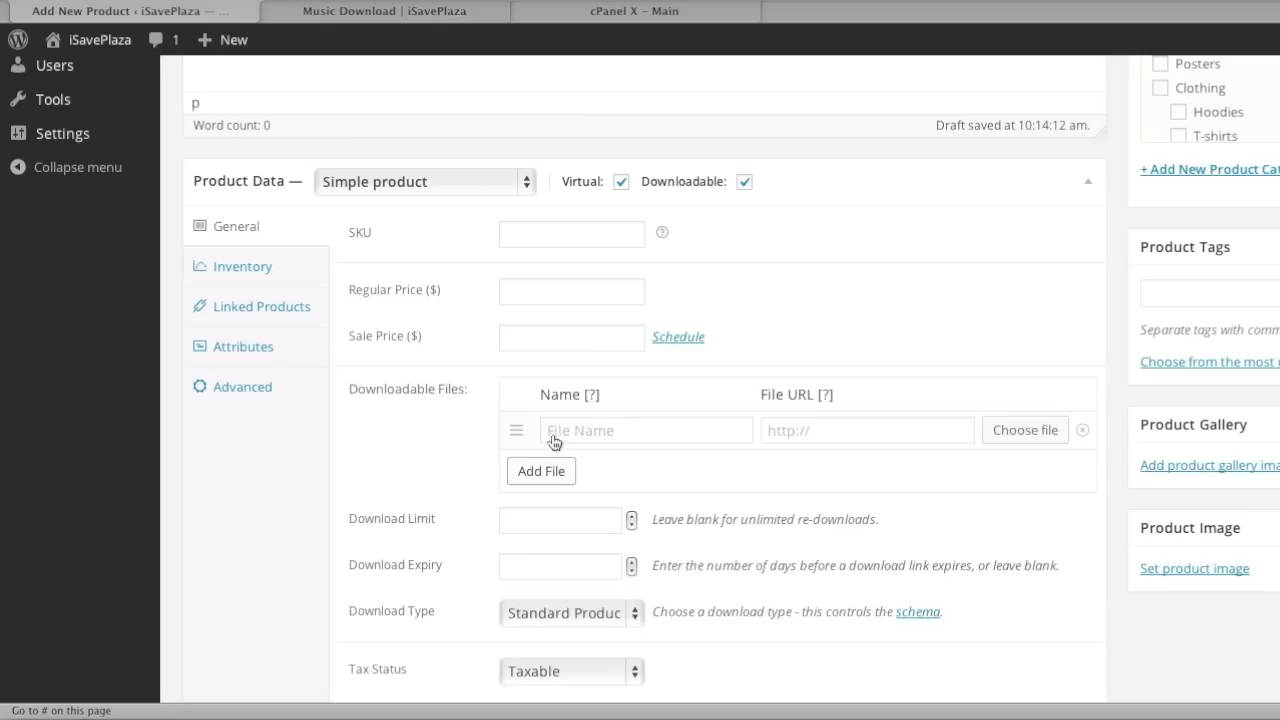
{"action": "left_click", "coordinate": [1024, 429]}
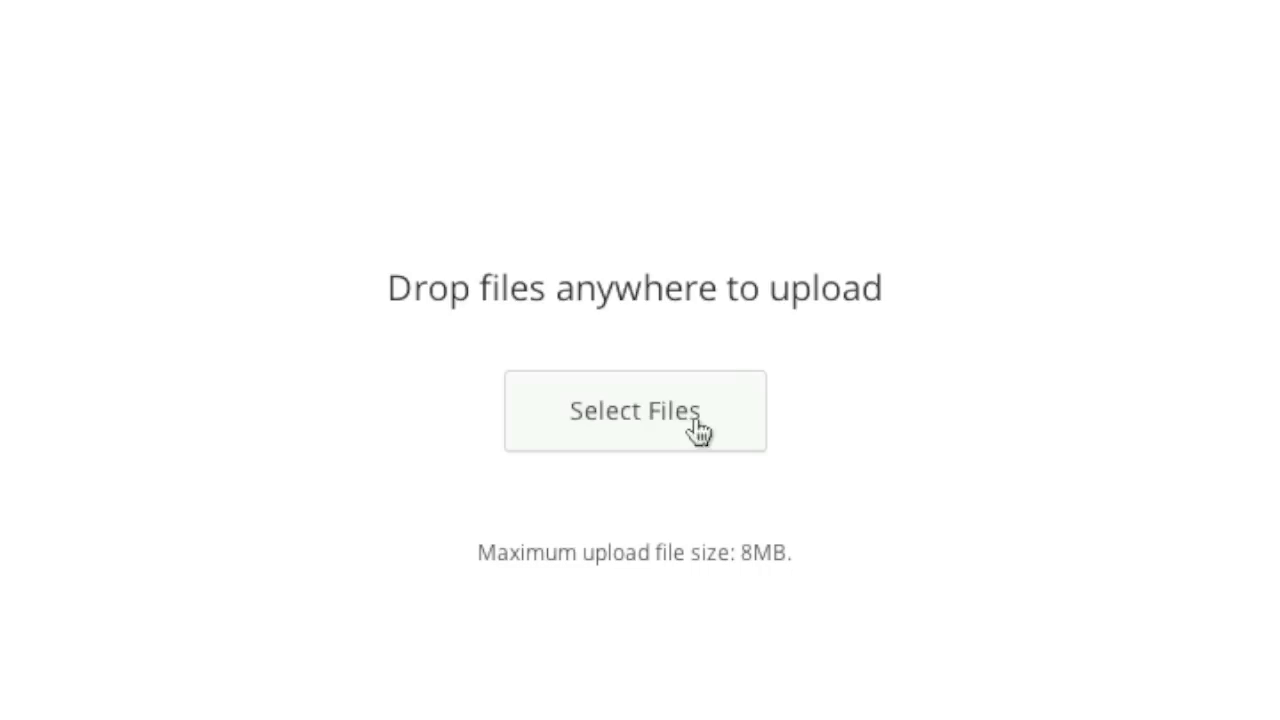
{"action": "left_click", "coordinate": [634, 411]}
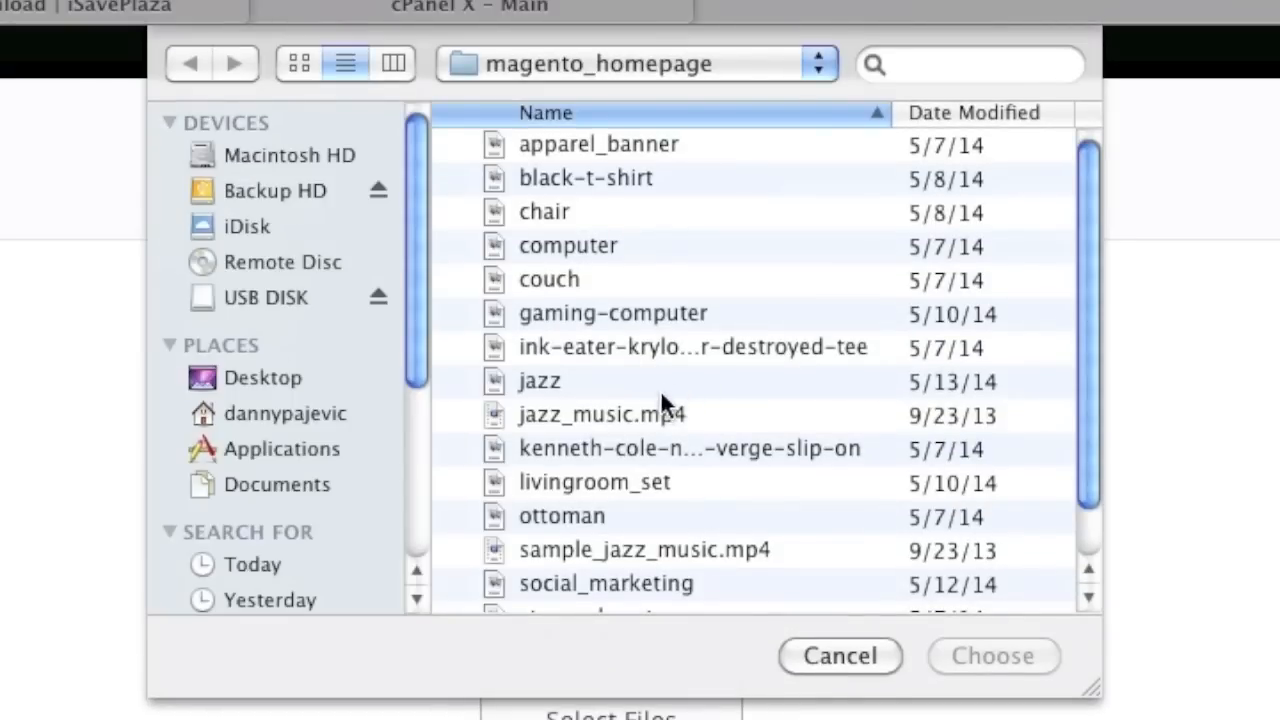
{"action": "left_click", "coordinate": [599, 414]}
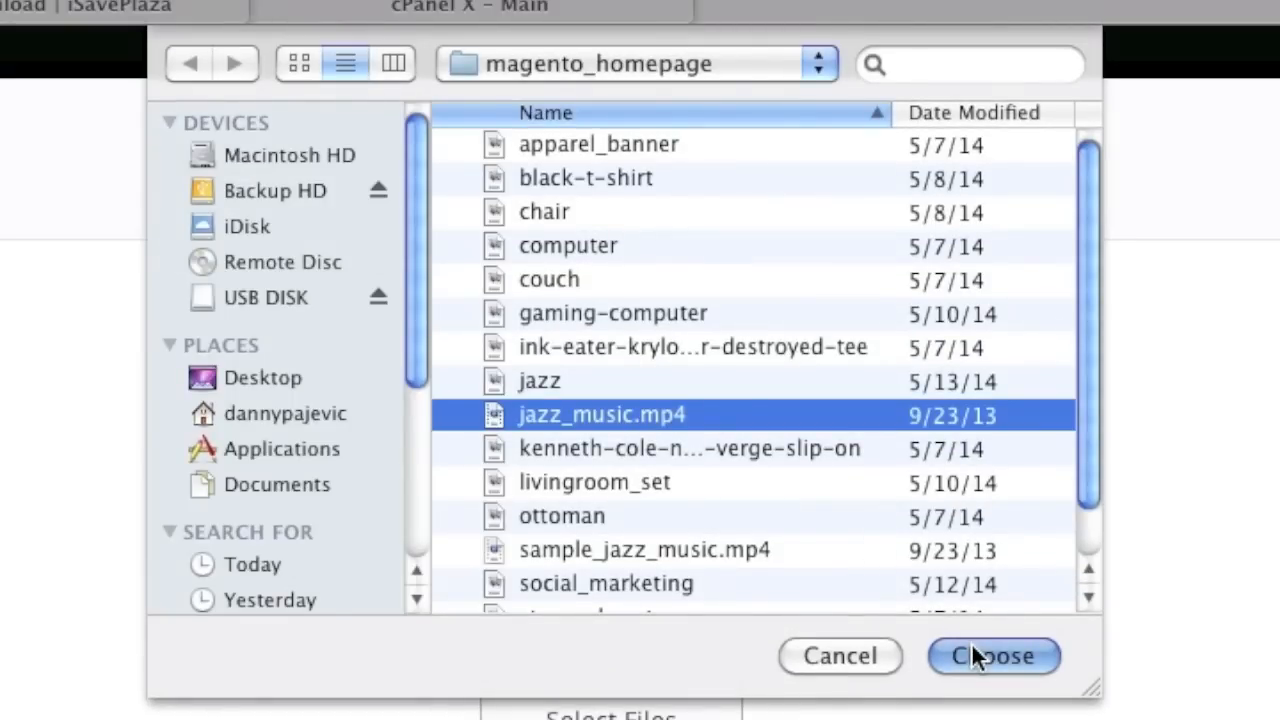
{"action": "left_click", "coordinate": [992, 656]}
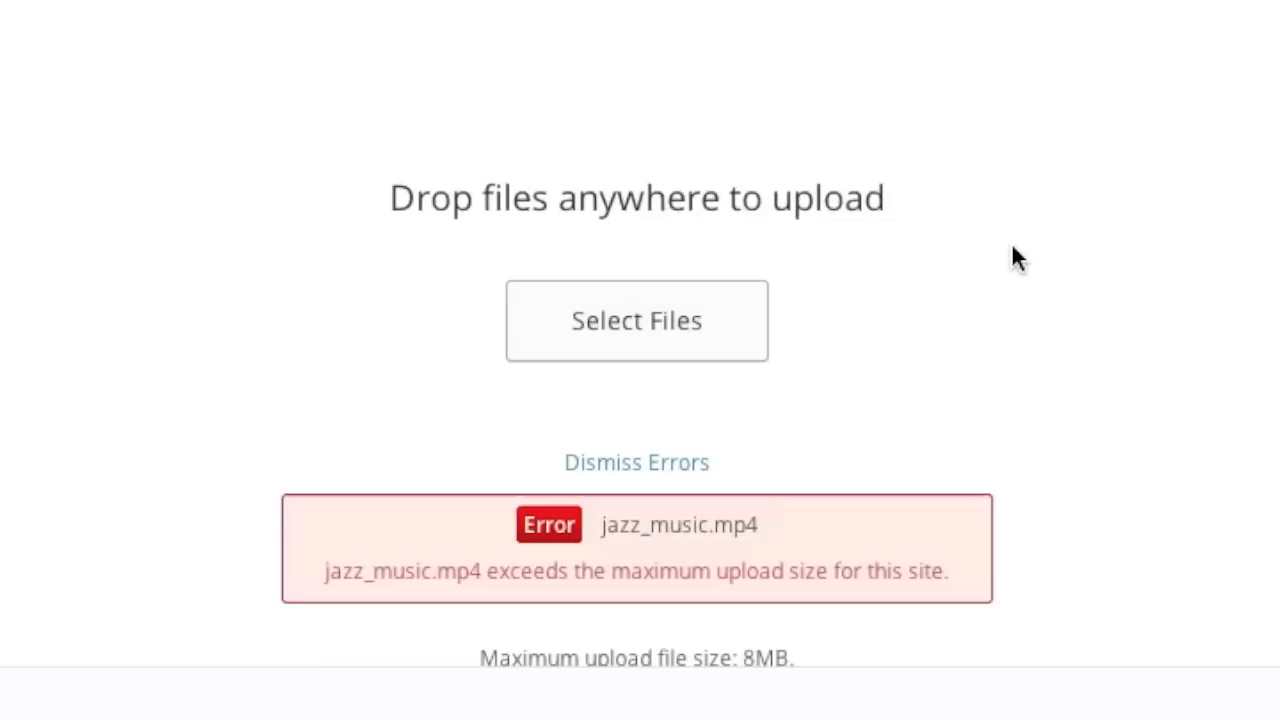
{"action": "mouse_move", "coordinate": [794, 612]}
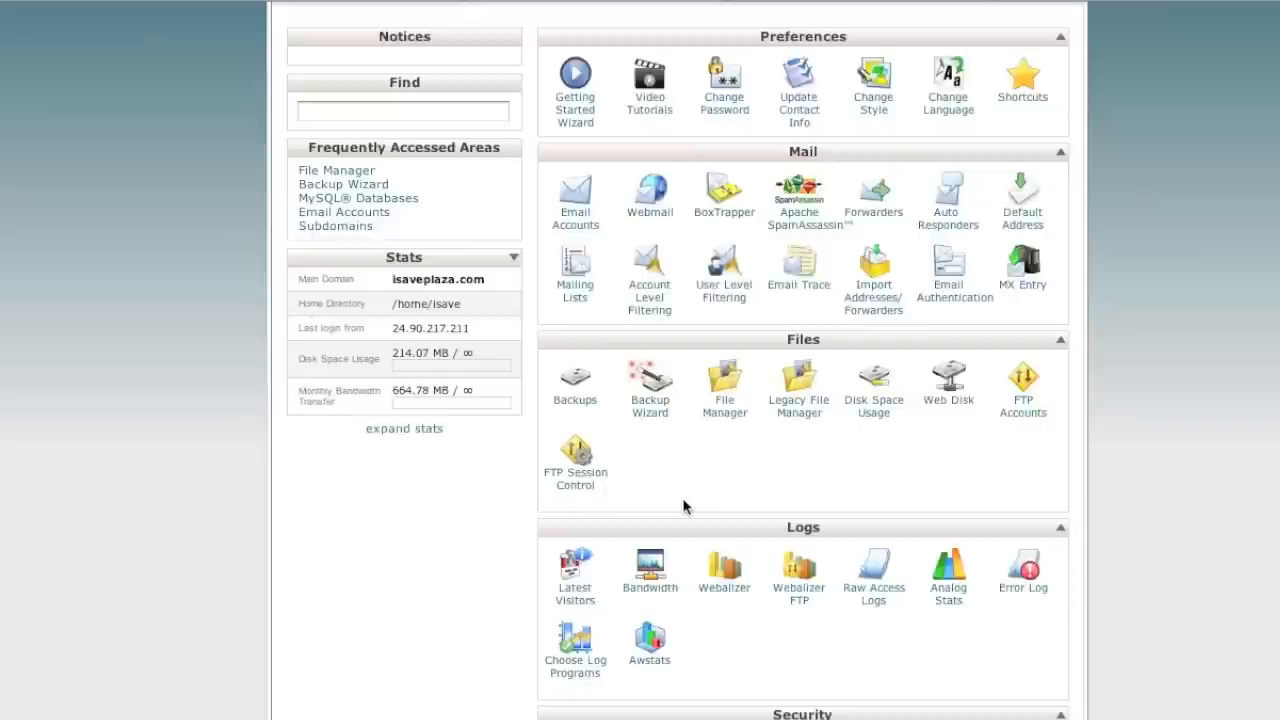
Step: In cPanel File Manager, create an empty php.ini file inside public_html/wp-admin
{"action": "left_click", "coordinate": [723, 377]}
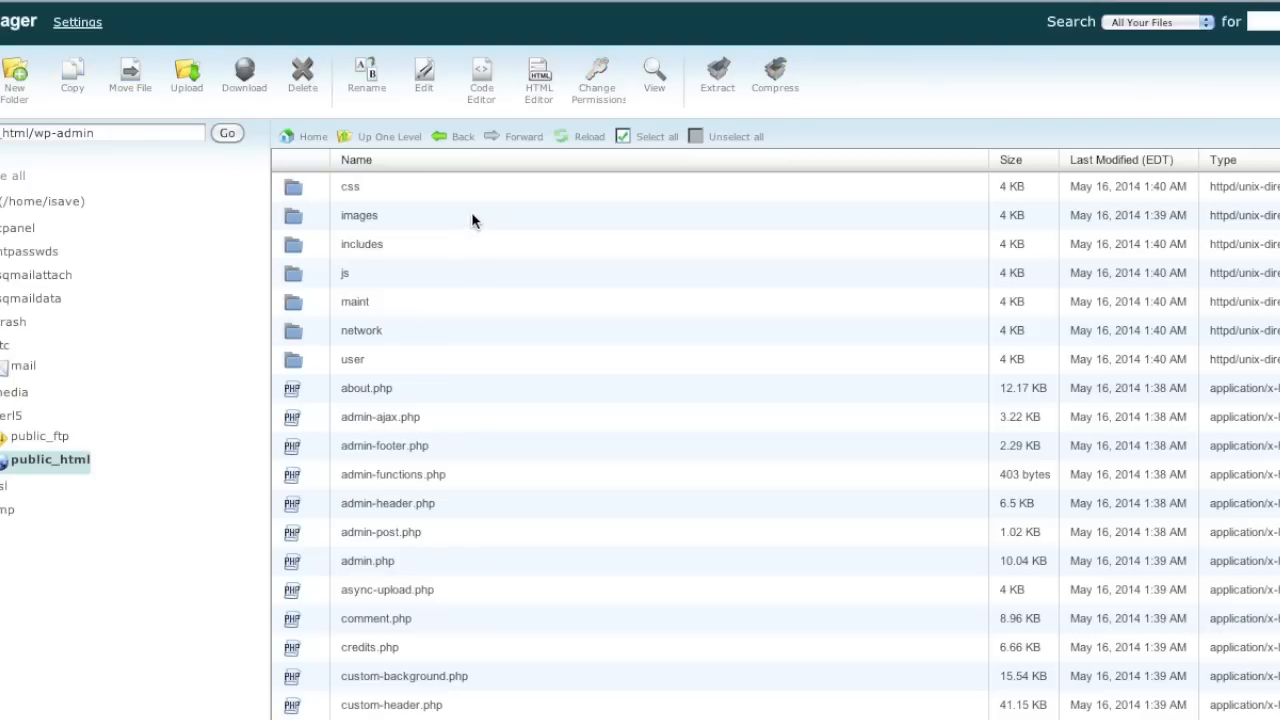
{"action": "mouse_move", "coordinate": [502, 225]}
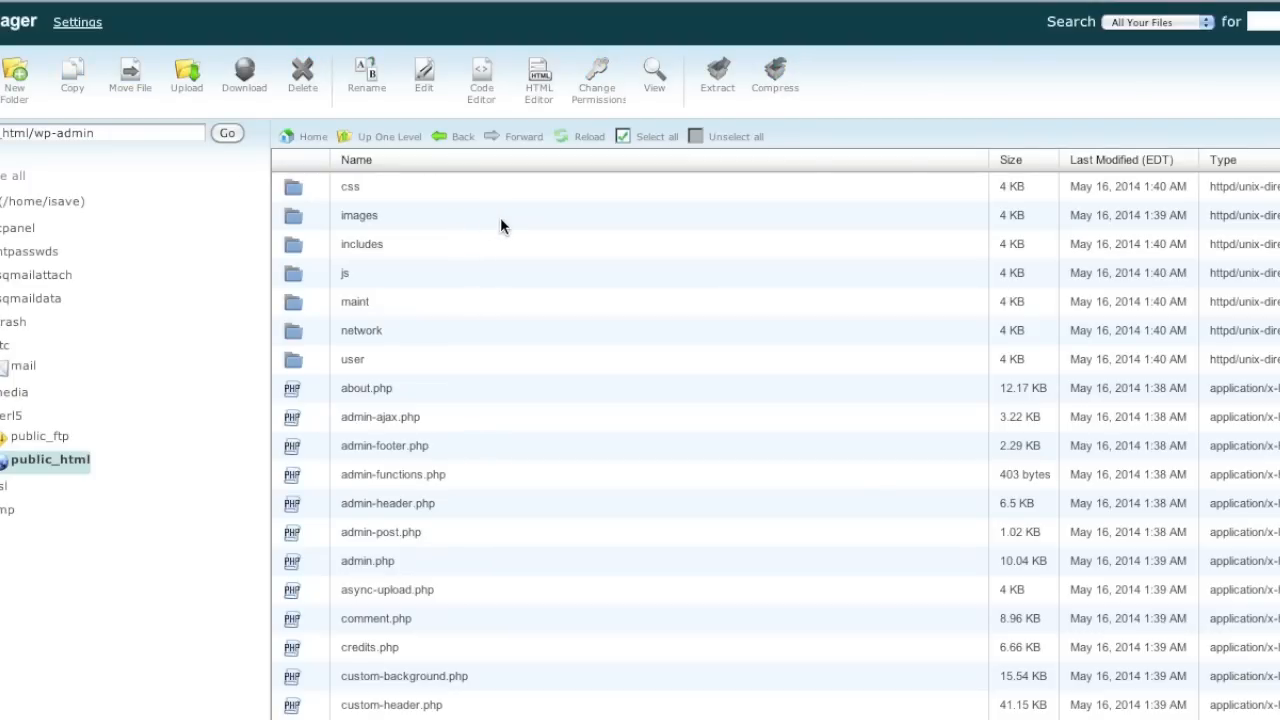
{"action": "left_click", "coordinate": [17, 77]}
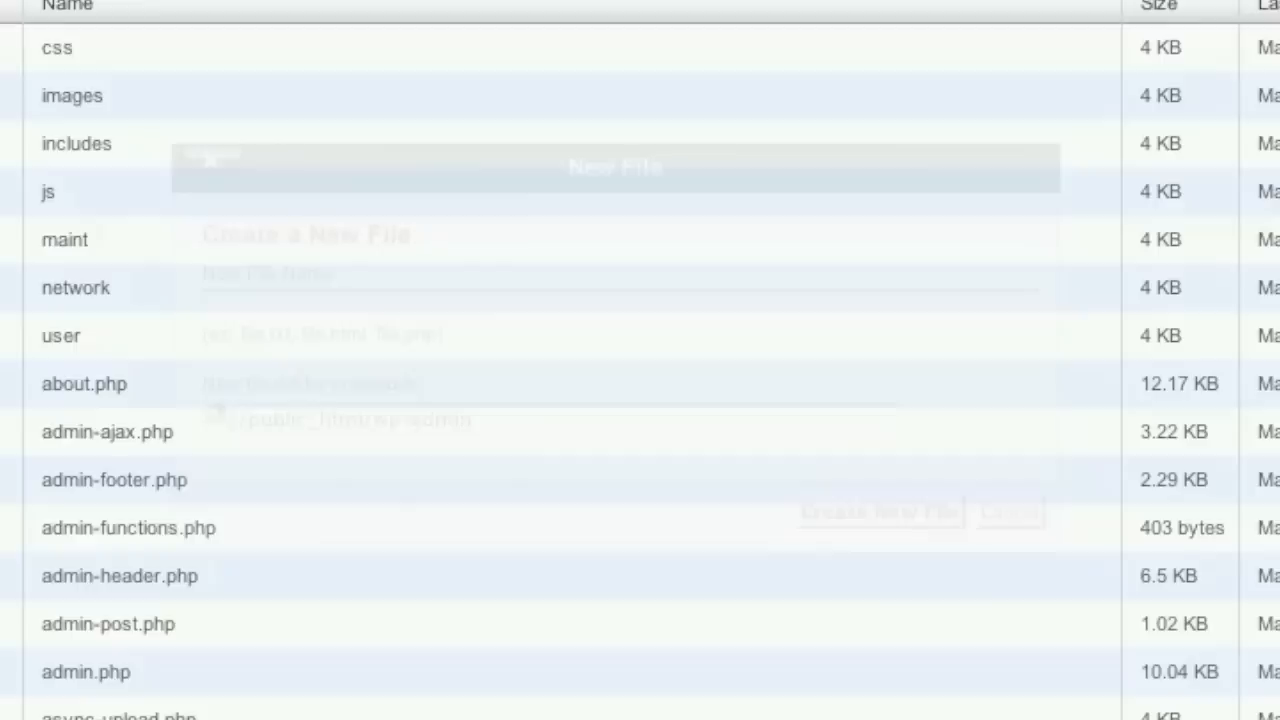
{"action": "type", "text": "p"}
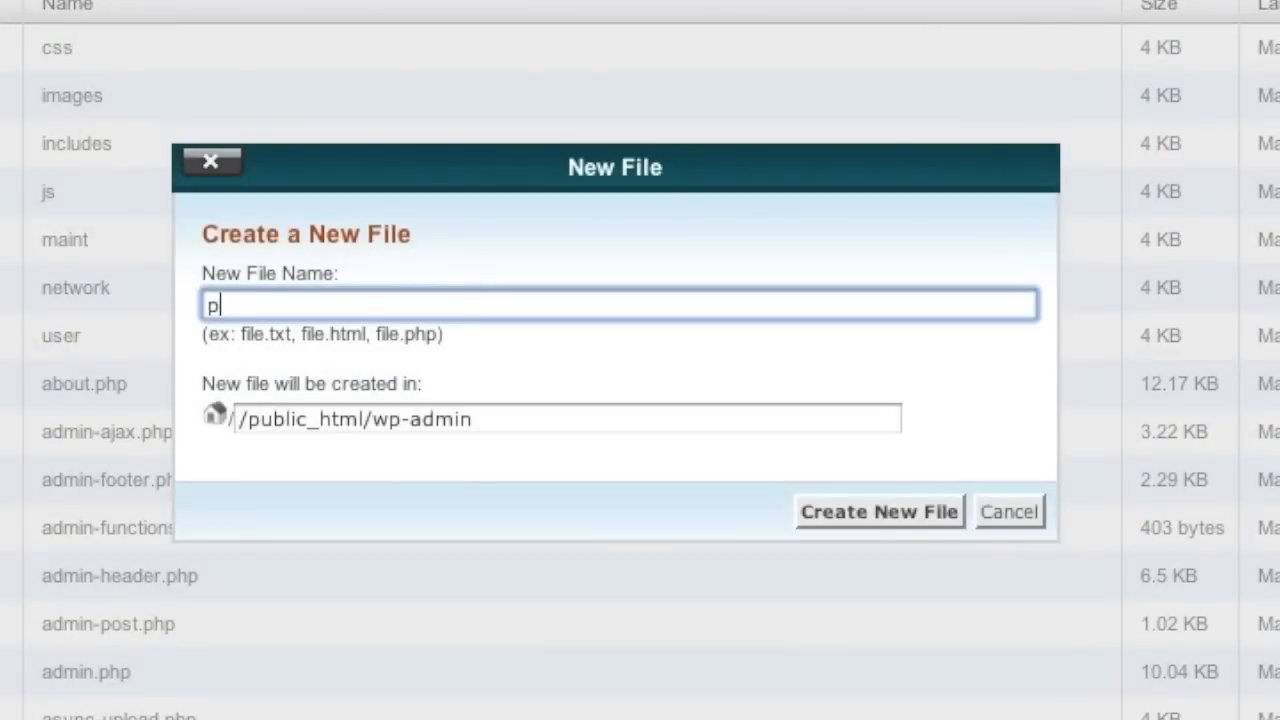
{"action": "type", "text": "hp.ini"}
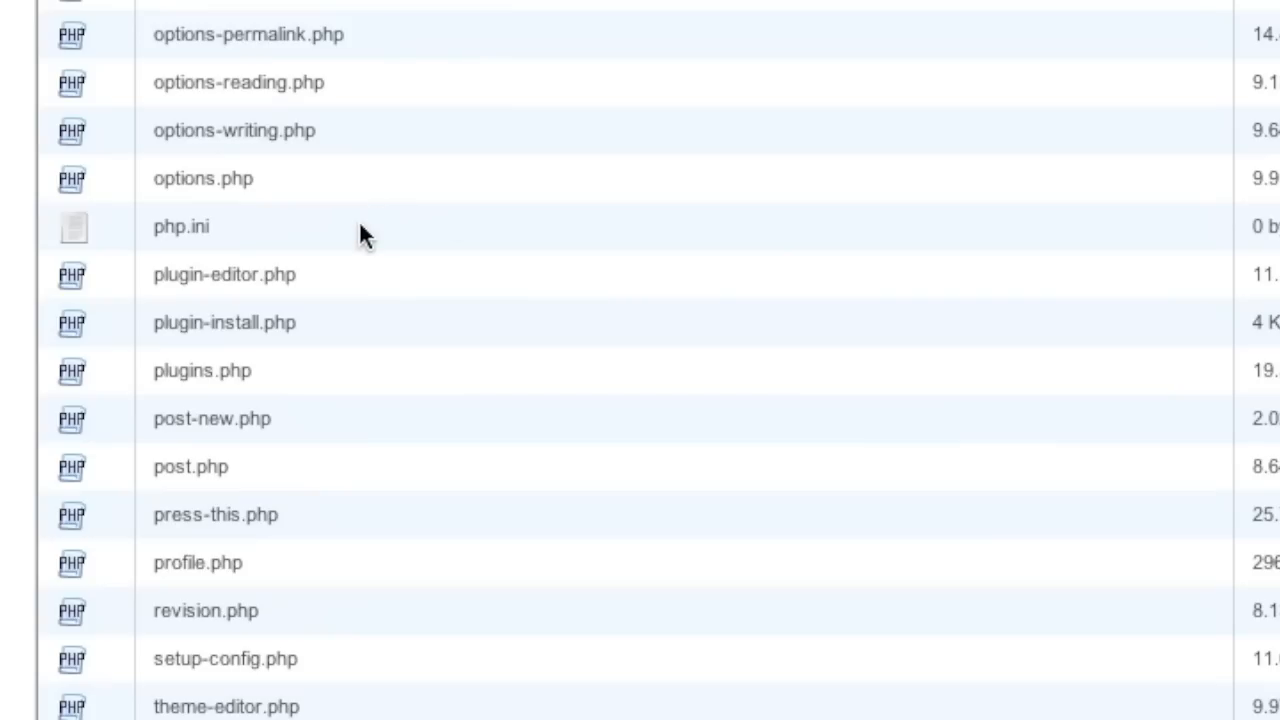
Step: Edit php.ini so upload_max_filesize and post_max_size are both 32M
{"action": "left_click", "coordinate": [438, 135]}
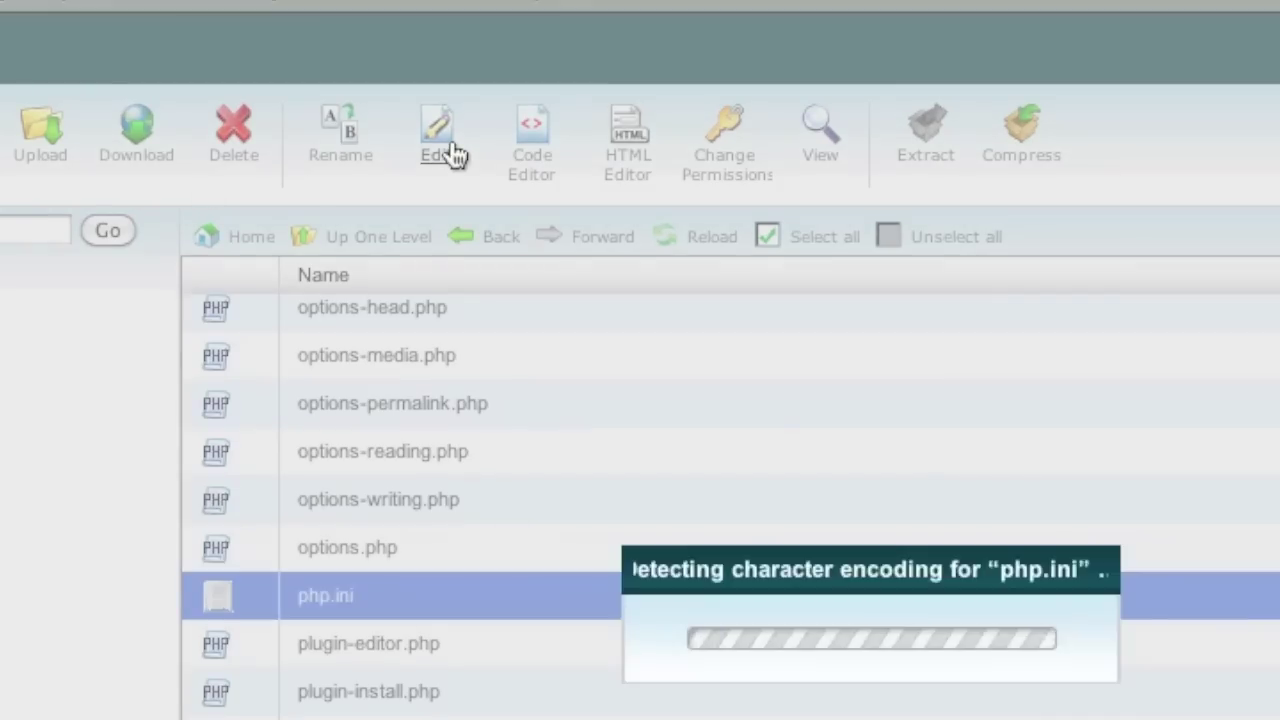
{"action": "left_click", "coordinate": [434, 125]}
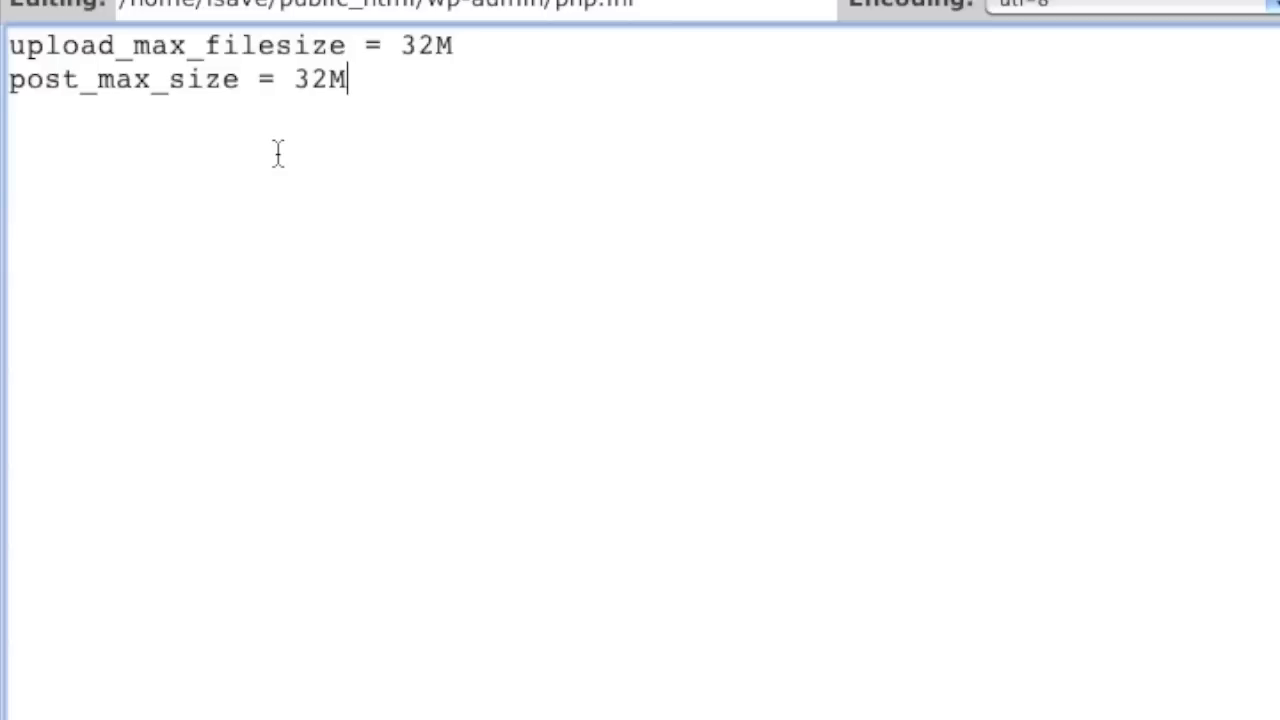
{"action": "mouse_move", "coordinate": [180, 47]}
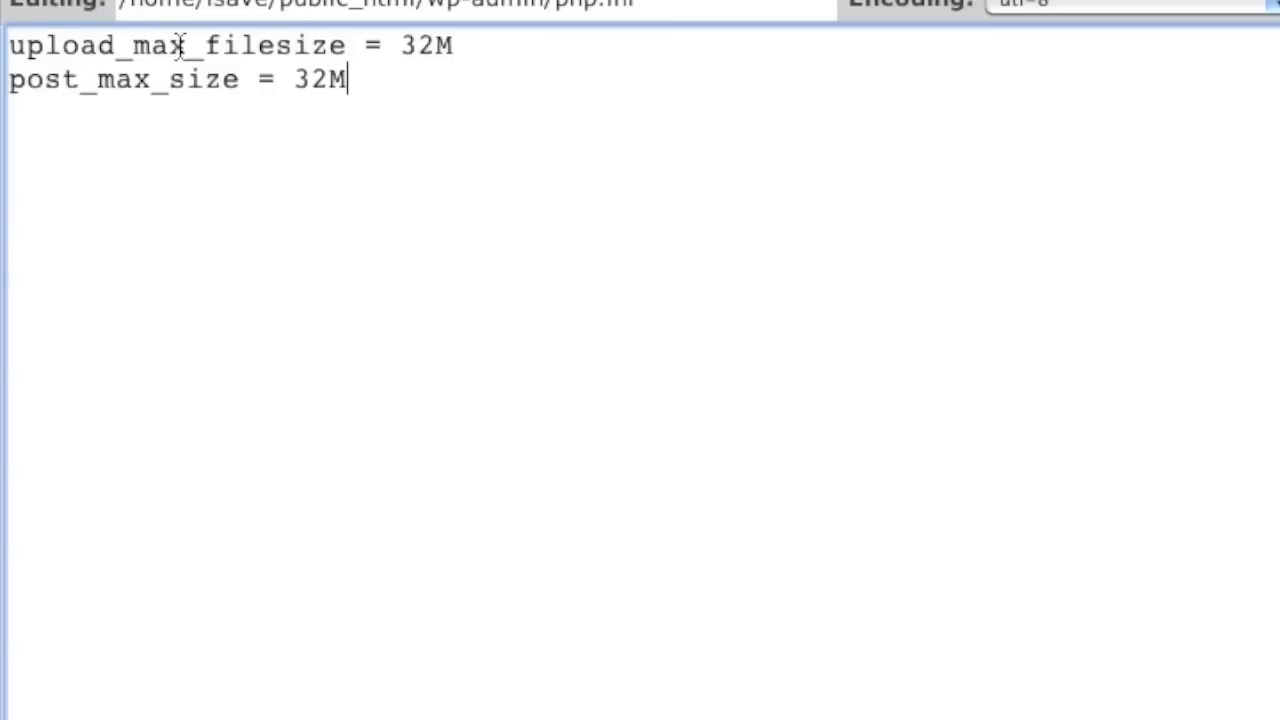
{"action": "mouse_move", "coordinate": [427, 50]}
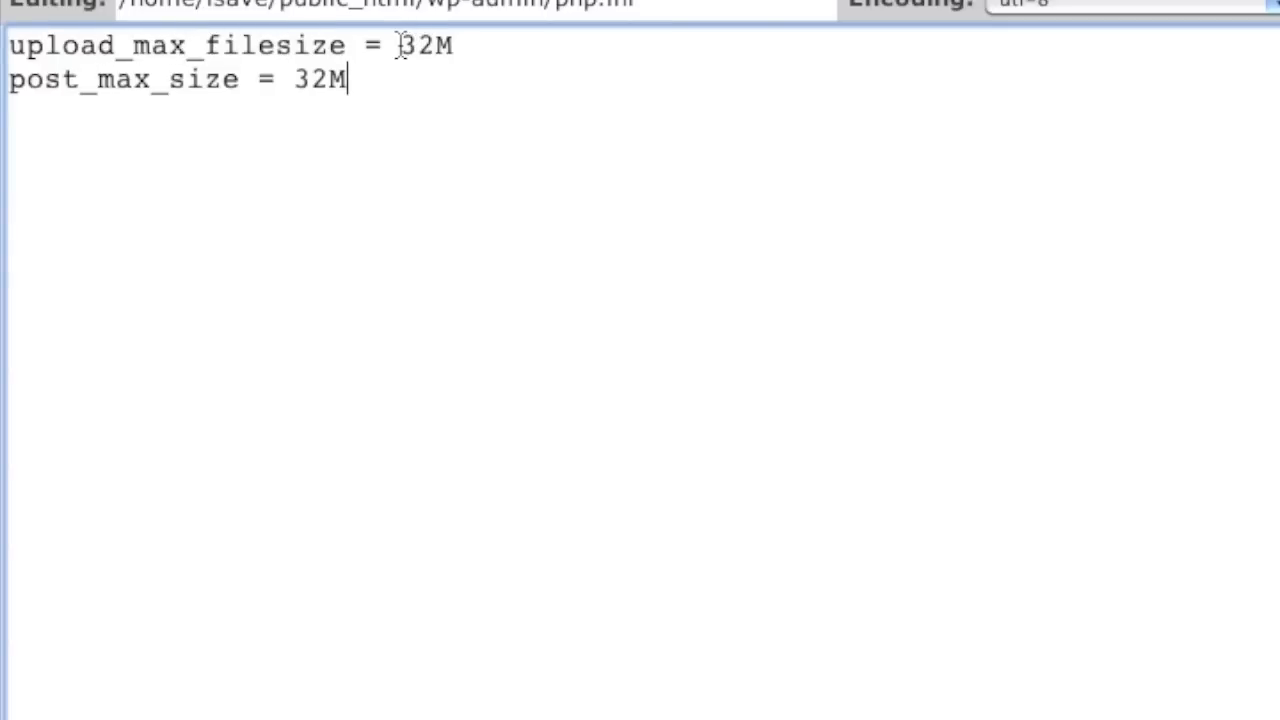
{"action": "double_click", "coordinate": [415, 47]}
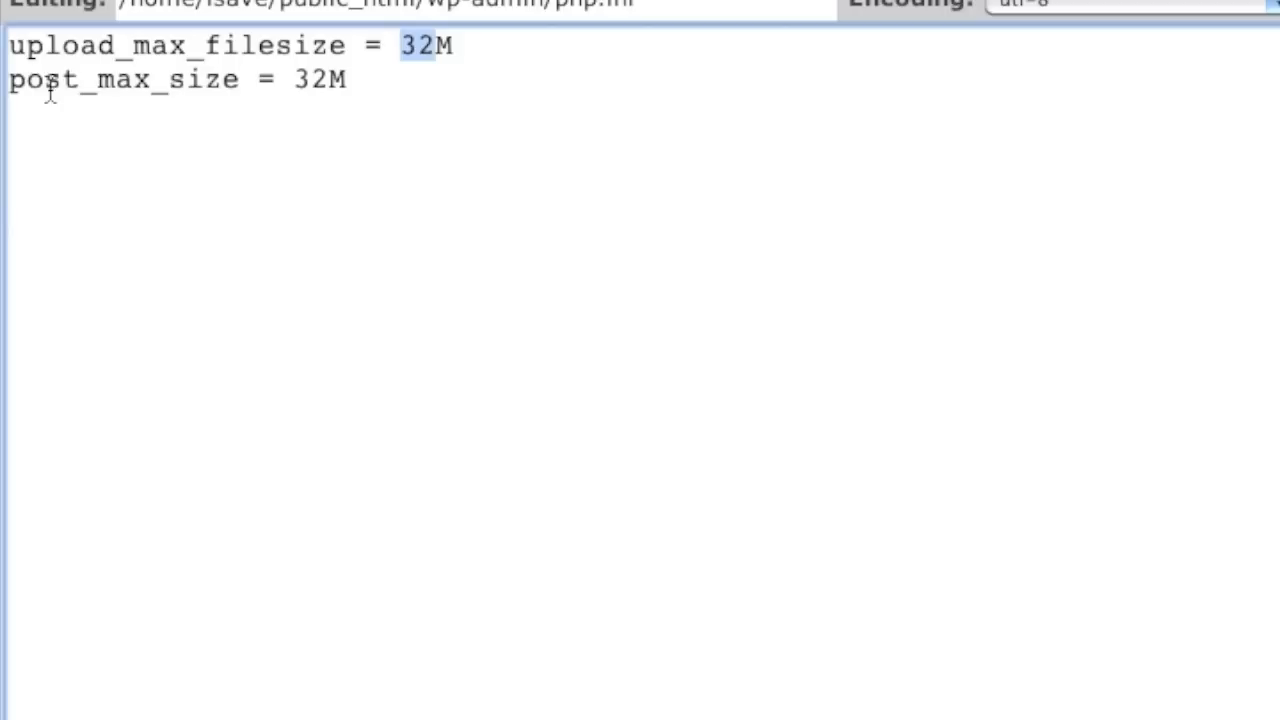
{"action": "mouse_move", "coordinate": [78, 91]}
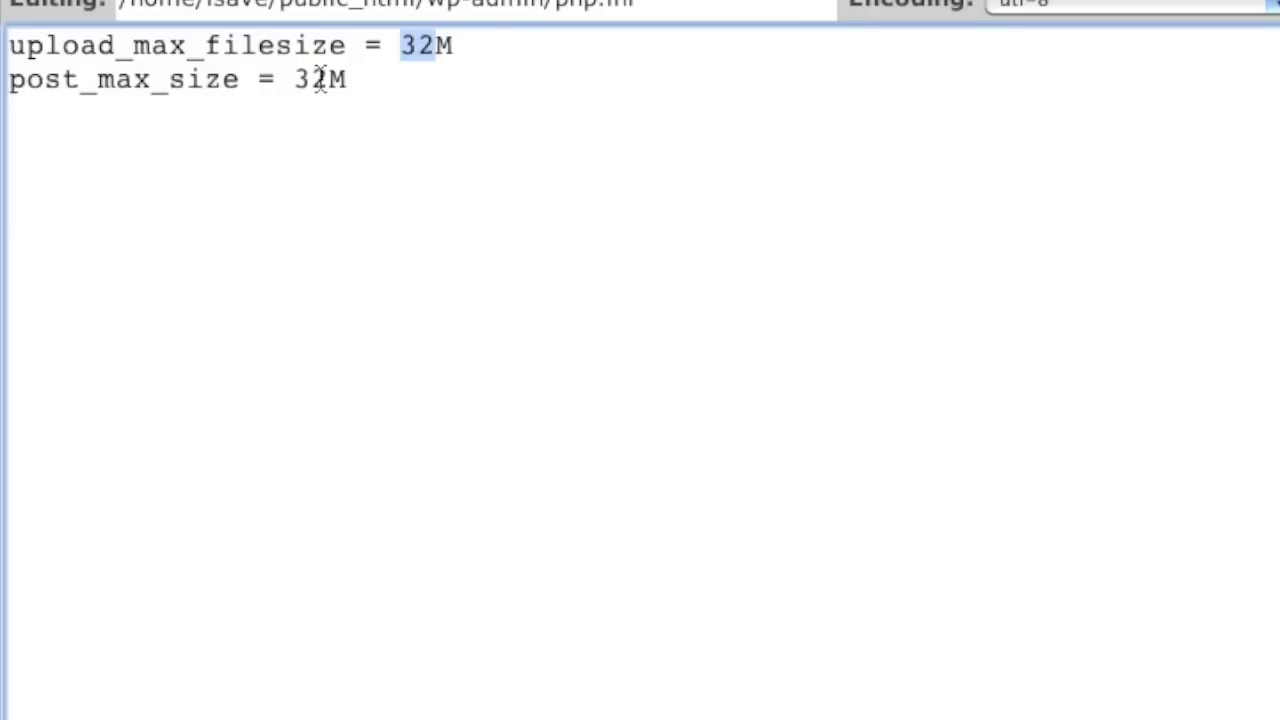
{"action": "mouse_move", "coordinate": [323, 81]}
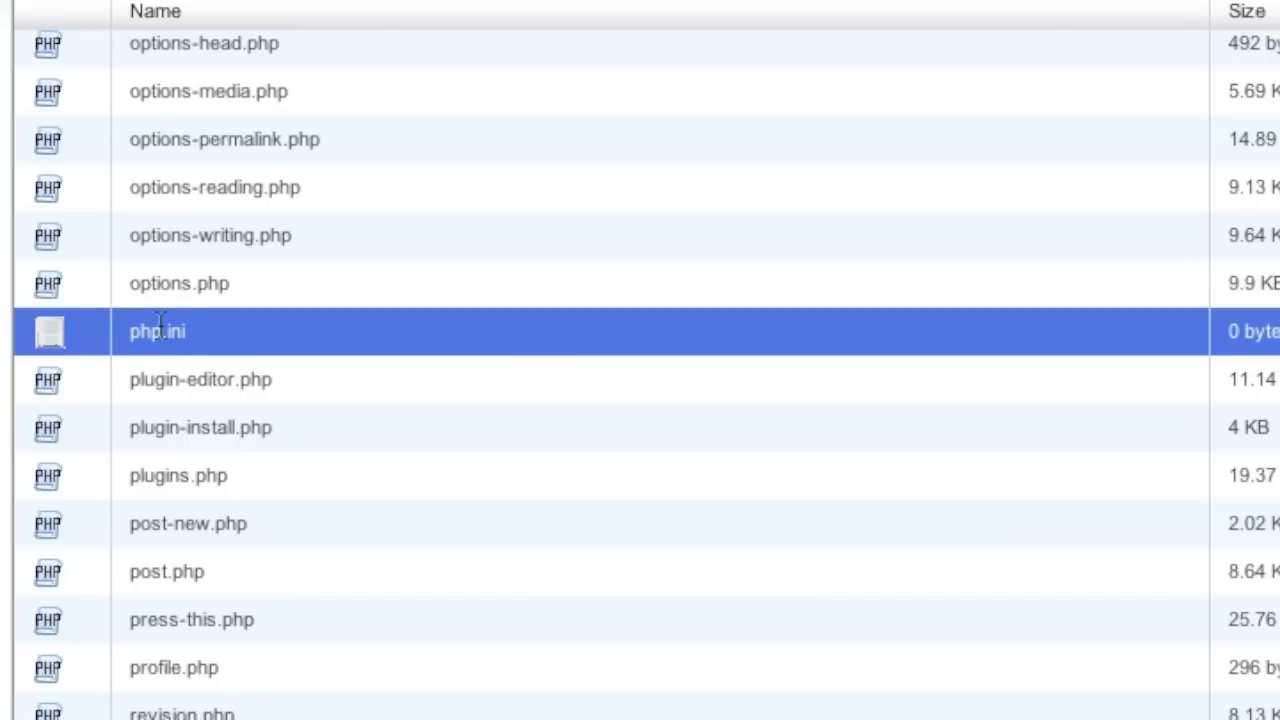
{"action": "mouse_move", "coordinate": [162, 331]}
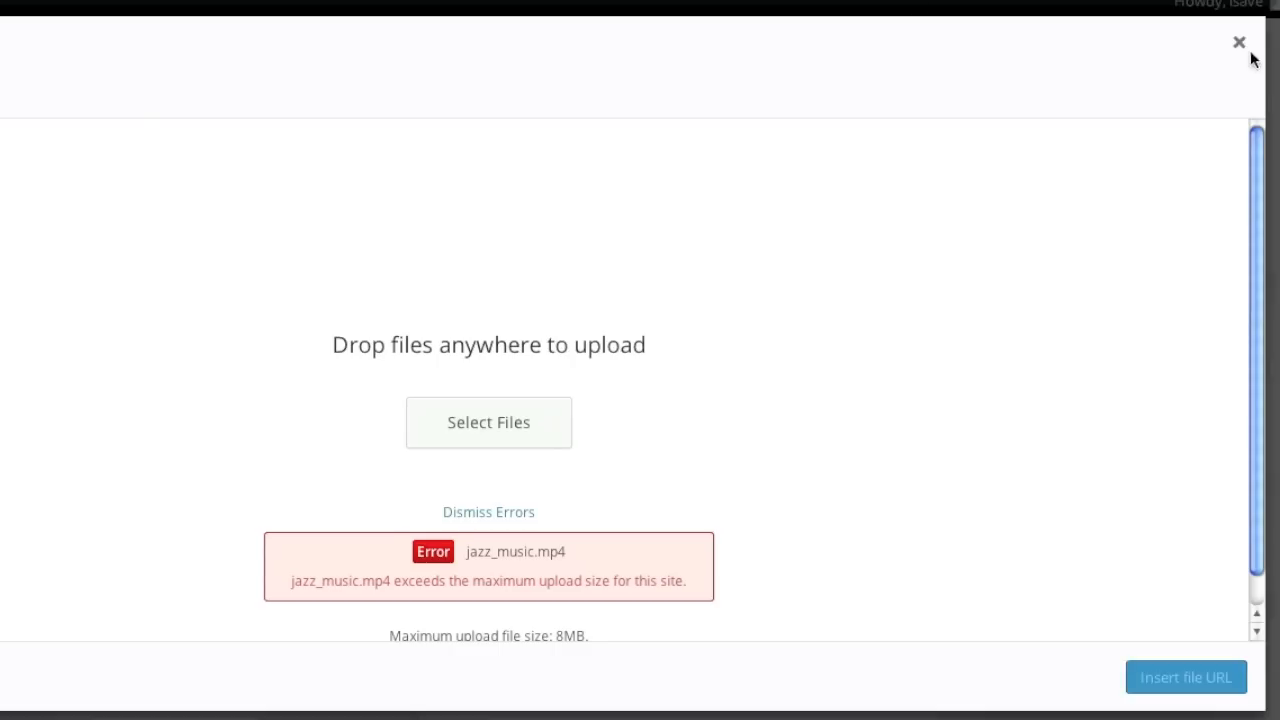
Step: Close the upload size error and leave the unsaved Black Album page
{"action": "left_click", "coordinate": [1238, 42]}
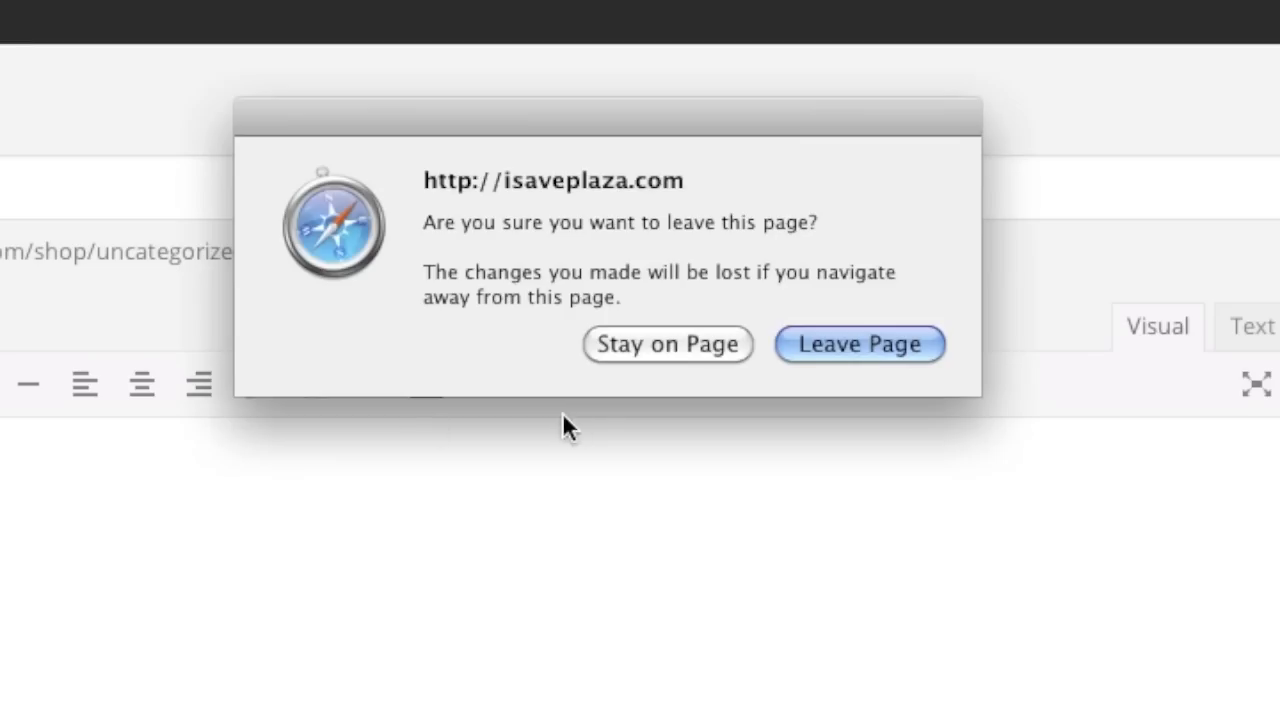
{"action": "left_click", "coordinate": [859, 343]}
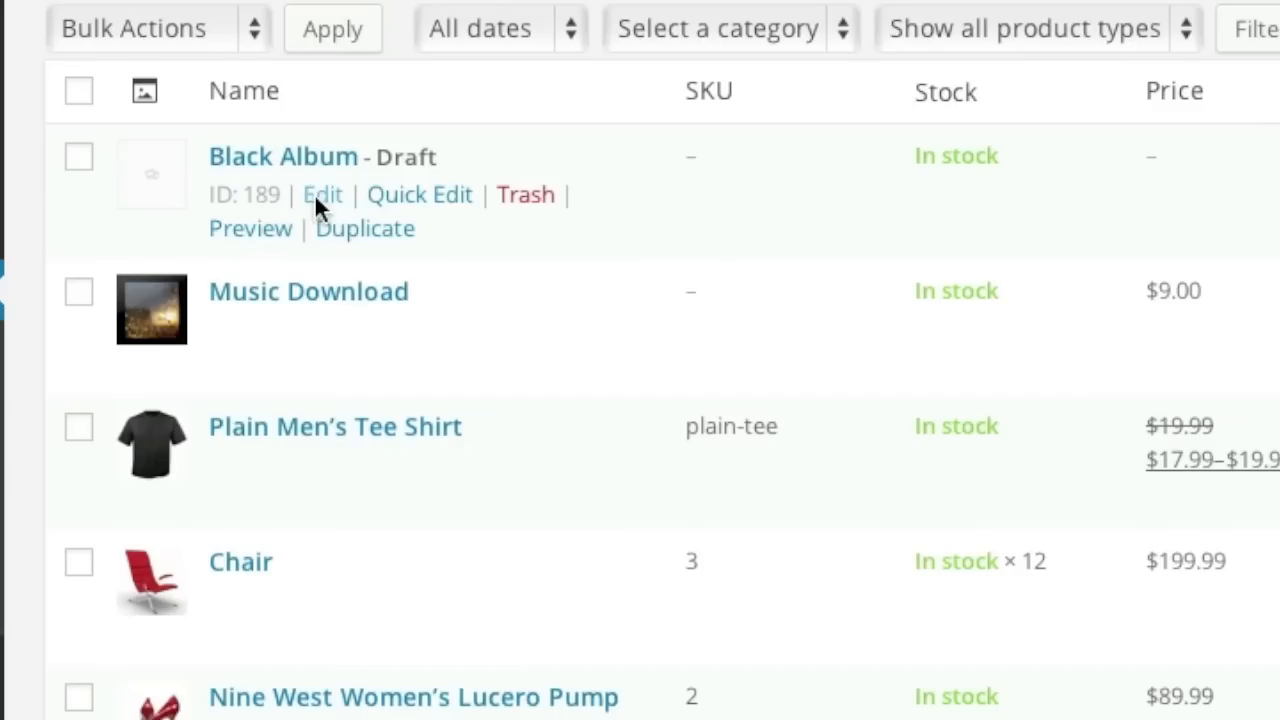
Step: Reopen the Black Album draft, enter 'My black album.' as description, and scroll to Product Data
{"action": "left_click", "coordinate": [322, 194]}
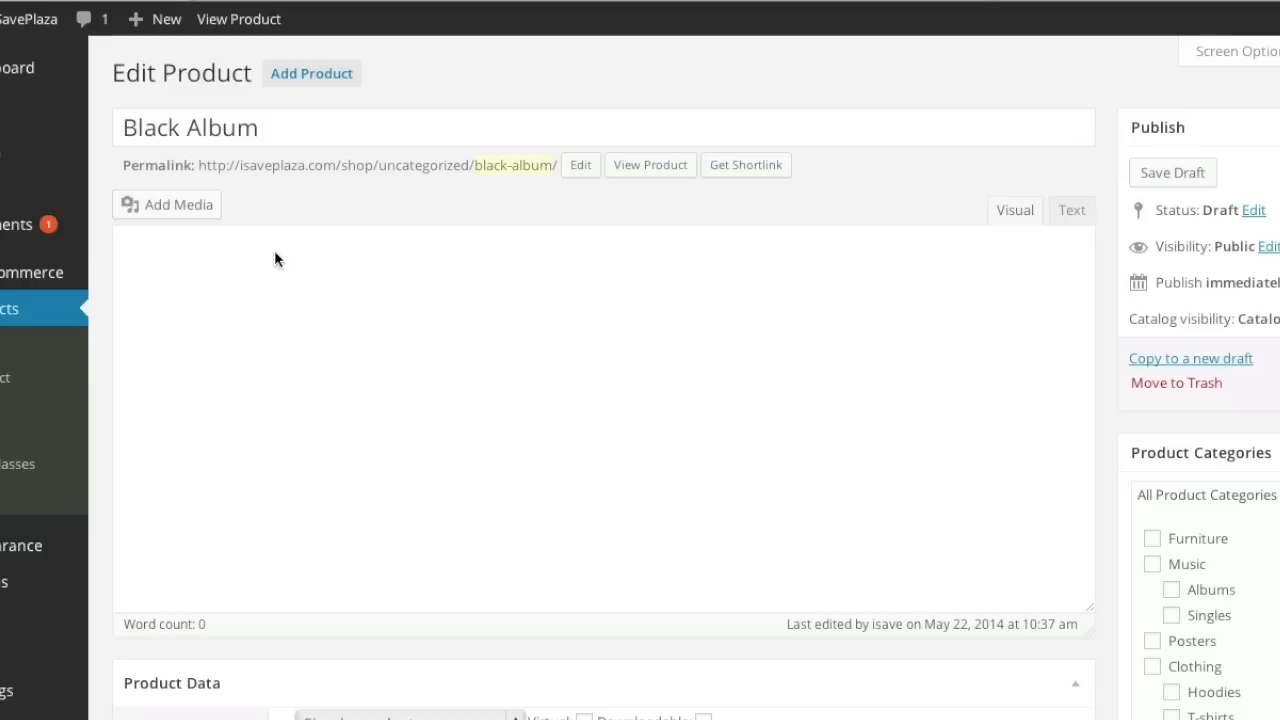
{"action": "type", "text": "My black album."}
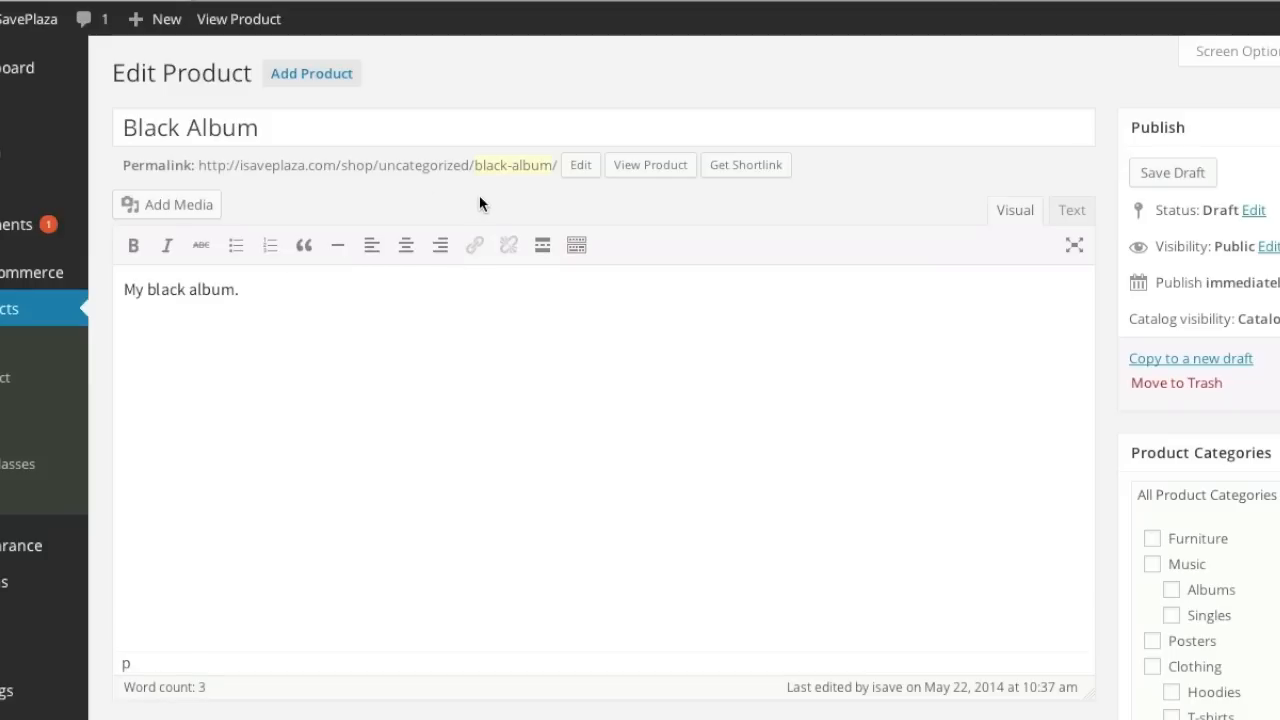
{"action": "scroll", "scroll_direction": "down", "scroll_amount": 3}
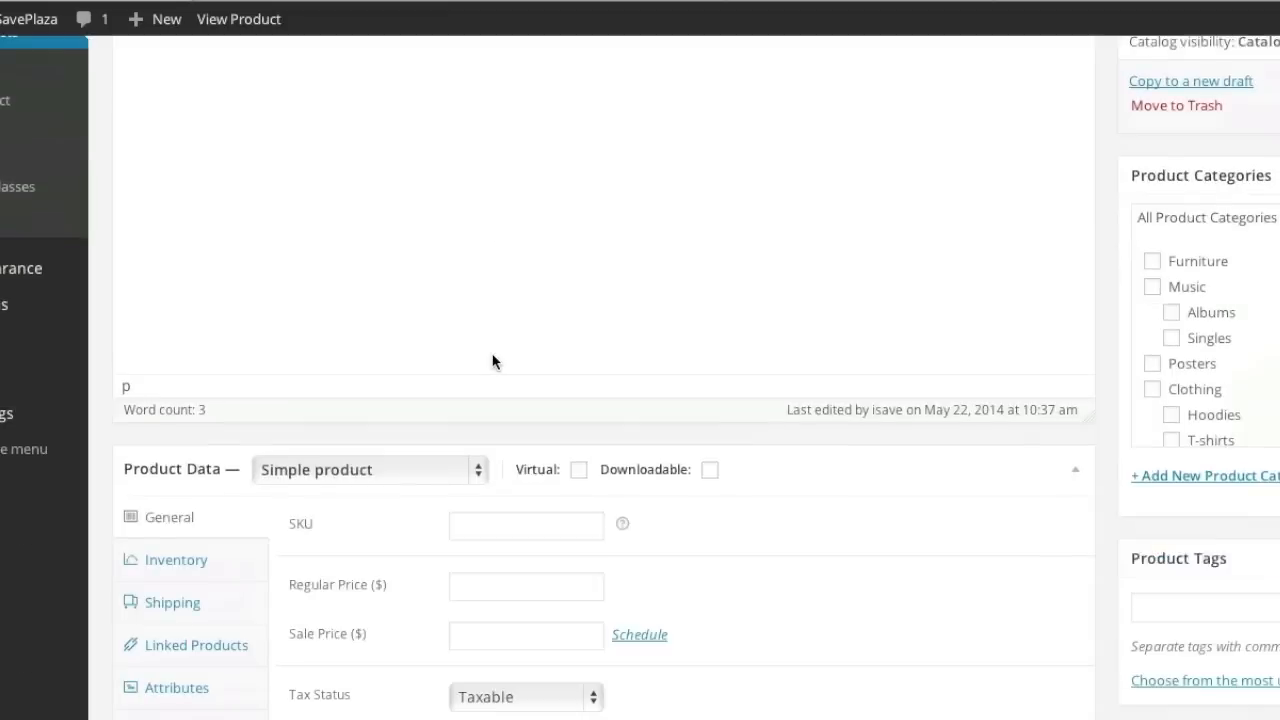
{"action": "scroll", "scroll_direction": "down", "scroll_amount": 3}
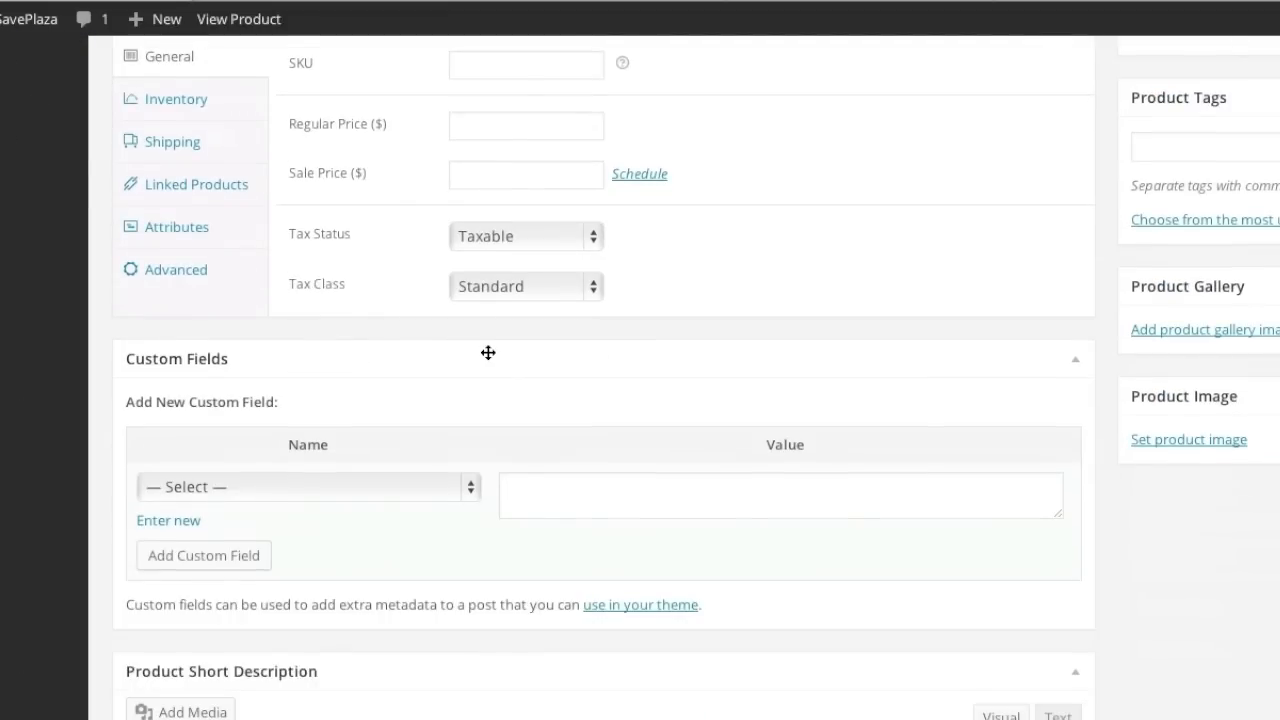
{"action": "mouse_move", "coordinate": [433, 337]}
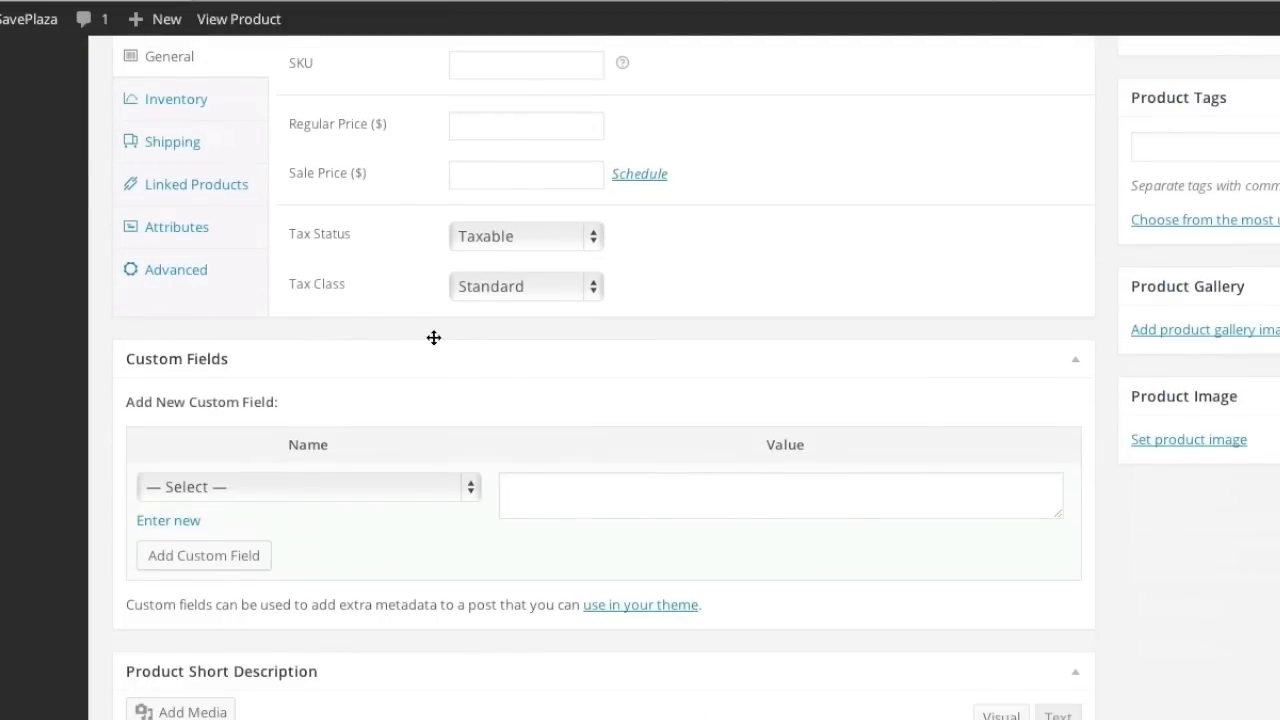
{"action": "mouse_move", "coordinate": [298, 201]}
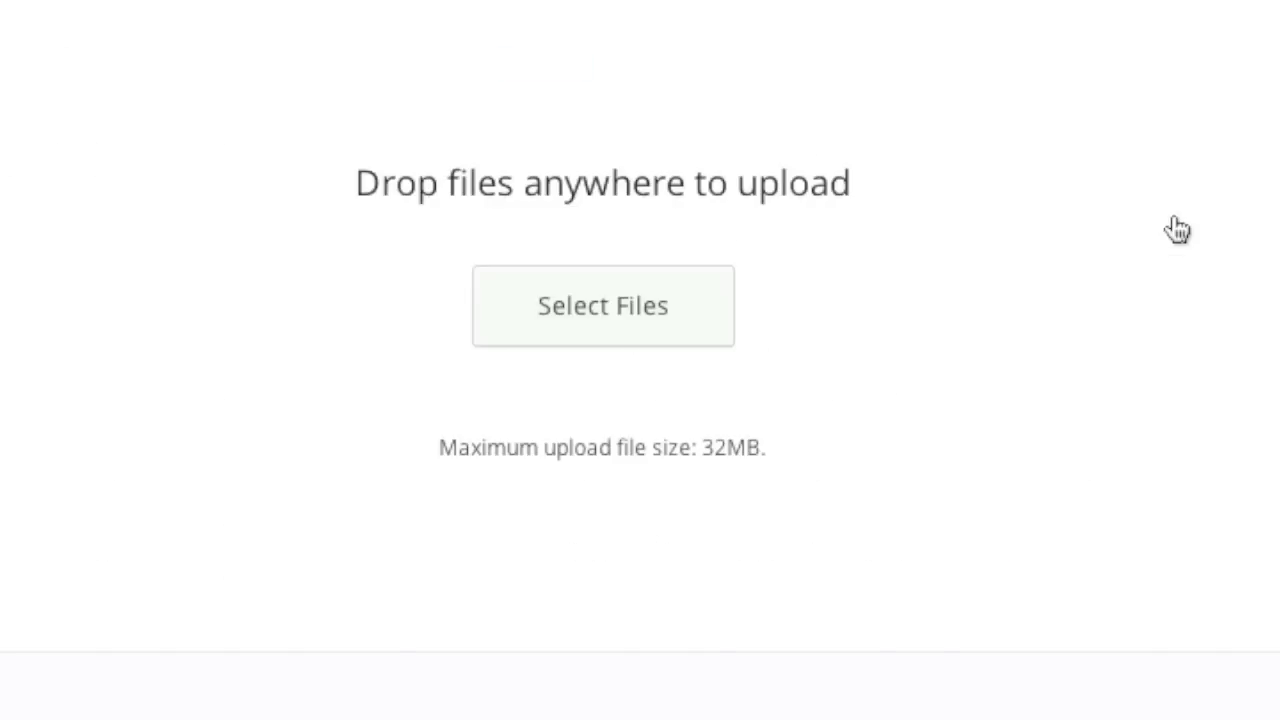
{"action": "mouse_move", "coordinate": [727, 484]}
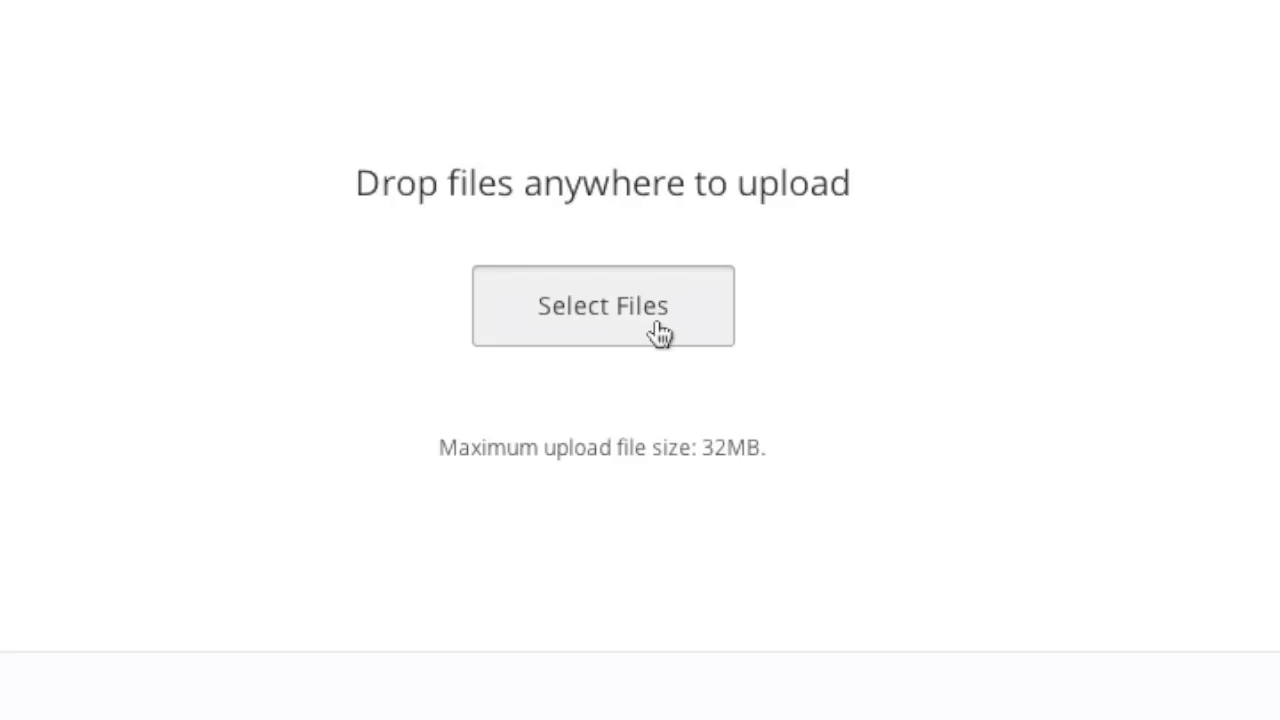
Step: Upload jazz_music.mp4 to the media library under the new 32MB limit
{"action": "left_click", "coordinate": [598, 306]}
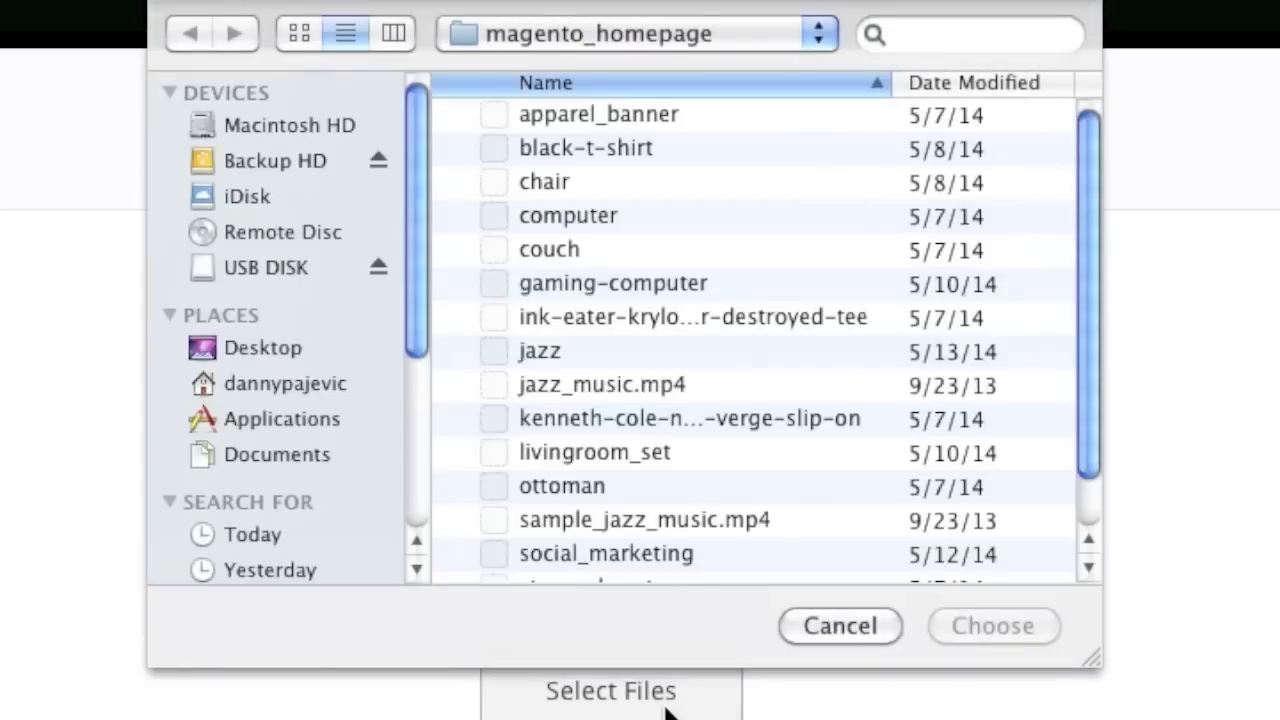
{"action": "left_click", "coordinate": [591, 384]}
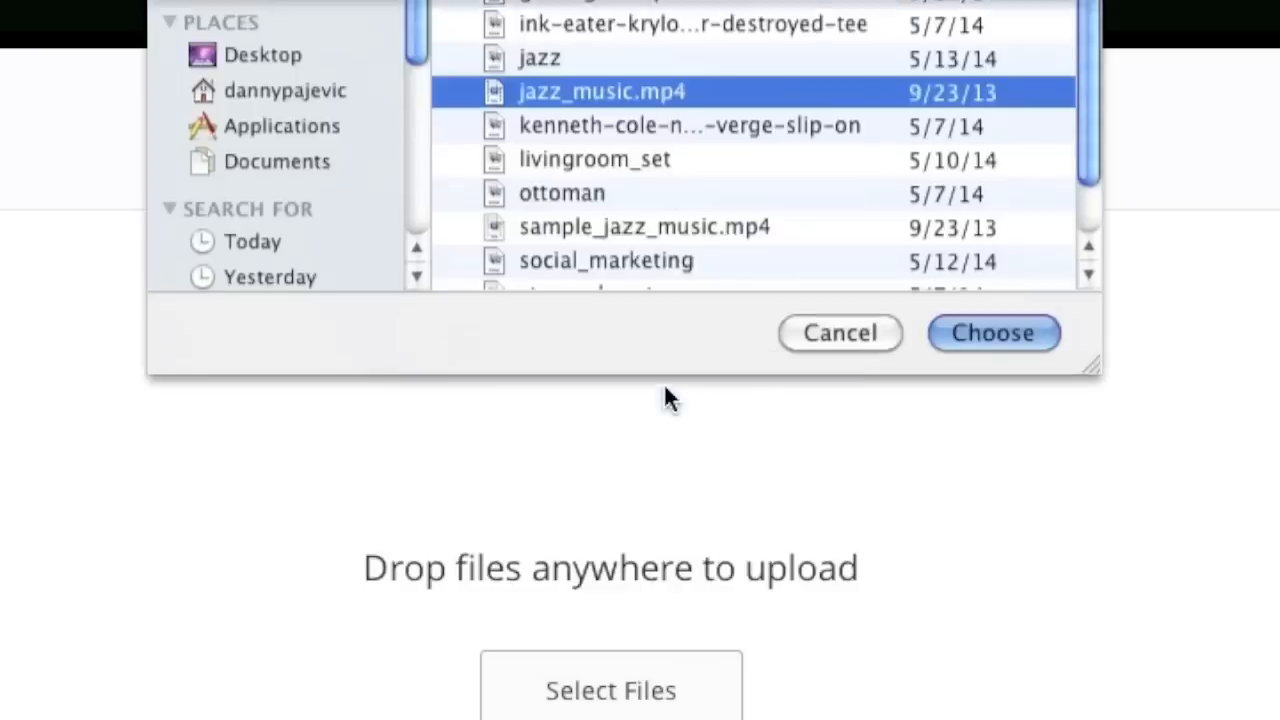
{"action": "left_click", "coordinate": [993, 333]}
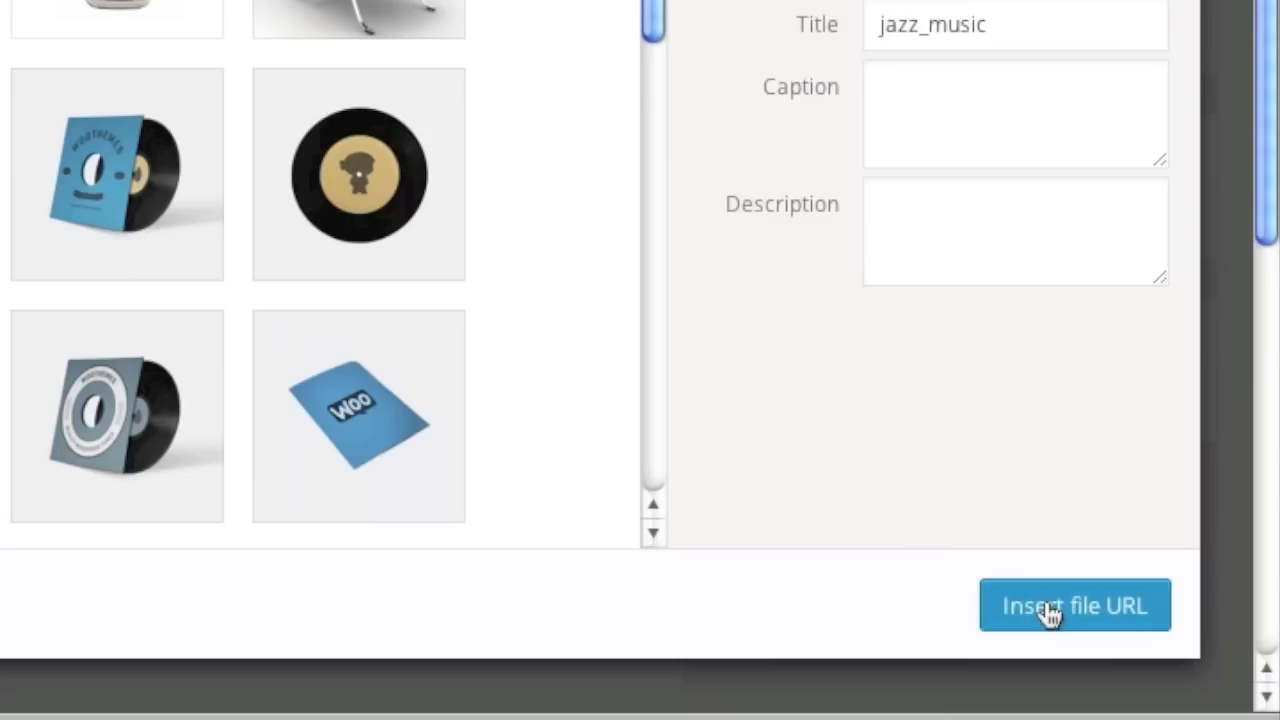
Step: Use the uploaded file's URL and name the downloadable file 'Jazz Music'
{"action": "left_click", "coordinate": [1071, 605]}
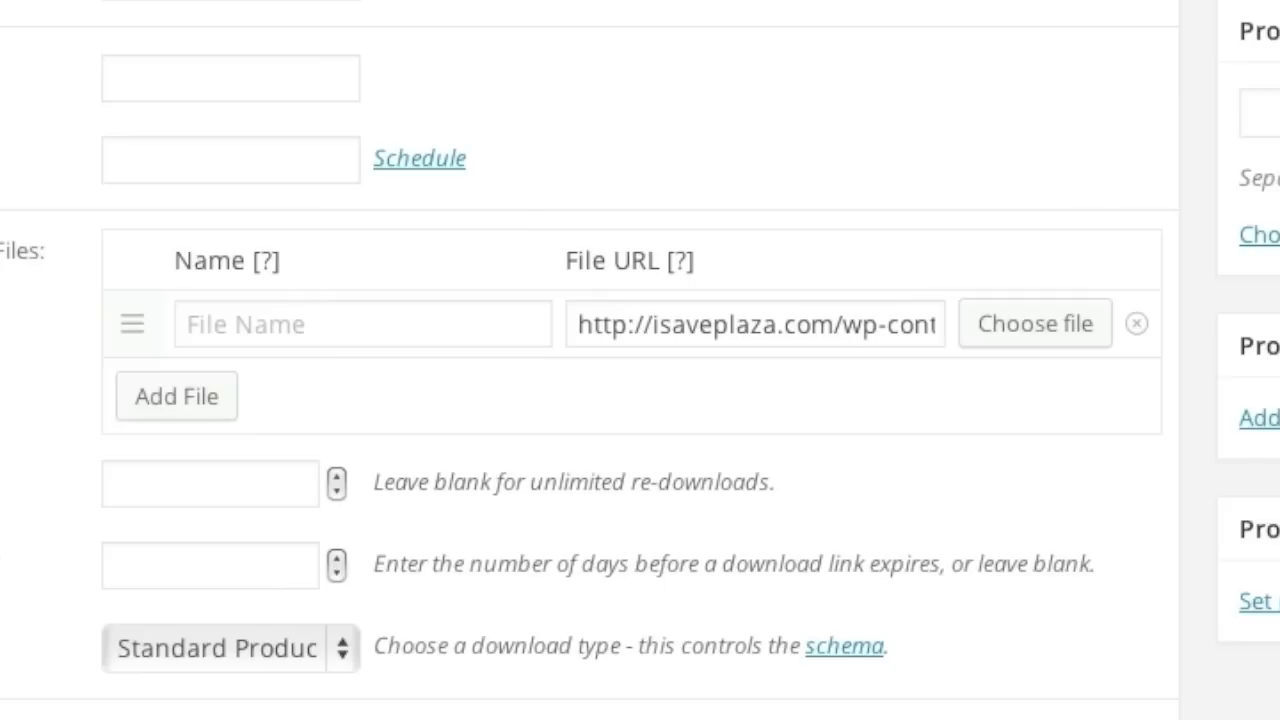
{"action": "left_click", "coordinate": [292, 323]}
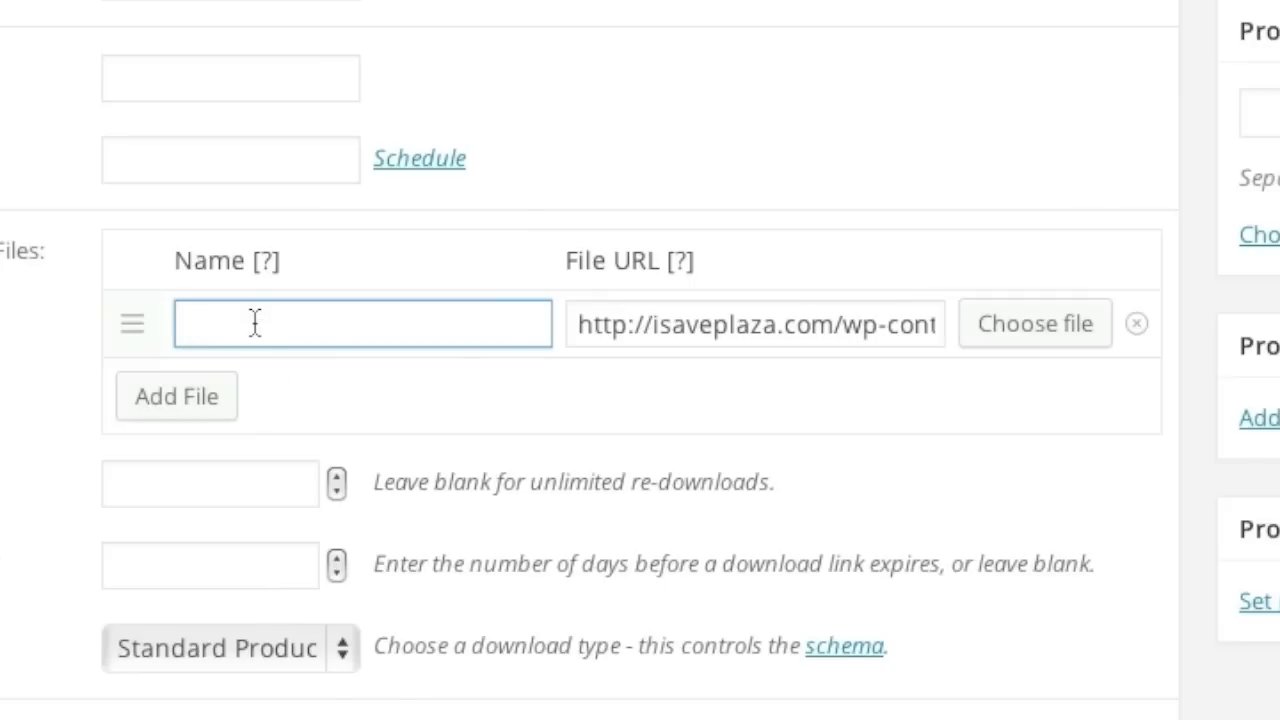
{"action": "type", "text": "Jazz"}
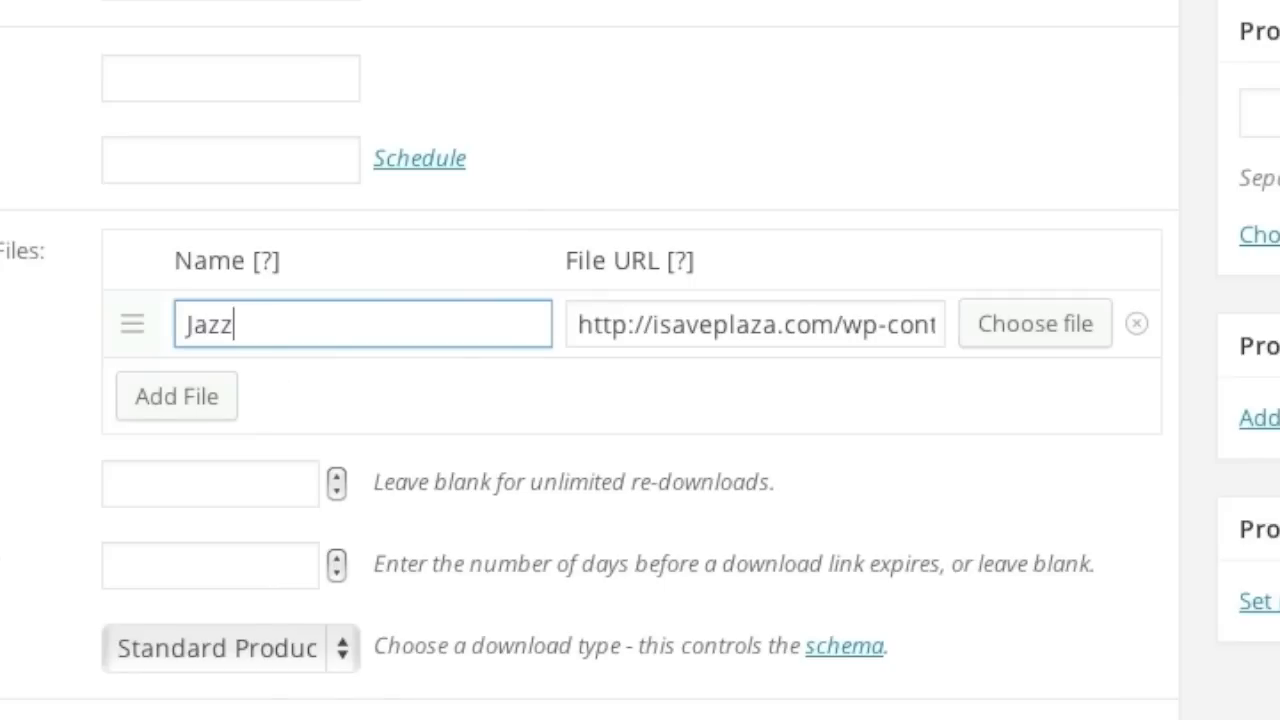
{"action": "type", "text": "Music"}
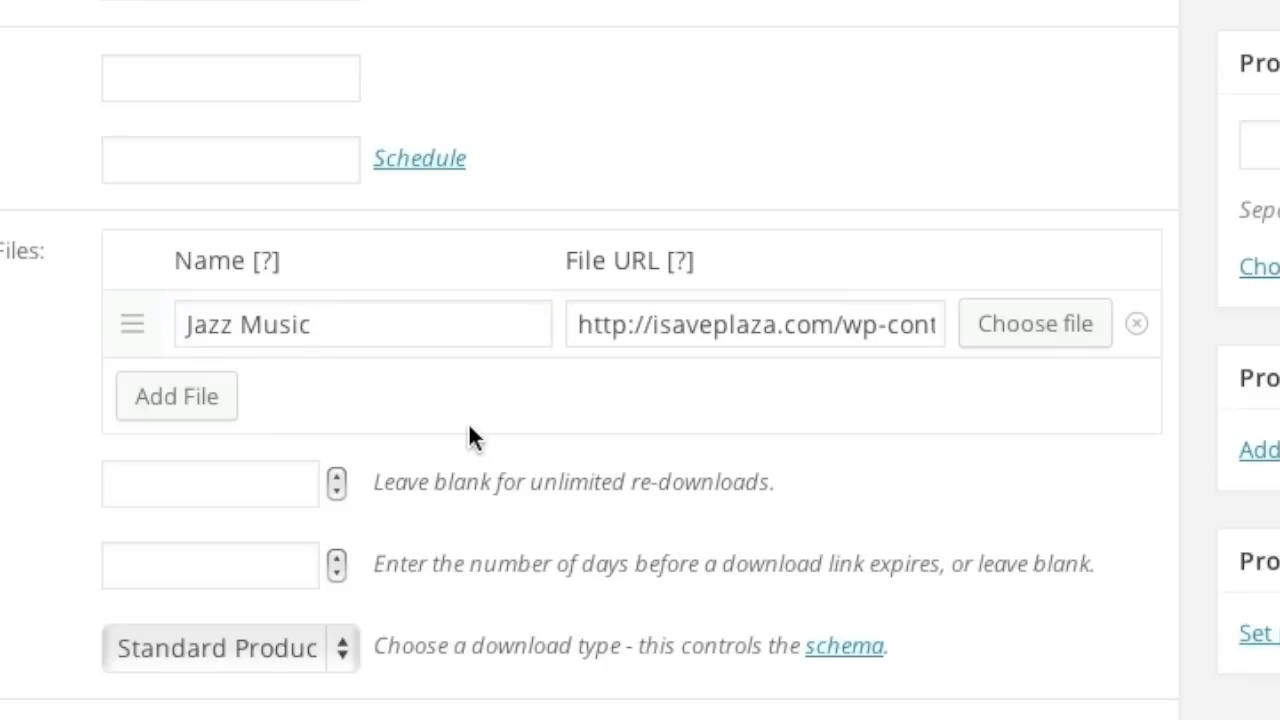
{"action": "mouse_move", "coordinate": [184, 403]}
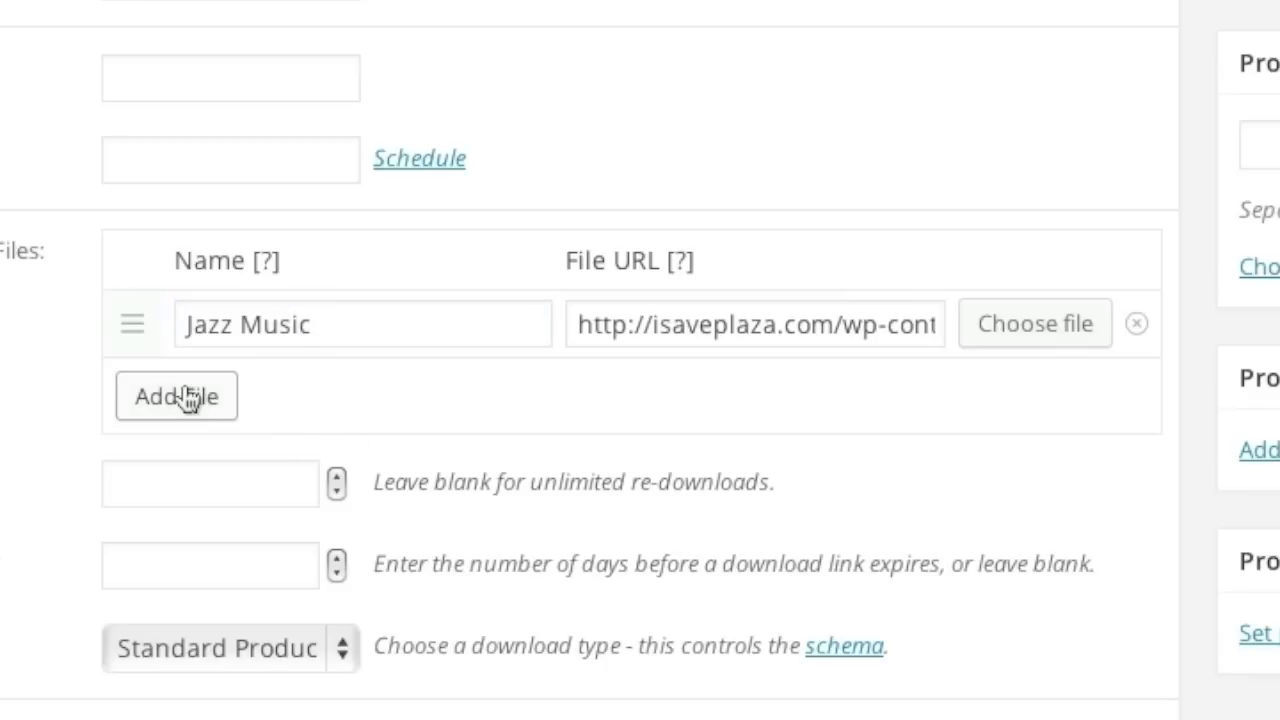
Step: Add a second downloadable file row and choose a download type from the dropdown
{"action": "left_click", "coordinate": [175, 397]}
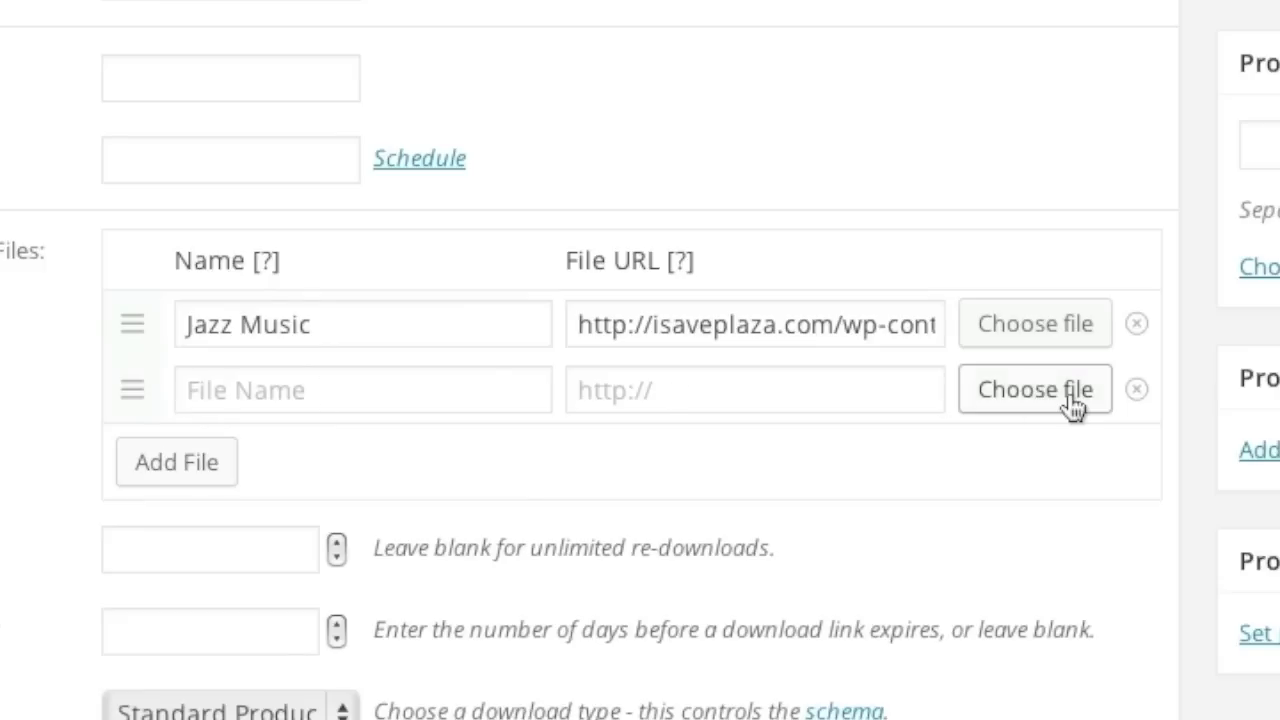
{"action": "left_click", "coordinate": [1136, 388]}
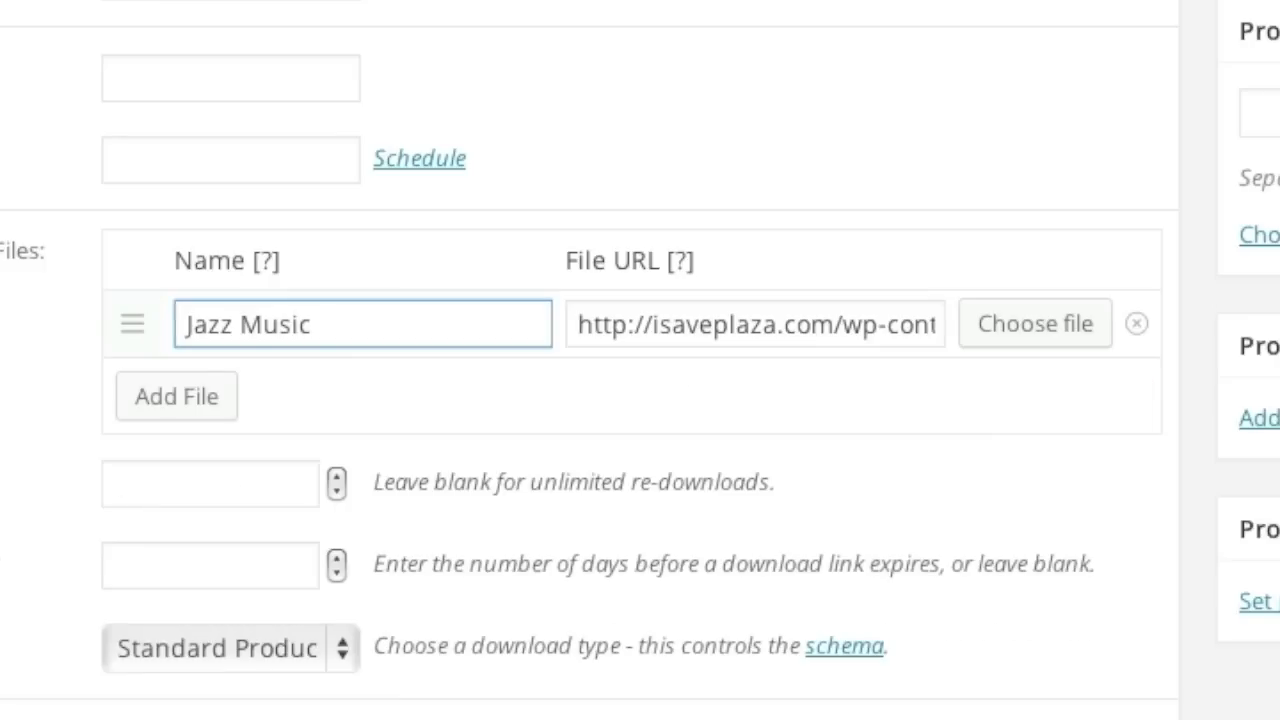
{"action": "scroll", "scroll_direction": "down", "scroll_amount": 3}
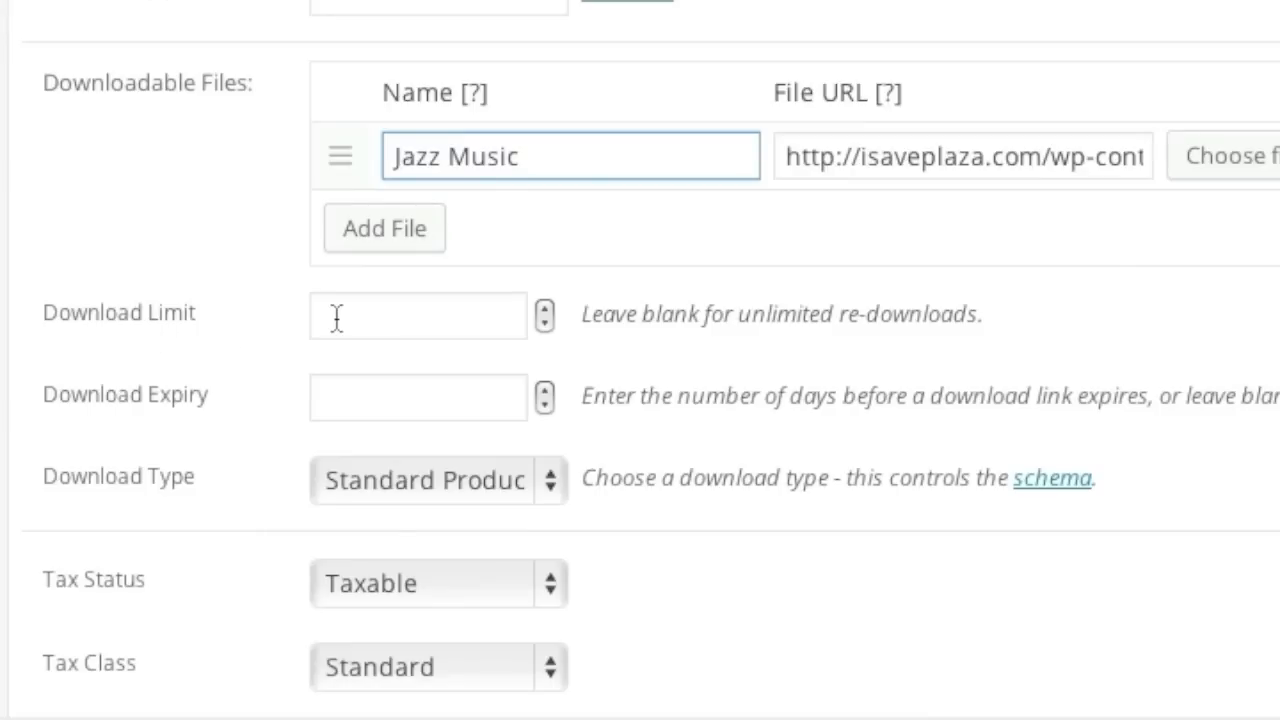
{"action": "mouse_move", "coordinate": [375, 326]}
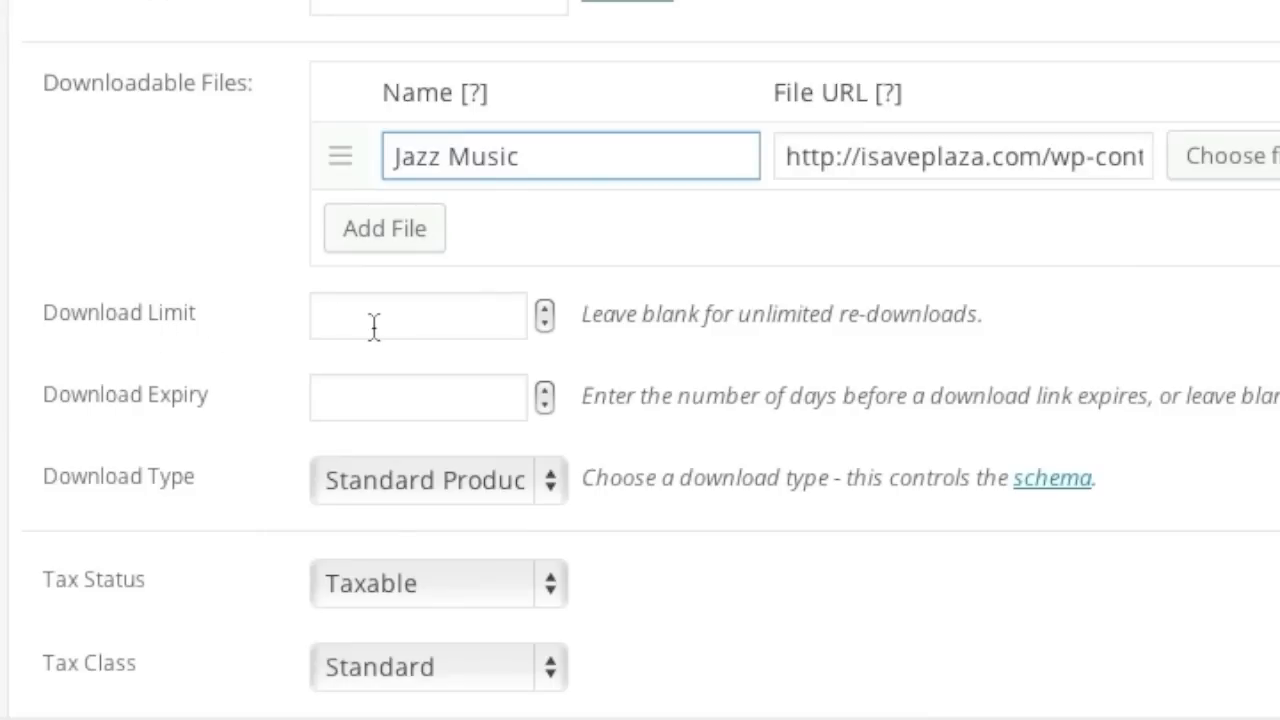
{"action": "mouse_move", "coordinate": [235, 425]}
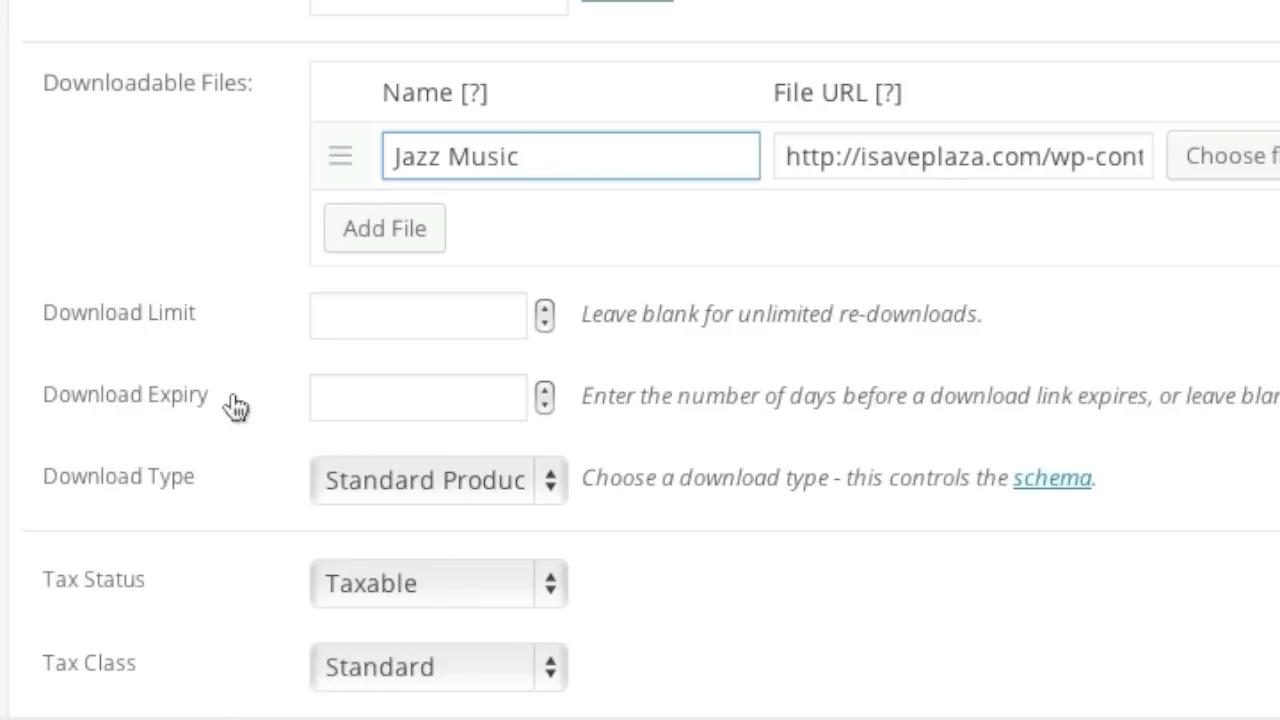
{"action": "mouse_move", "coordinate": [243, 408]}
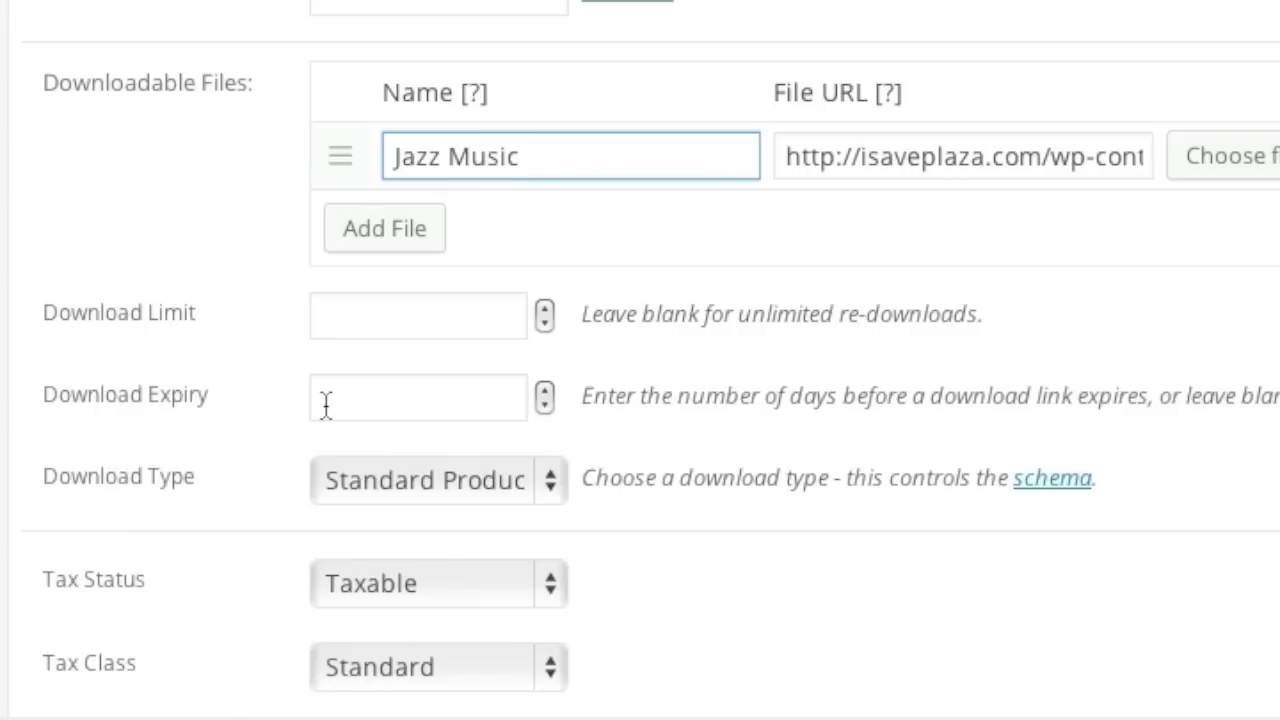
{"action": "scroll", "scroll_direction": "down", "scroll_amount": 3}
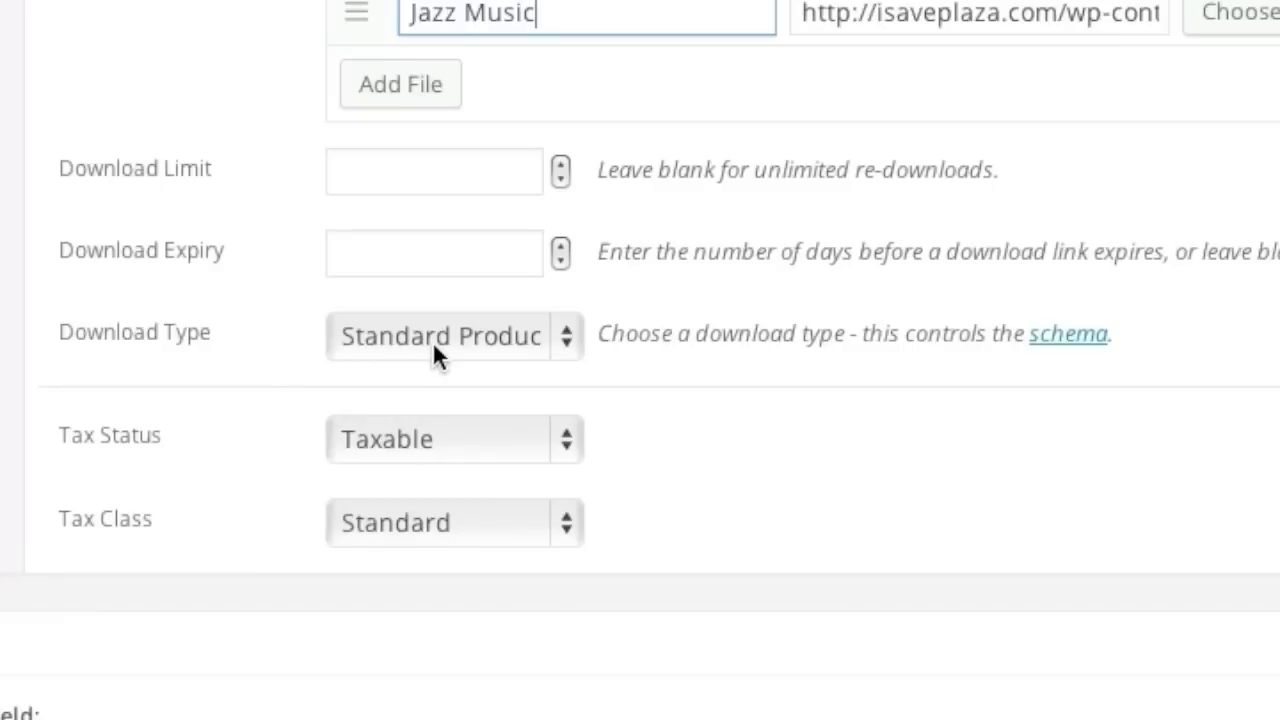
{"action": "left_click", "coordinate": [440, 336]}
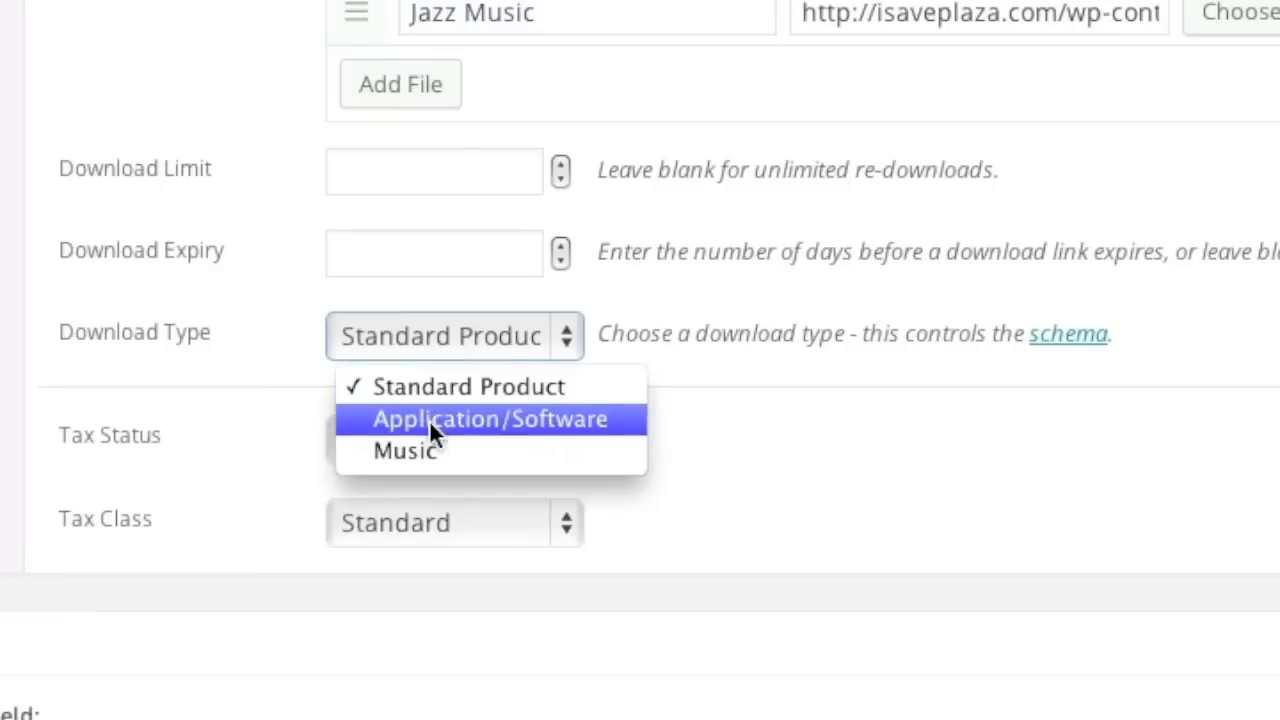
{"action": "left_click", "coordinate": [402, 452]}
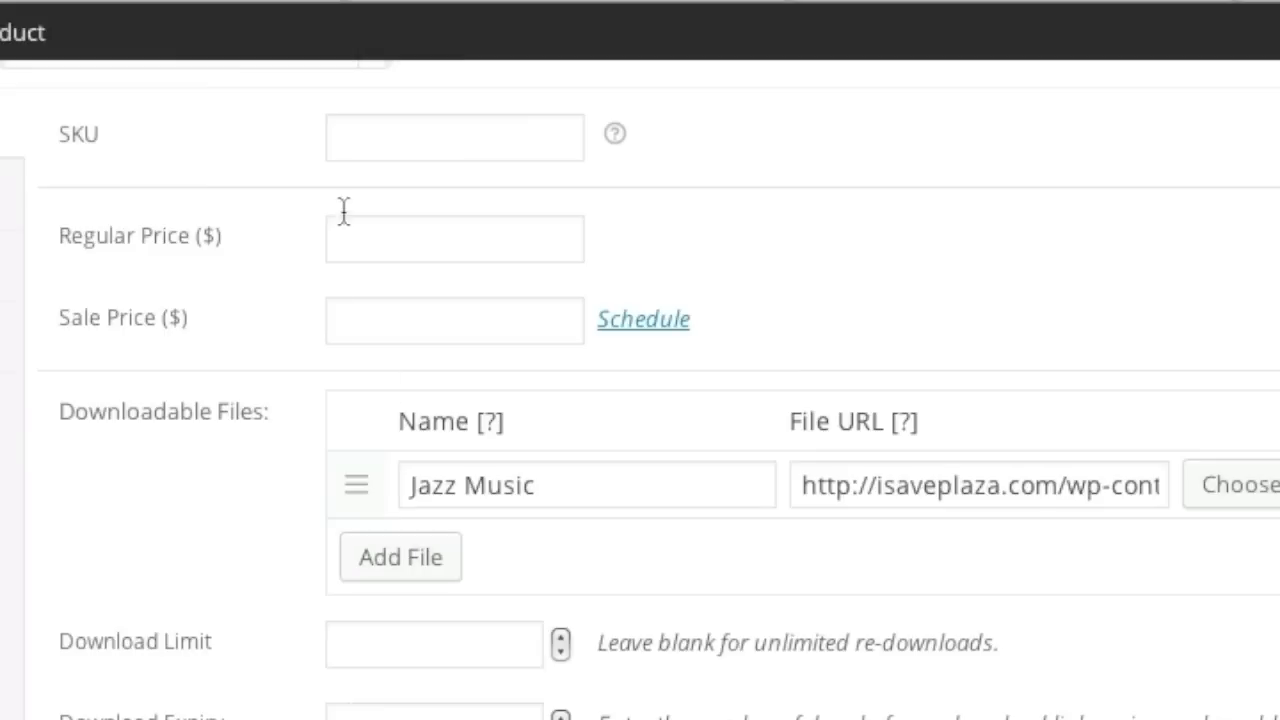
Step: Enter 9.99 as Black Album's regular price and move to the Attributes settings
{"action": "type", "text": "9"}
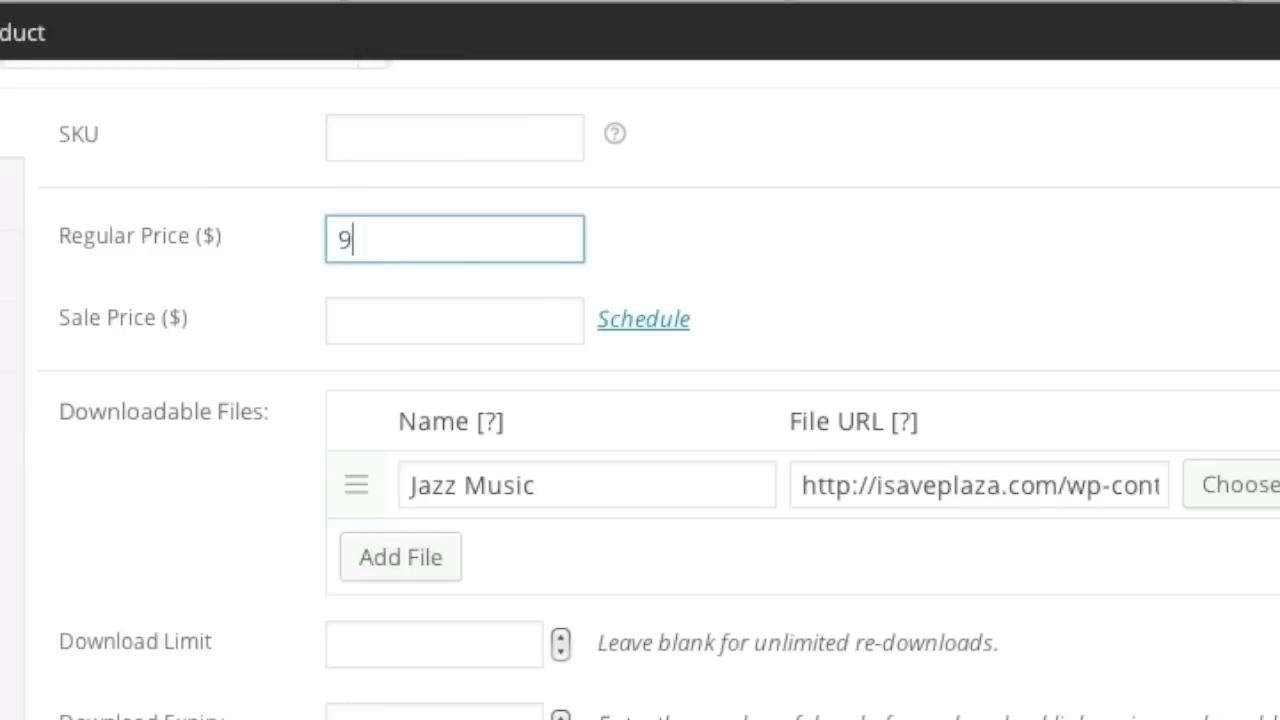
{"action": "type", "text": ".99"}
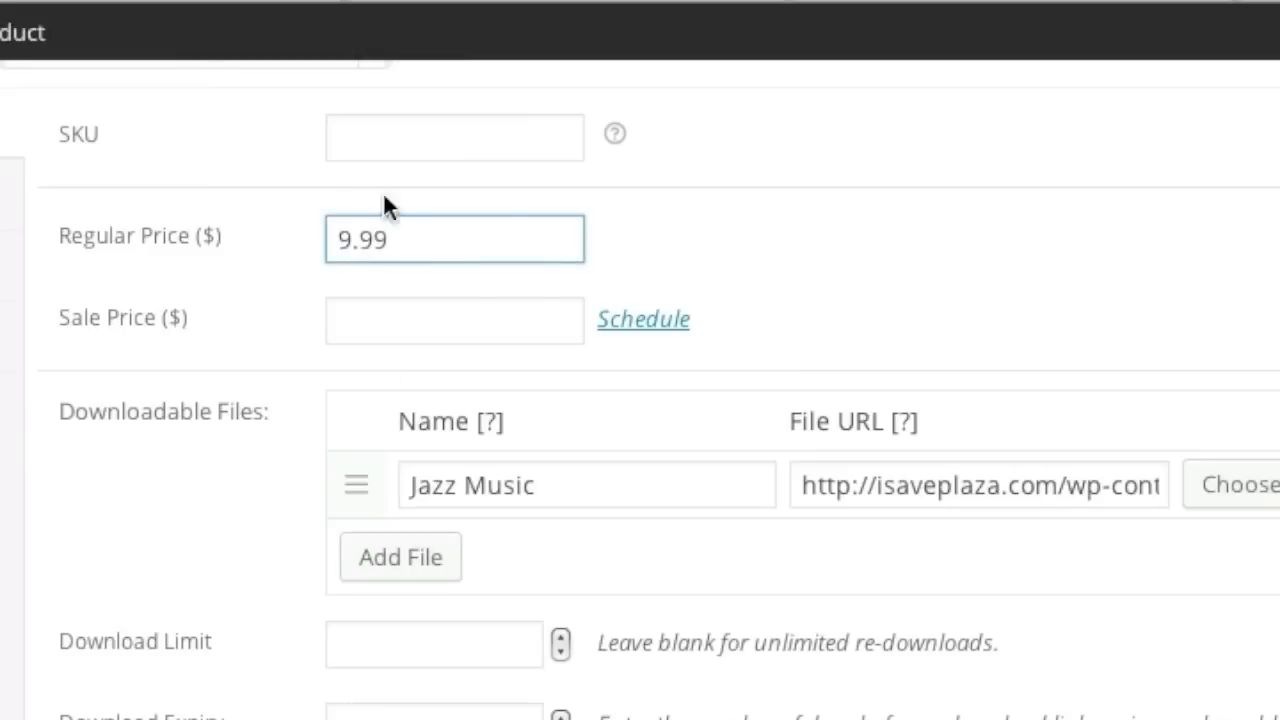
{"action": "type", "text": "blk"}
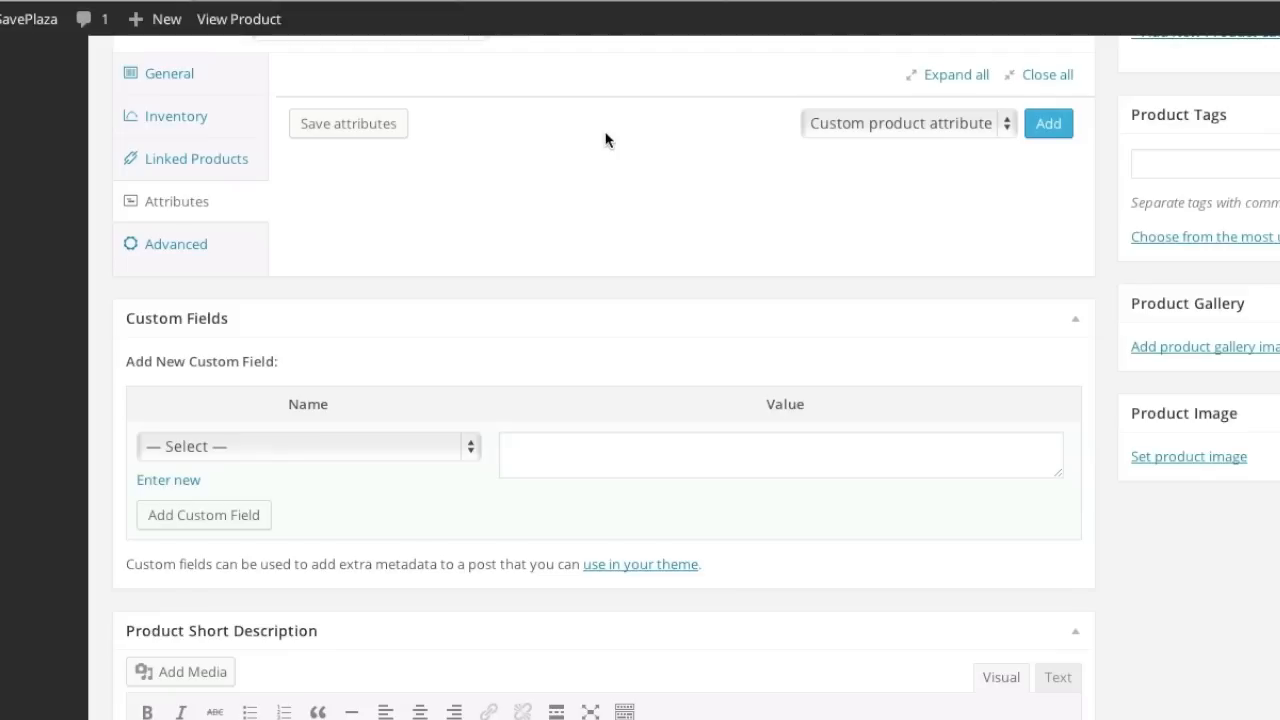
Step: Give Black Album the short description 'Black album 2014!'
{"action": "scroll", "scroll_direction": "down", "scroll_amount": 3}
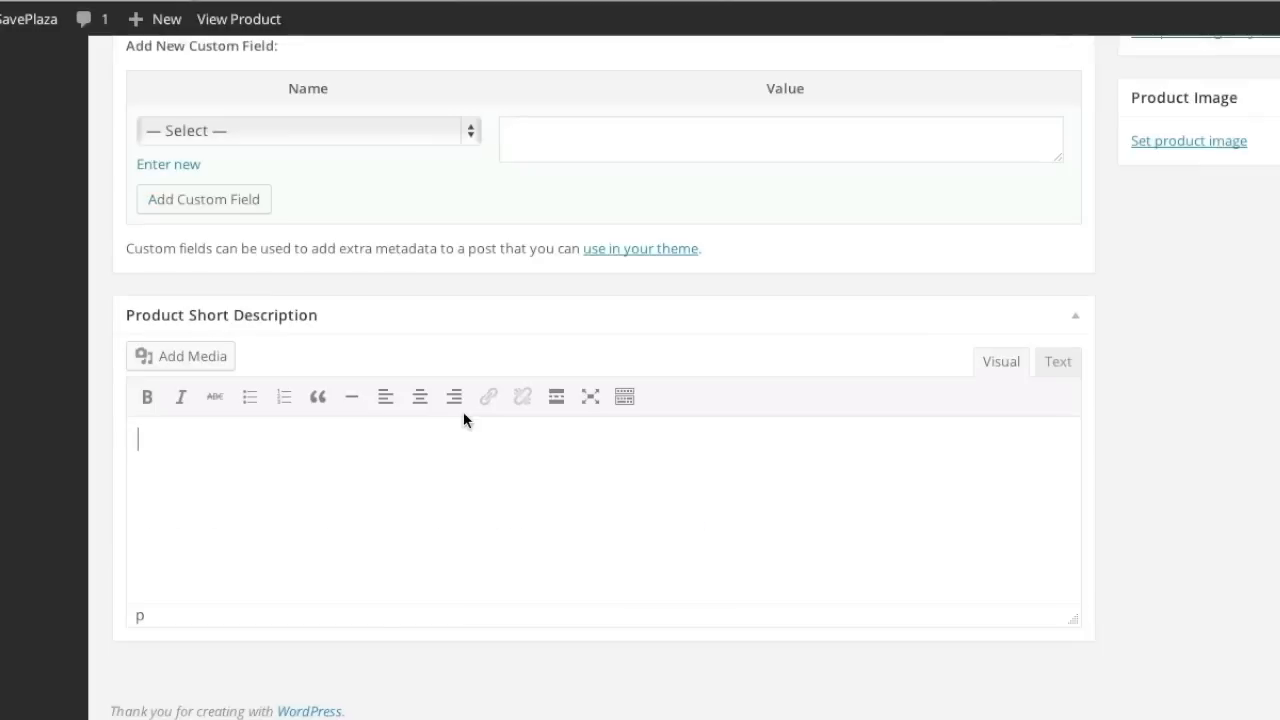
{"action": "mouse_move", "coordinate": [370, 449]}
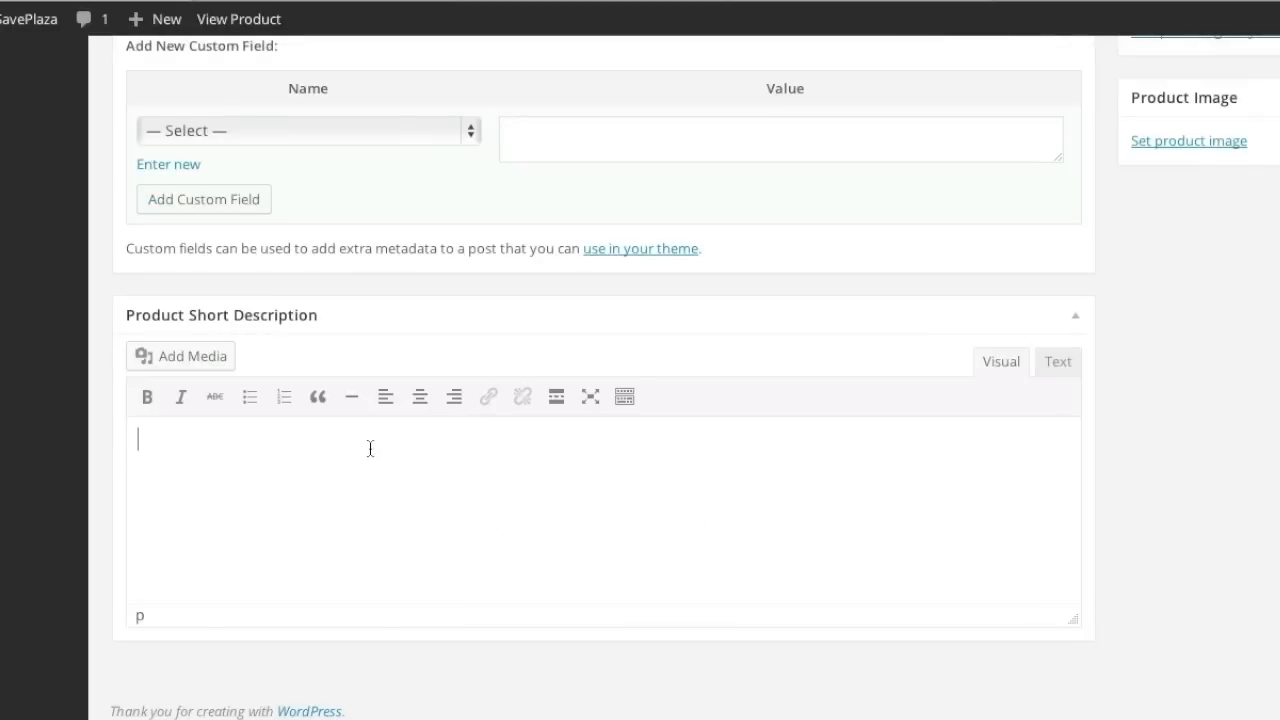
{"action": "type", "text": "Black al"}
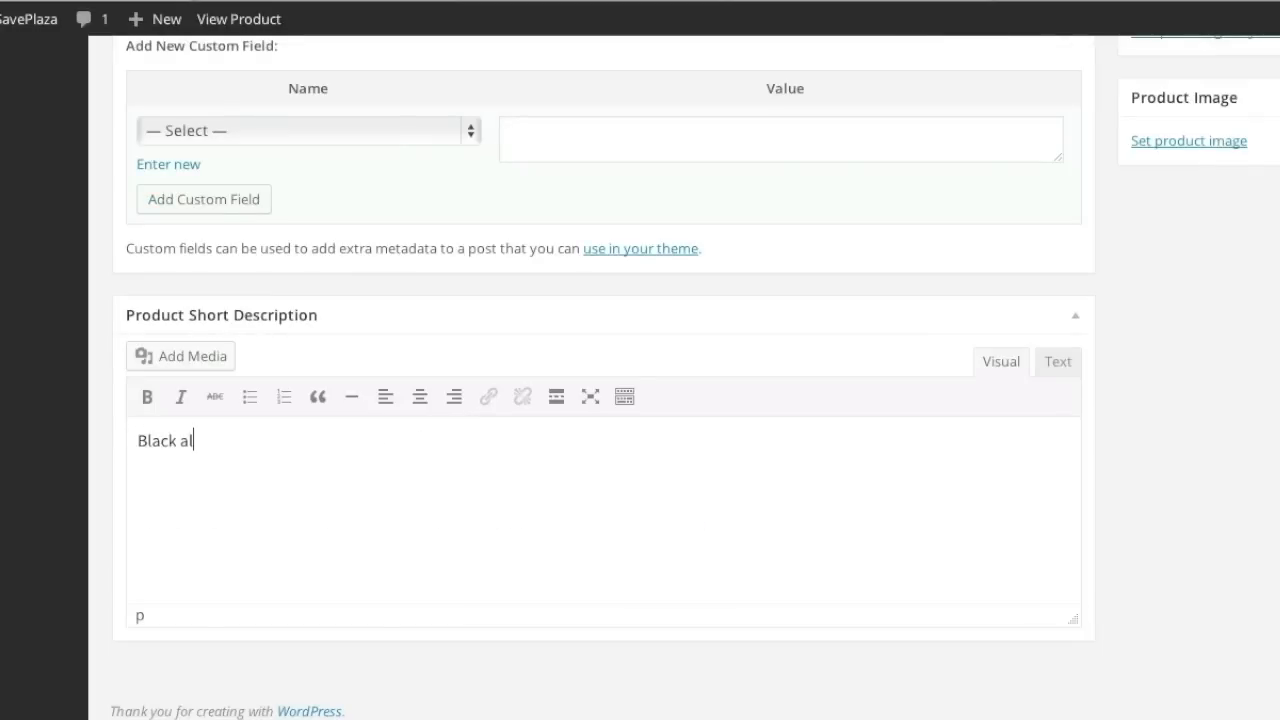
{"action": "type", "text": "bum"}
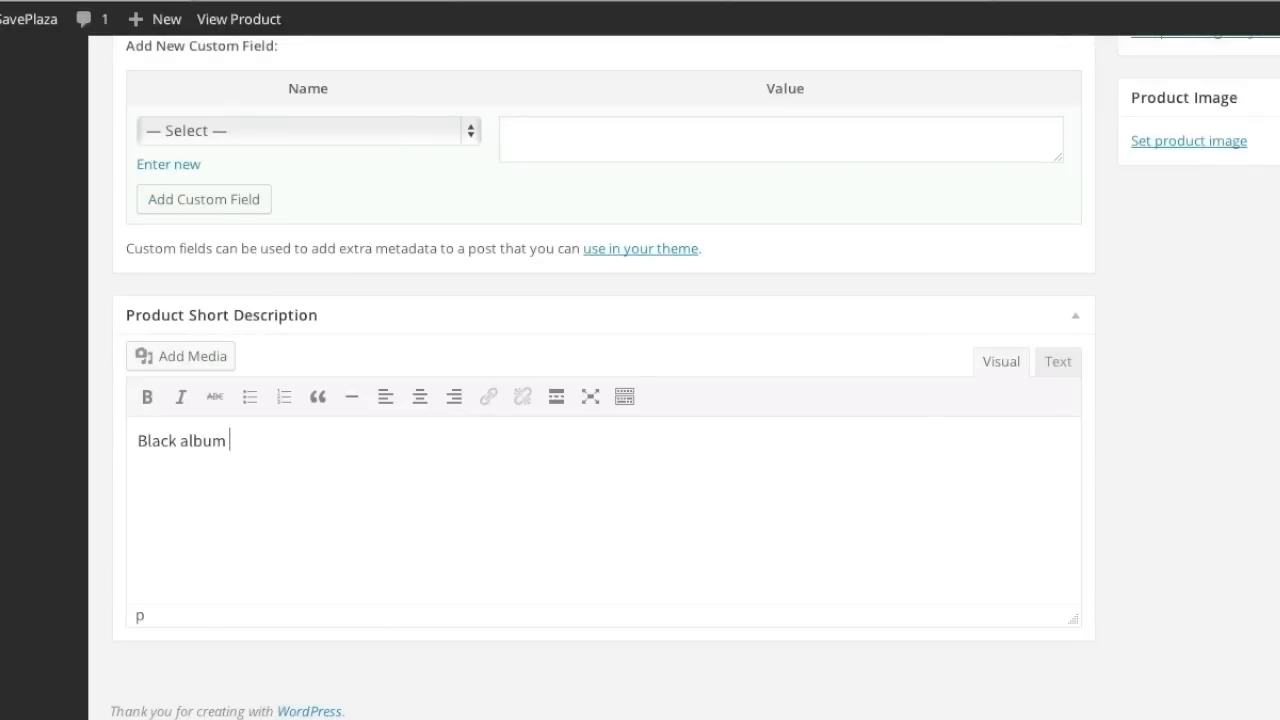
{"action": "type", "text": "2014!"}
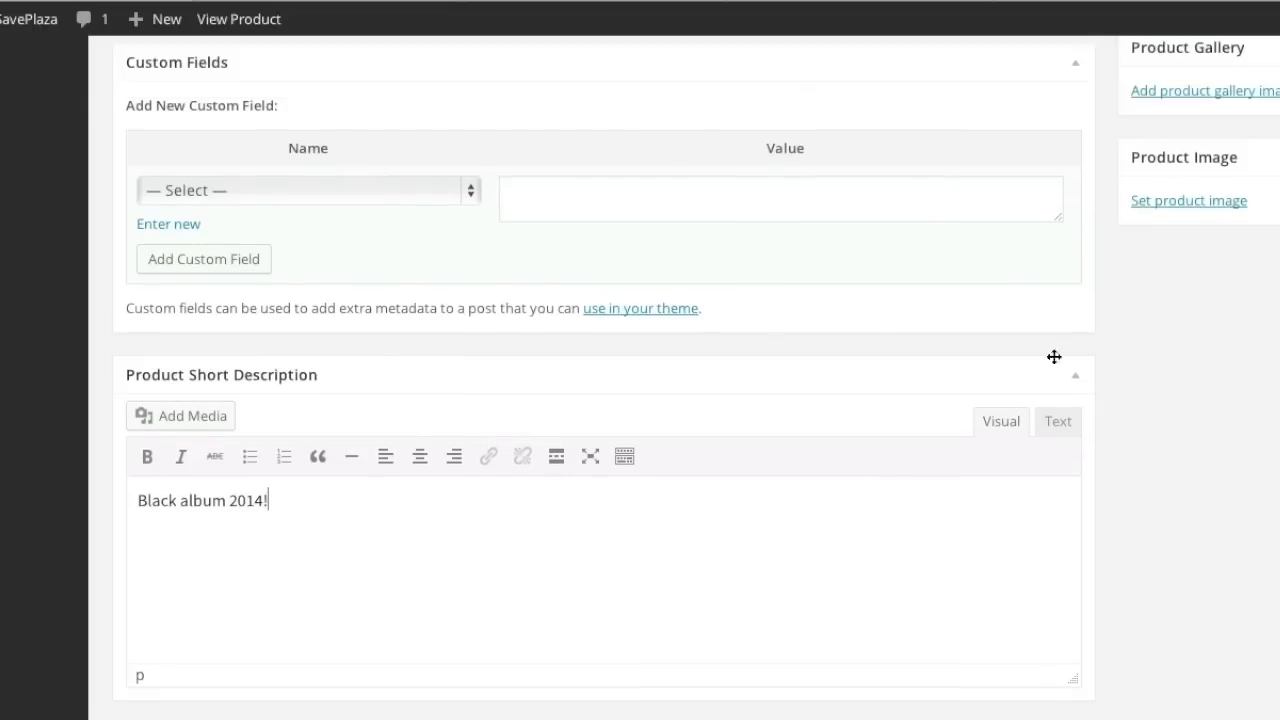
{"action": "left_click", "coordinate": [1188, 200]}
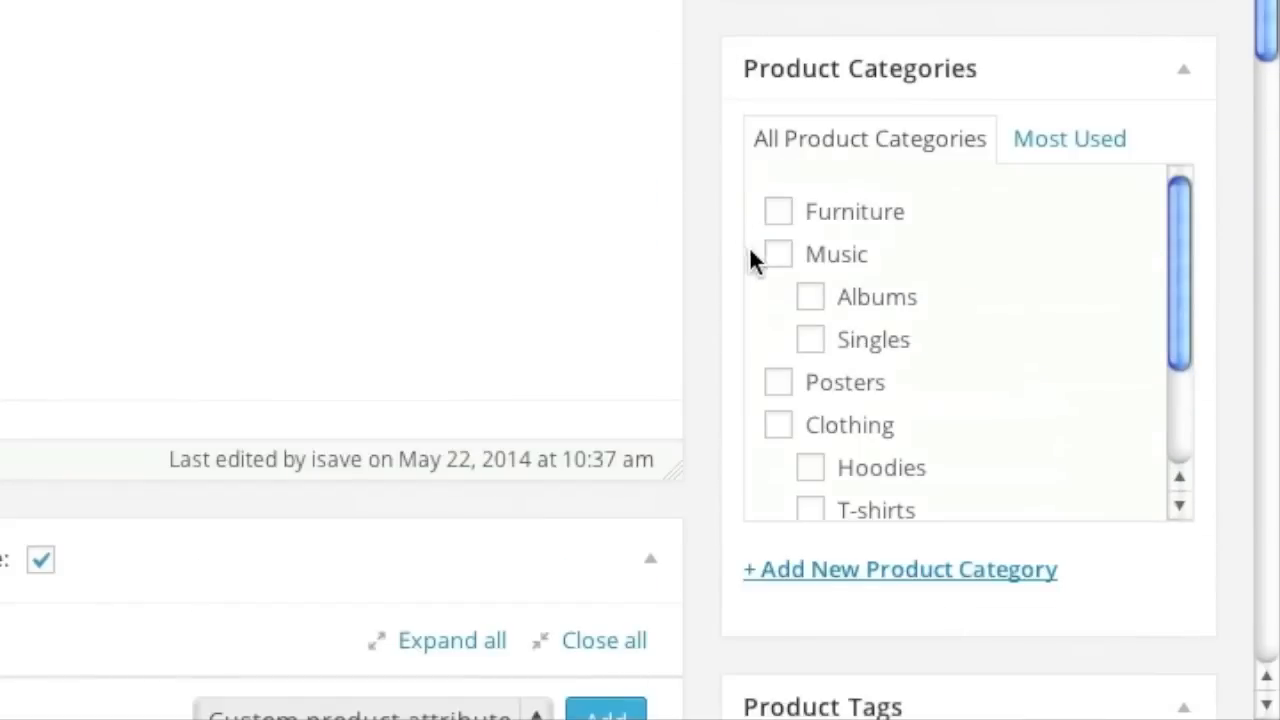
Step: File Black Album under Music and Singles, publish it, and view its product page
{"action": "left_click", "coordinate": [775, 254]}
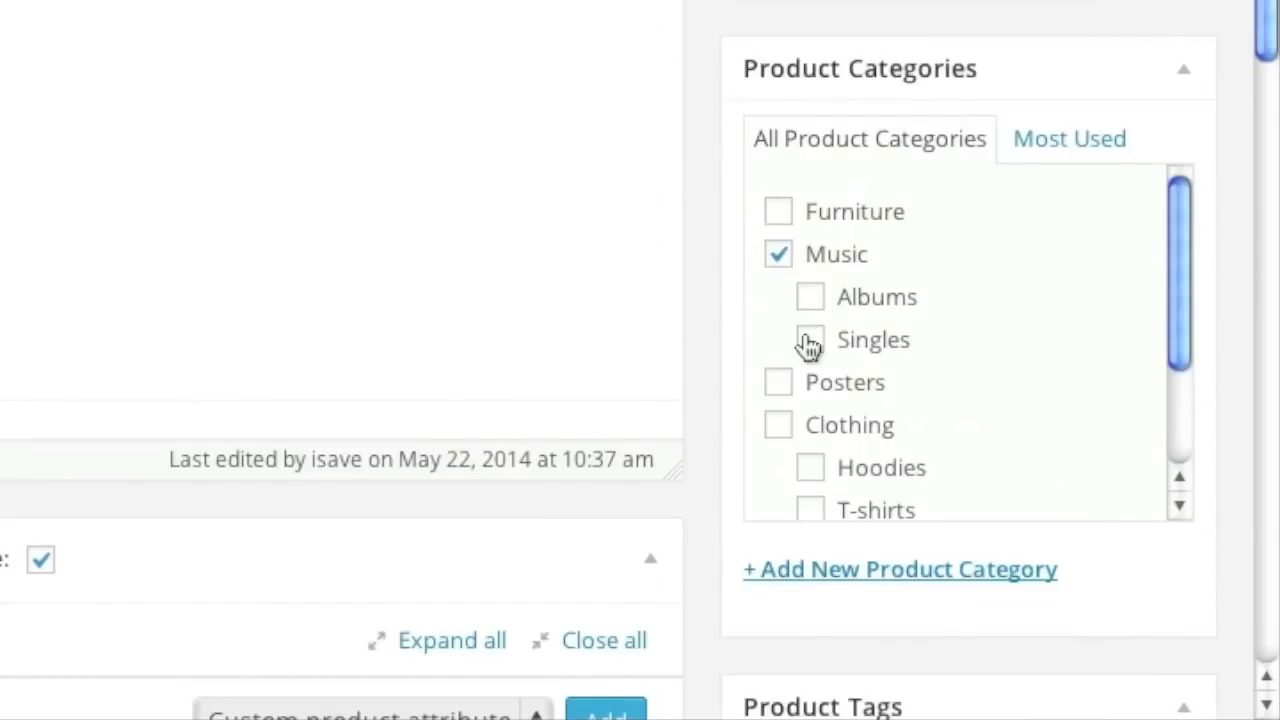
{"action": "left_click", "coordinate": [809, 340]}
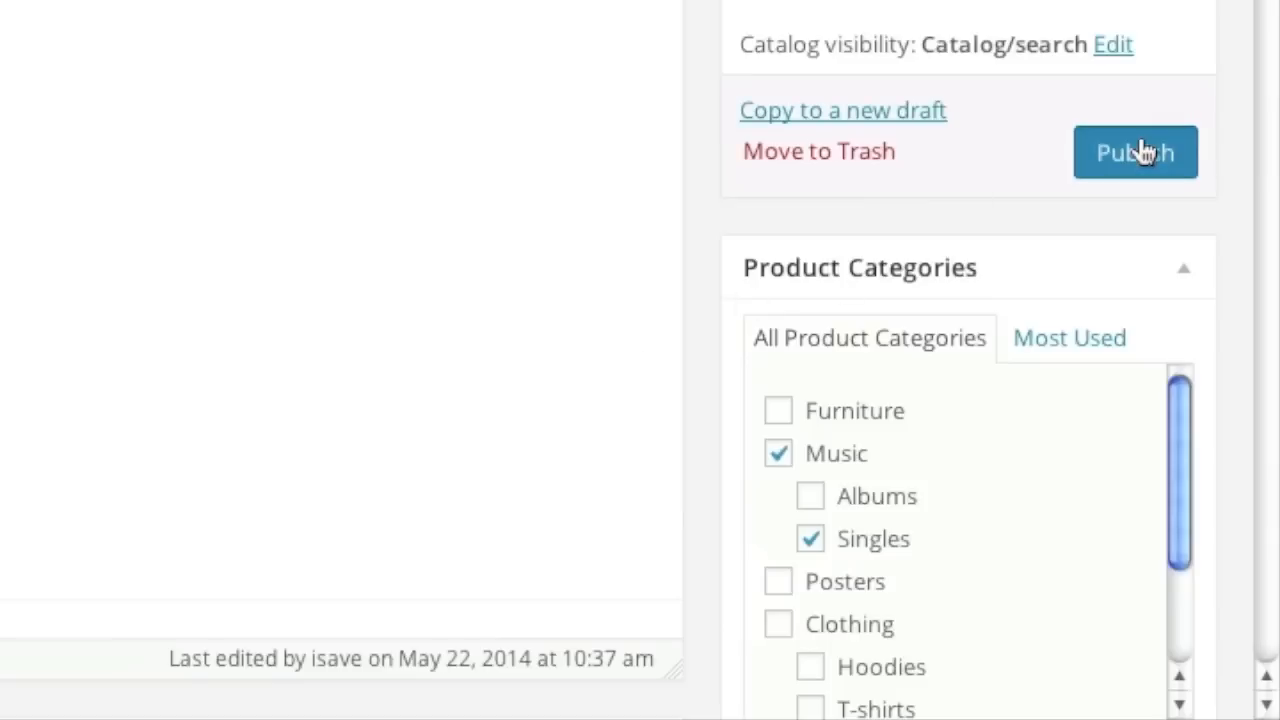
{"action": "left_click", "coordinate": [1135, 152]}
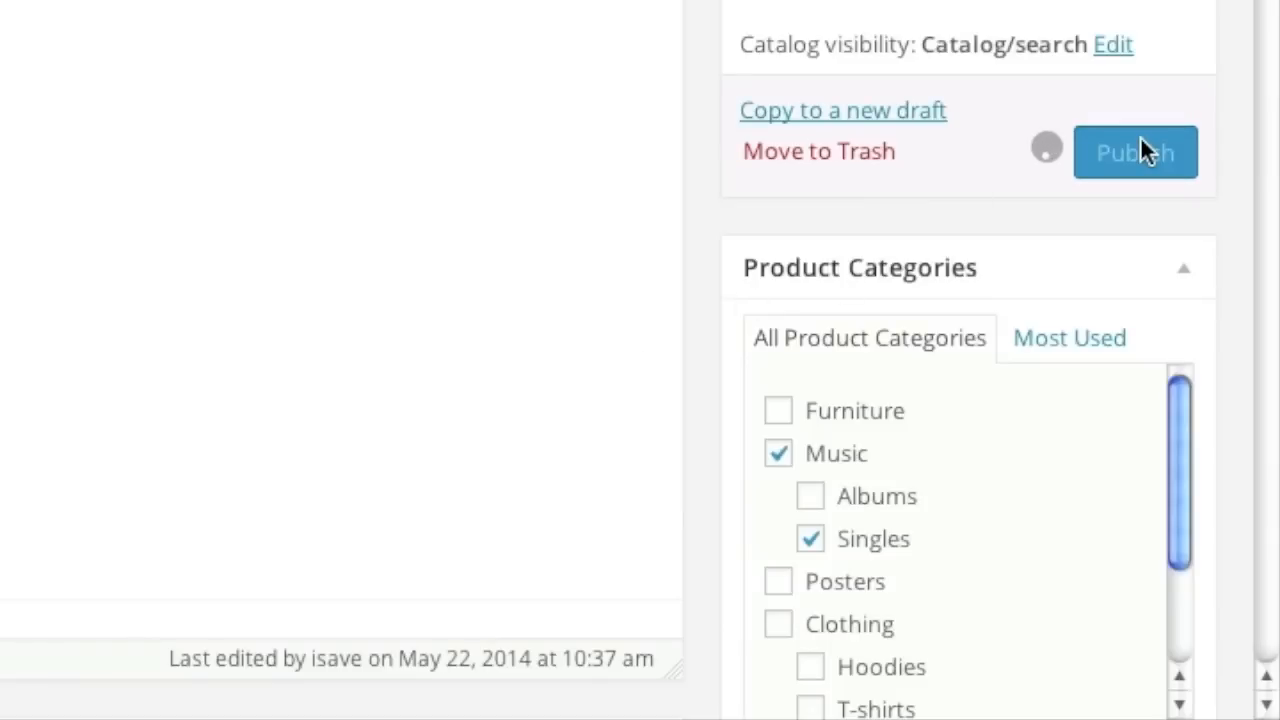
{"action": "left_click", "coordinate": [1135, 151]}
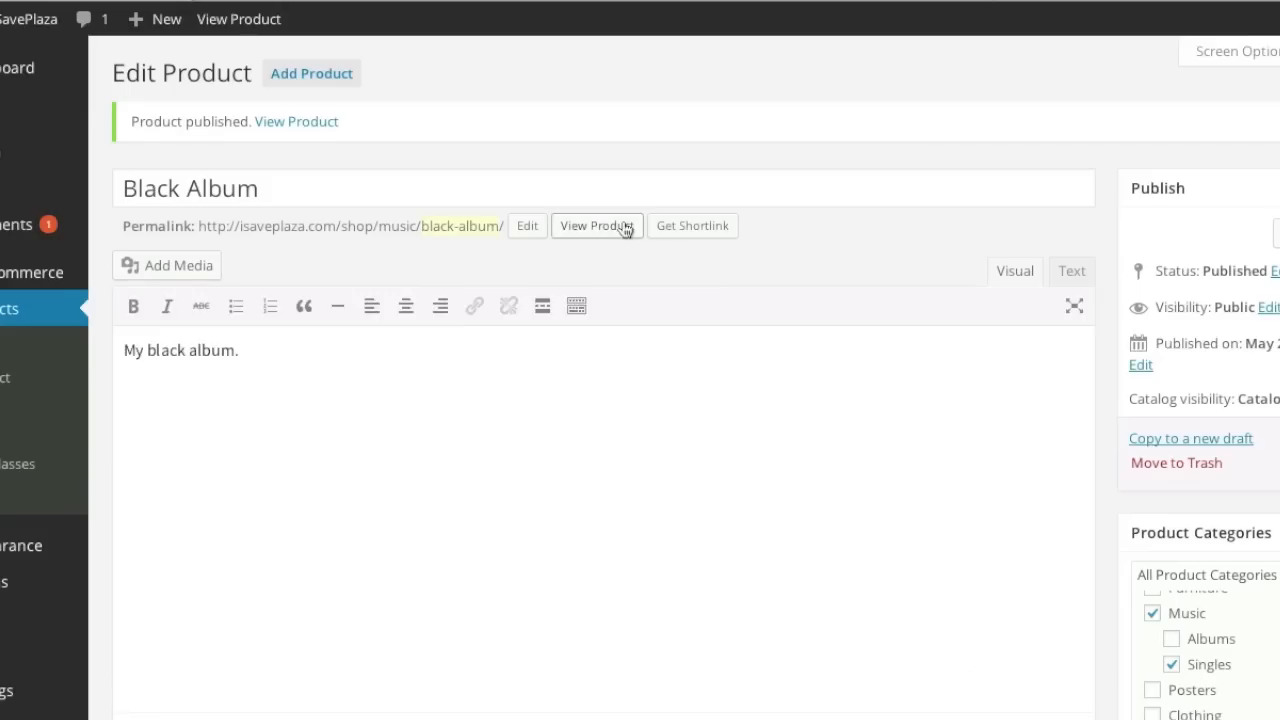
{"action": "mouse_move", "coordinate": [625, 229]}
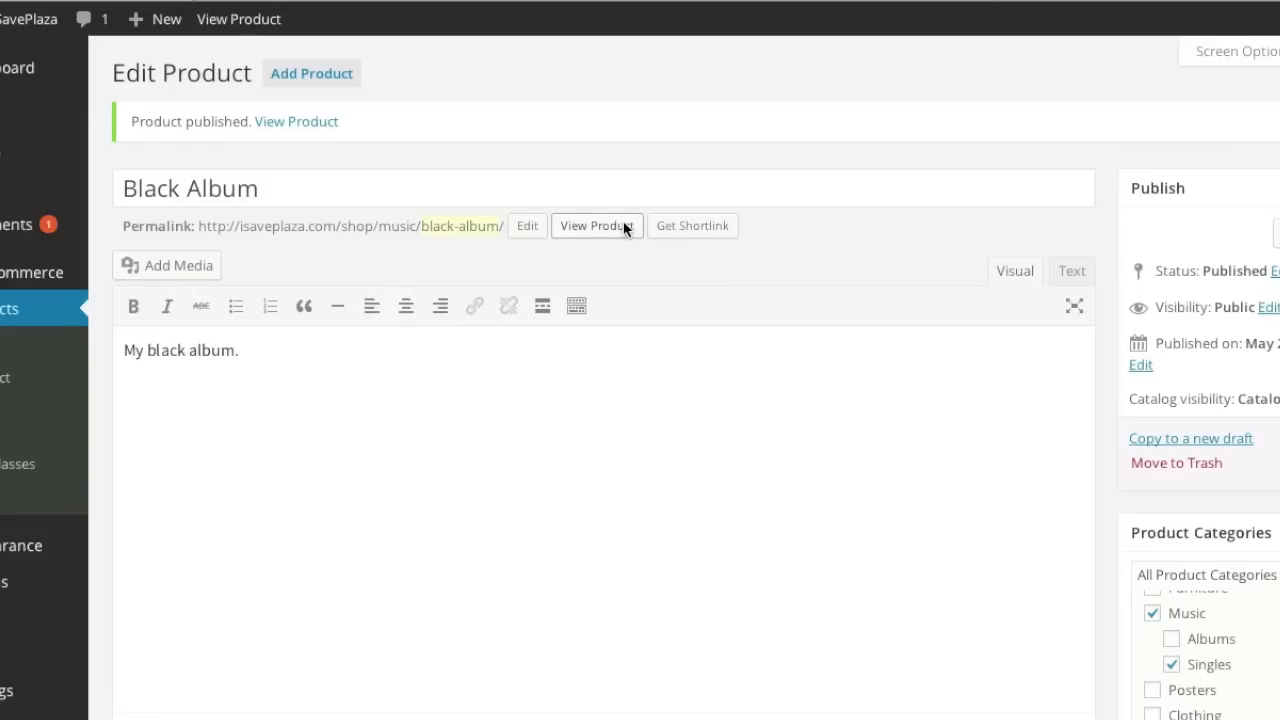
{"action": "left_click", "coordinate": [597, 225]}
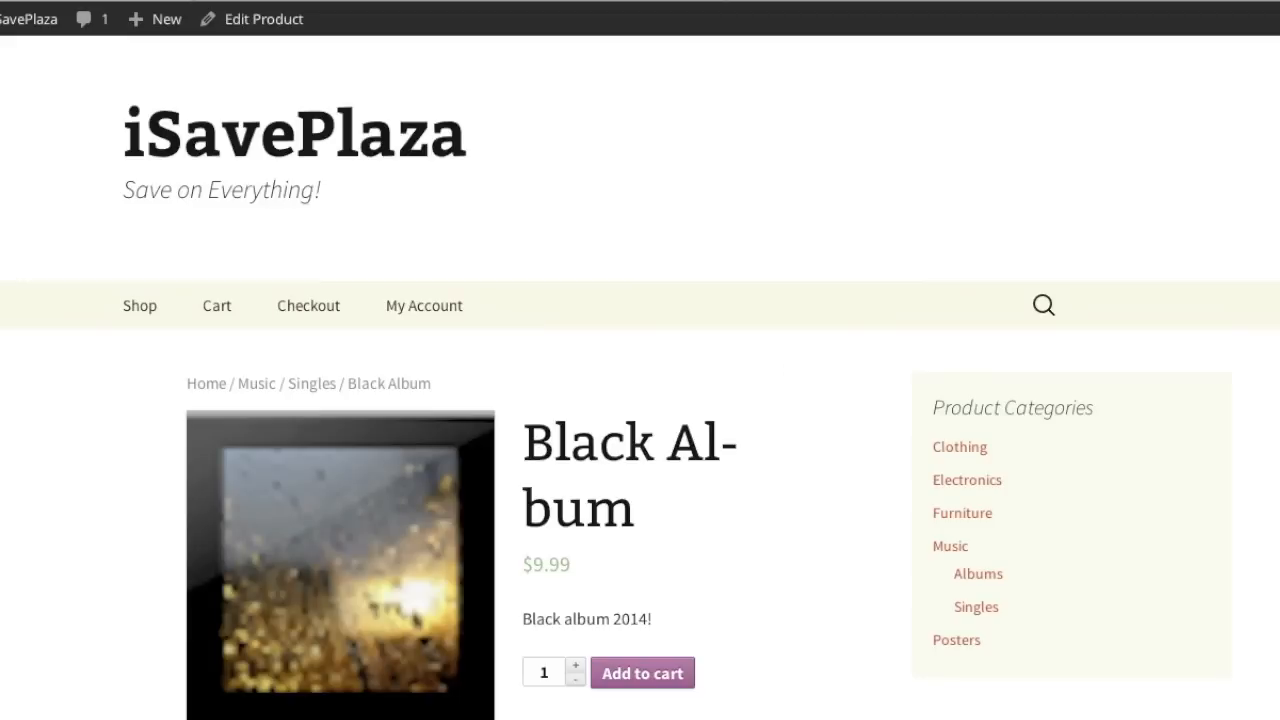
Step: Check Black Album's $9.99 storefront page, then return to its product editor
{"action": "left_click", "coordinate": [262, 19]}
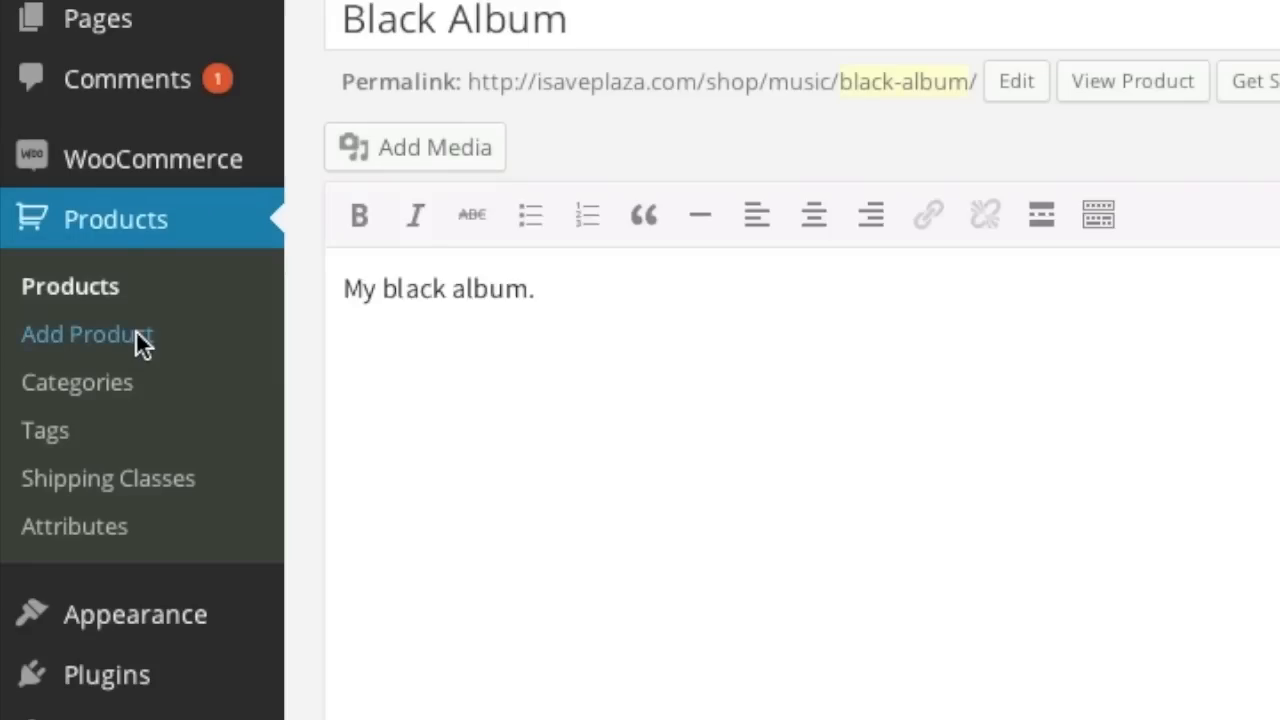
Step: Create a new 'Rock or Jazz Music' product described as 'Choose between rock or jazz.'
{"action": "left_click", "coordinate": [86, 334]}
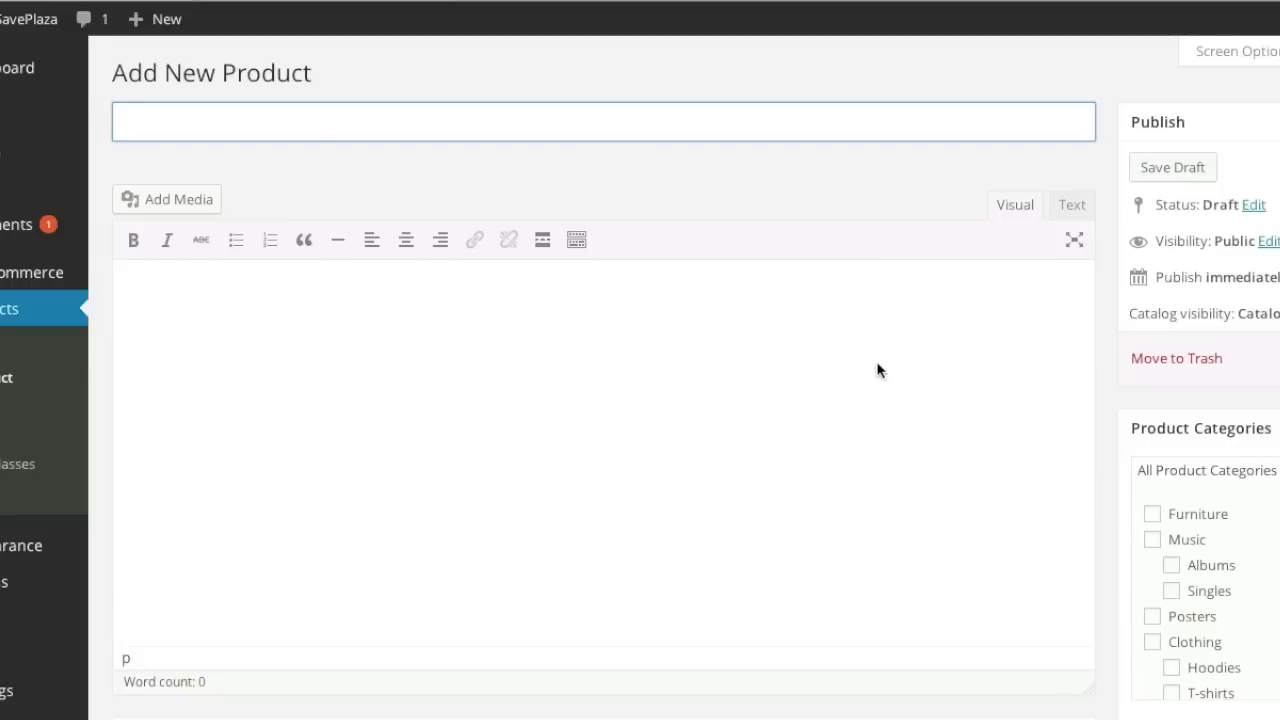
{"action": "type", "text": "Rock or Jazz Music"}
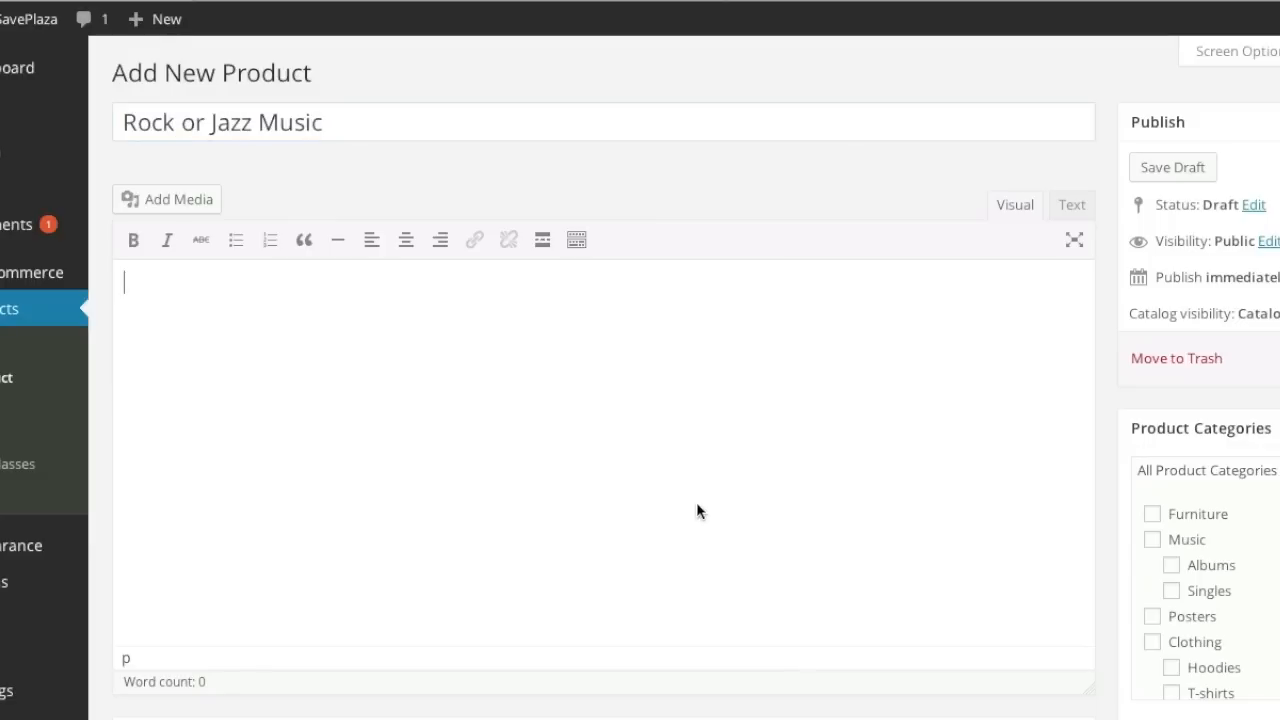
{"action": "type", "text": "Choose b"}
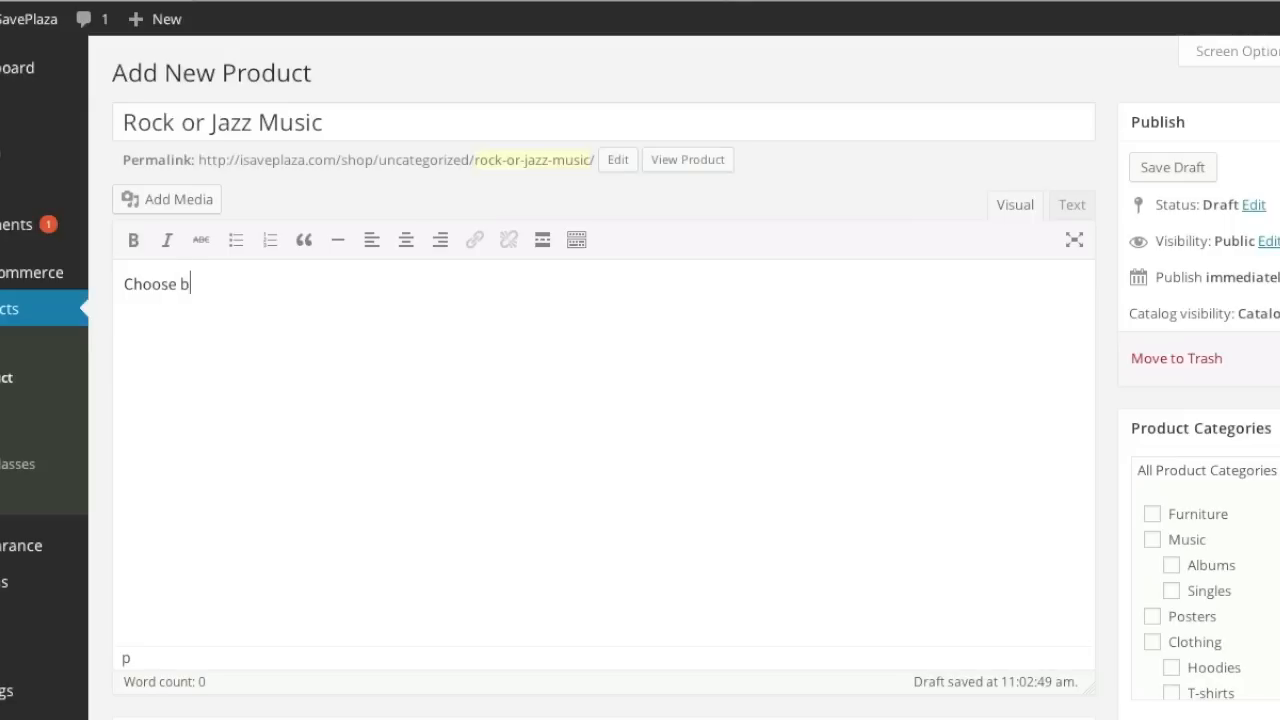
{"action": "type", "text": "etween roc"}
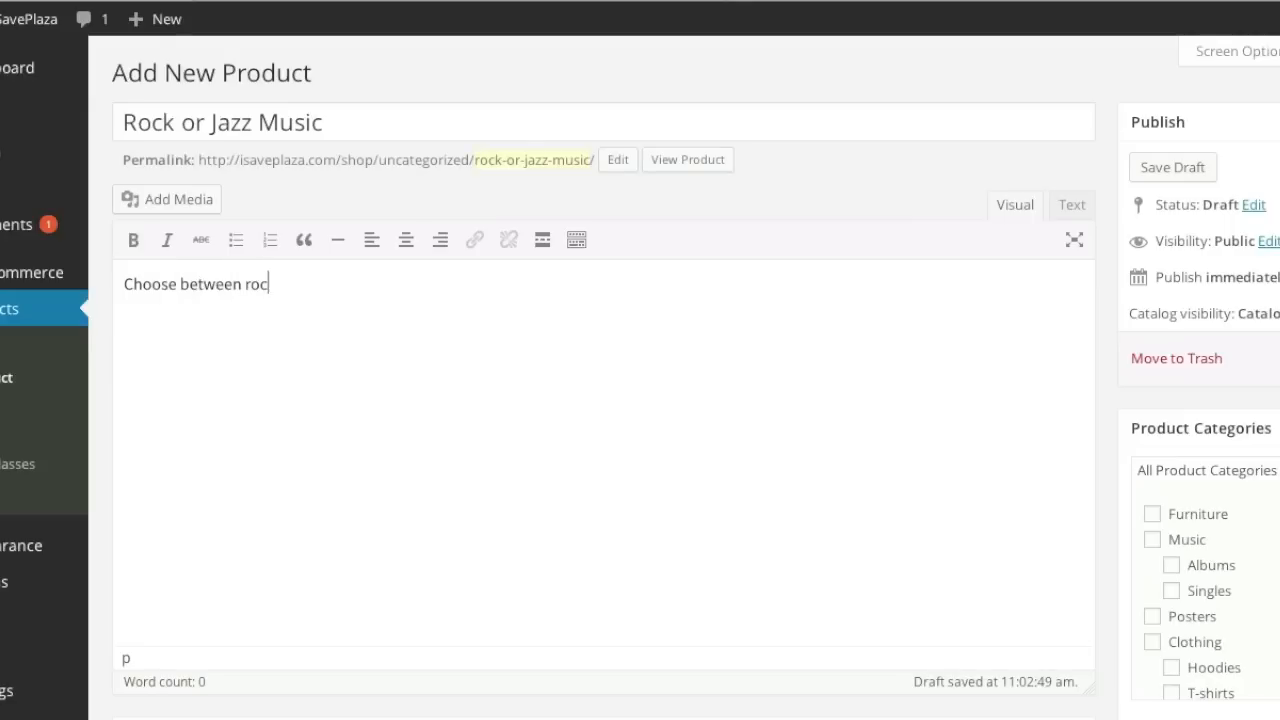
{"action": "type", "text": "k or ja"}
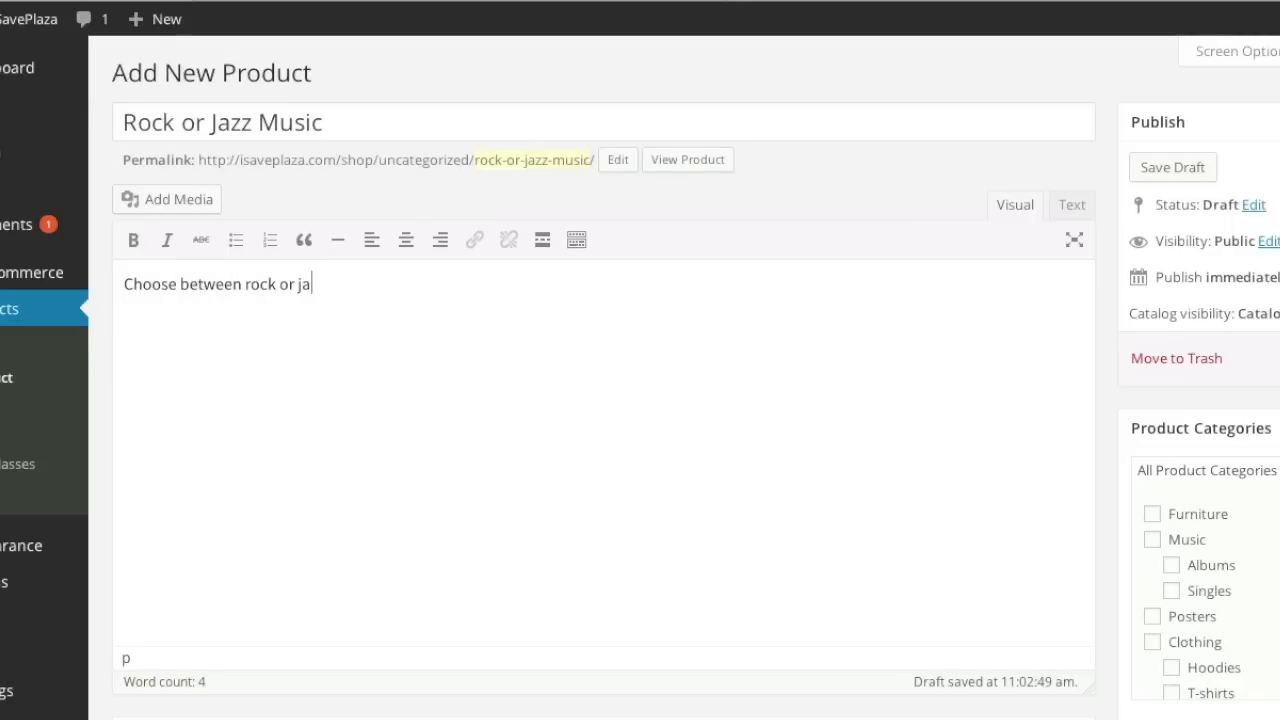
{"action": "type", "text": "zz."}
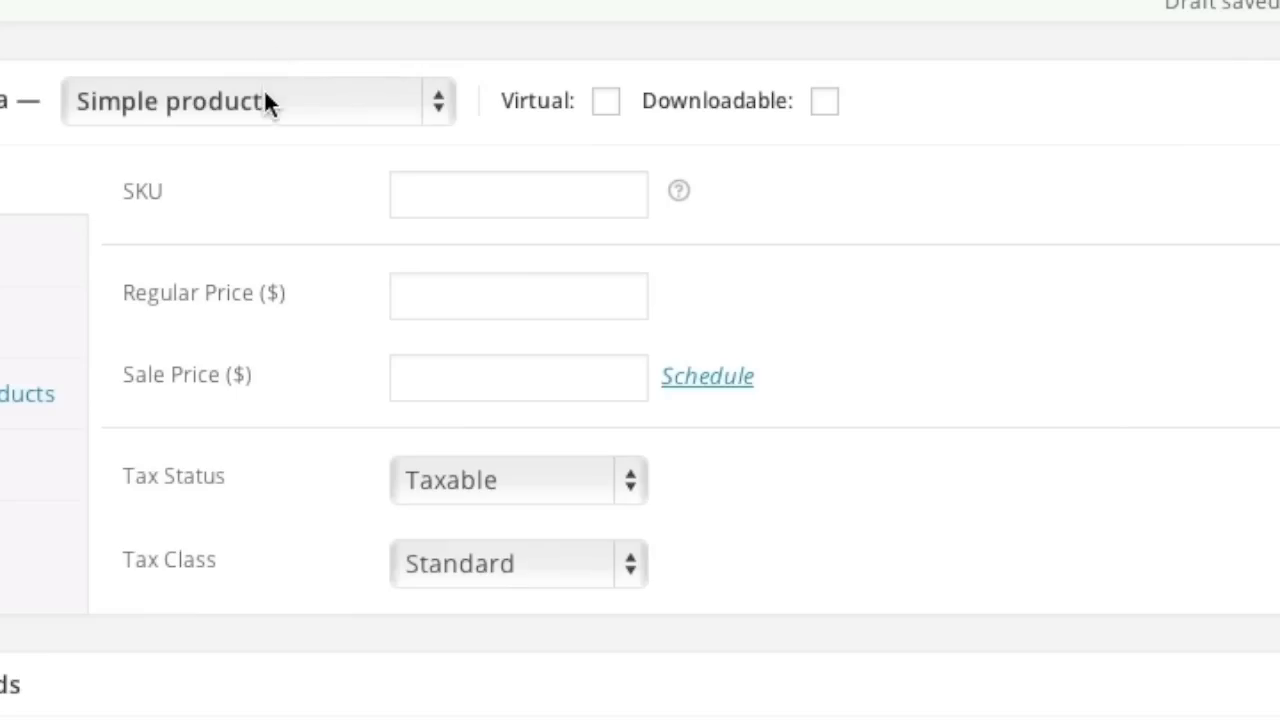
Step: Switch Rock or Jazz Music to a variable product with SKU rock-jazz-album
{"action": "left_click", "coordinate": [240, 99]}
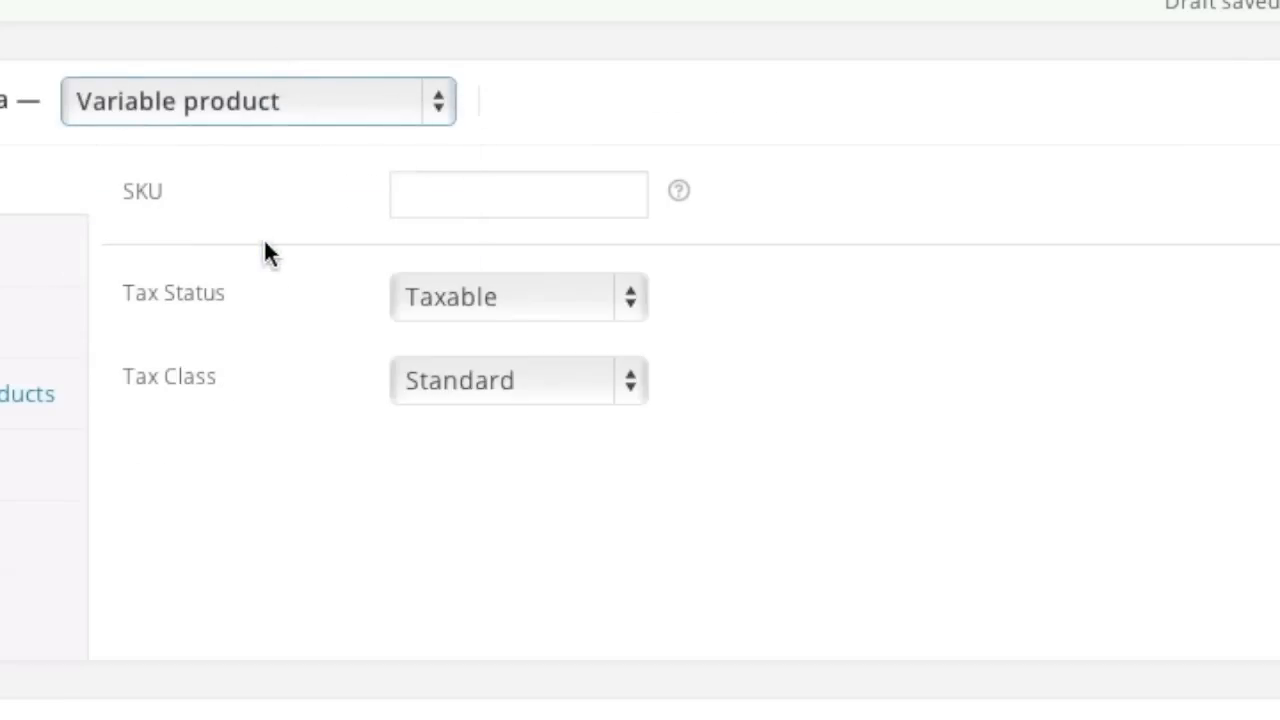
{"action": "left_click", "coordinate": [517, 194]}
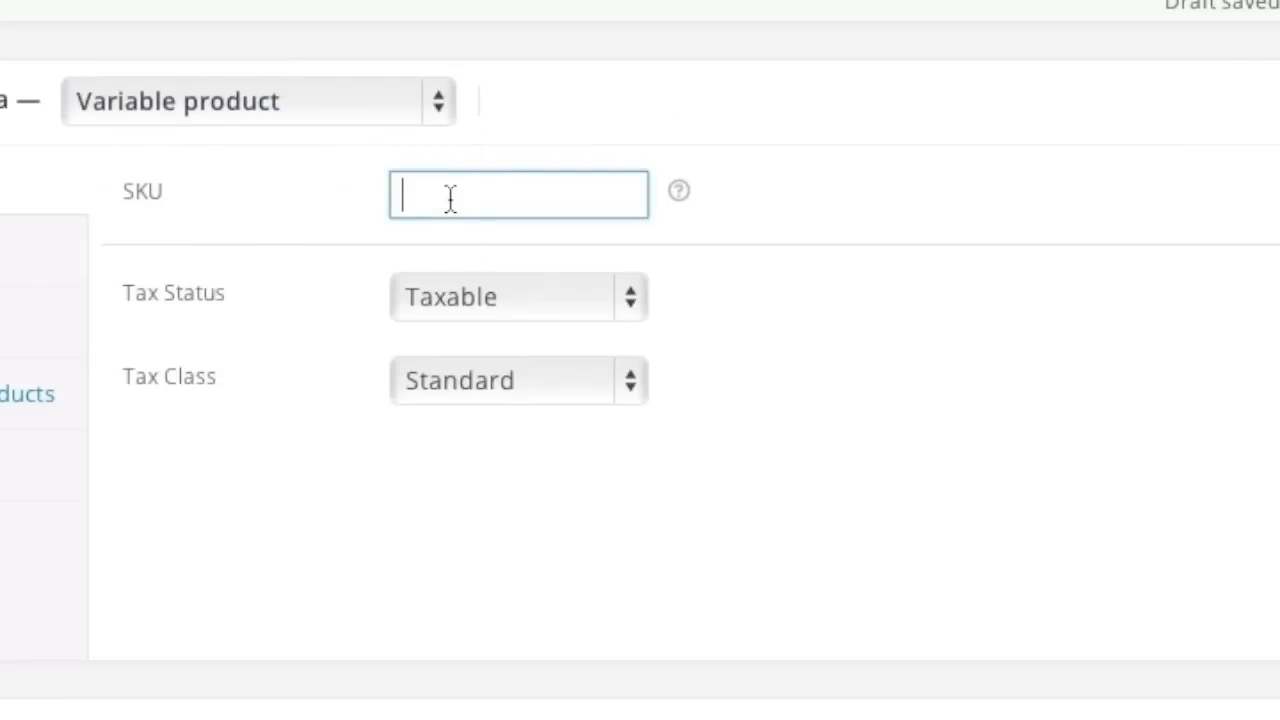
{"action": "type", "text": "rock"}
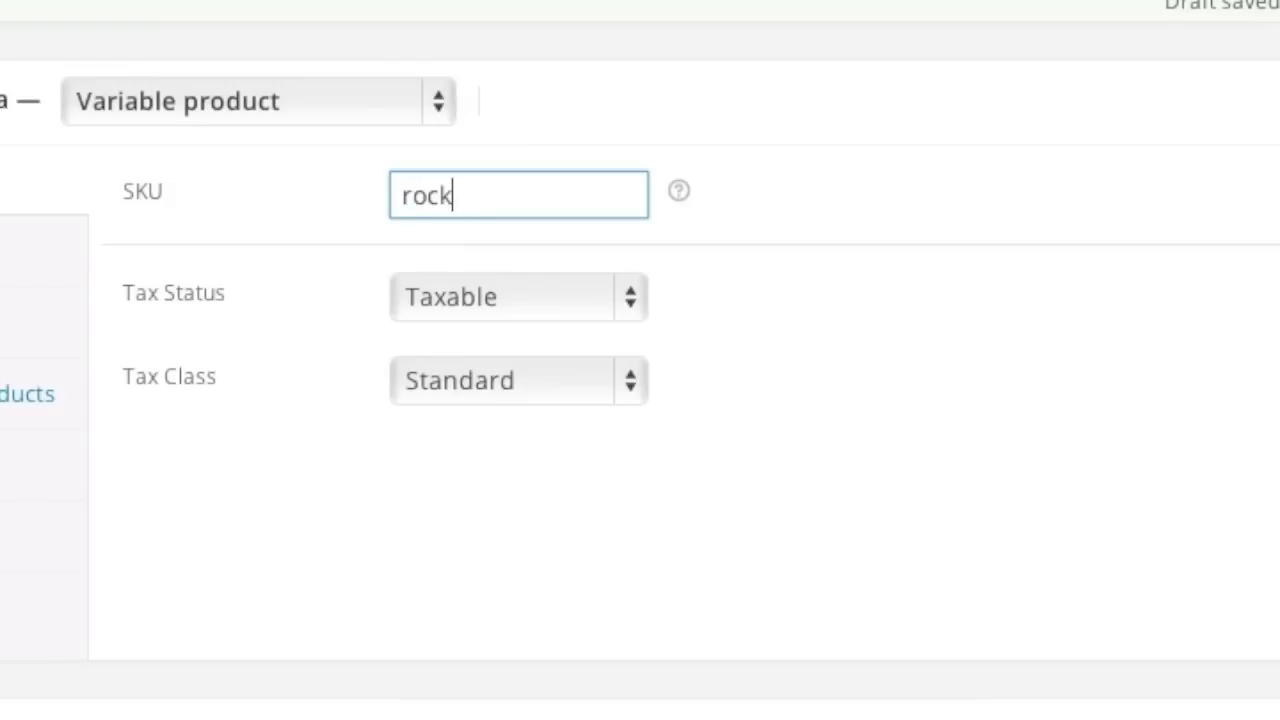
{"action": "type", "text": "-jazz-"}
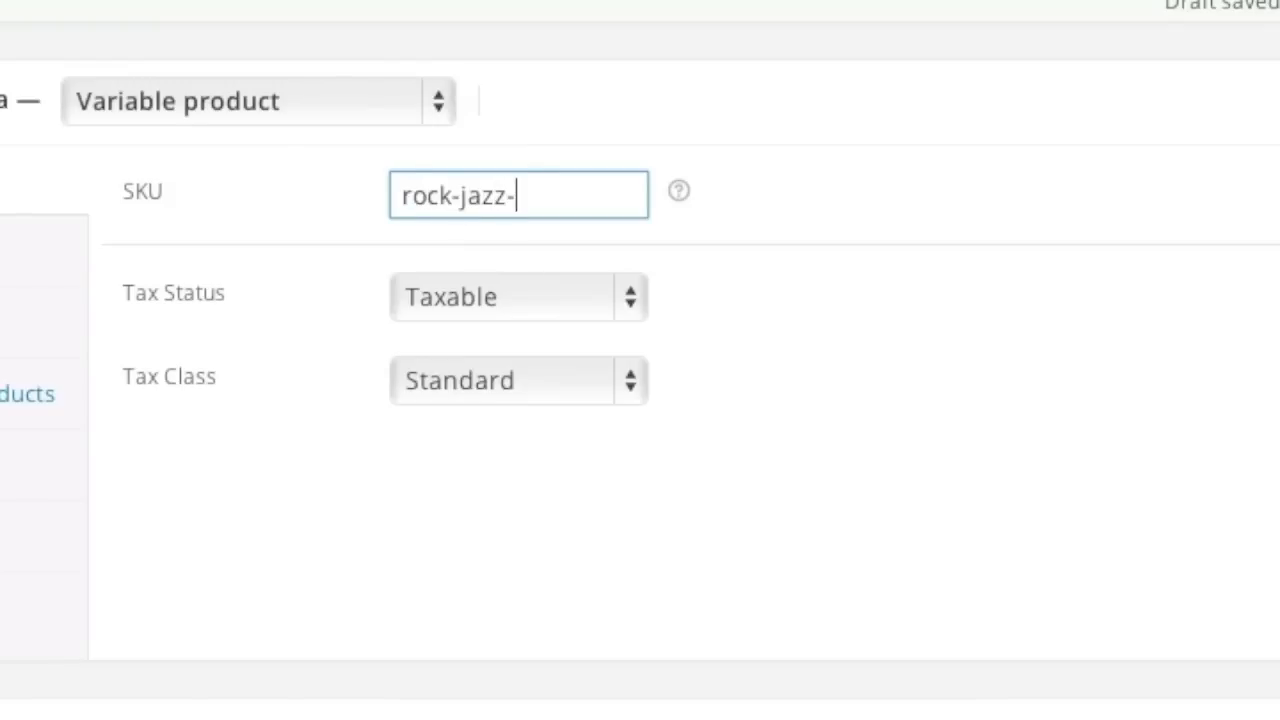
{"action": "type", "text": "album"}
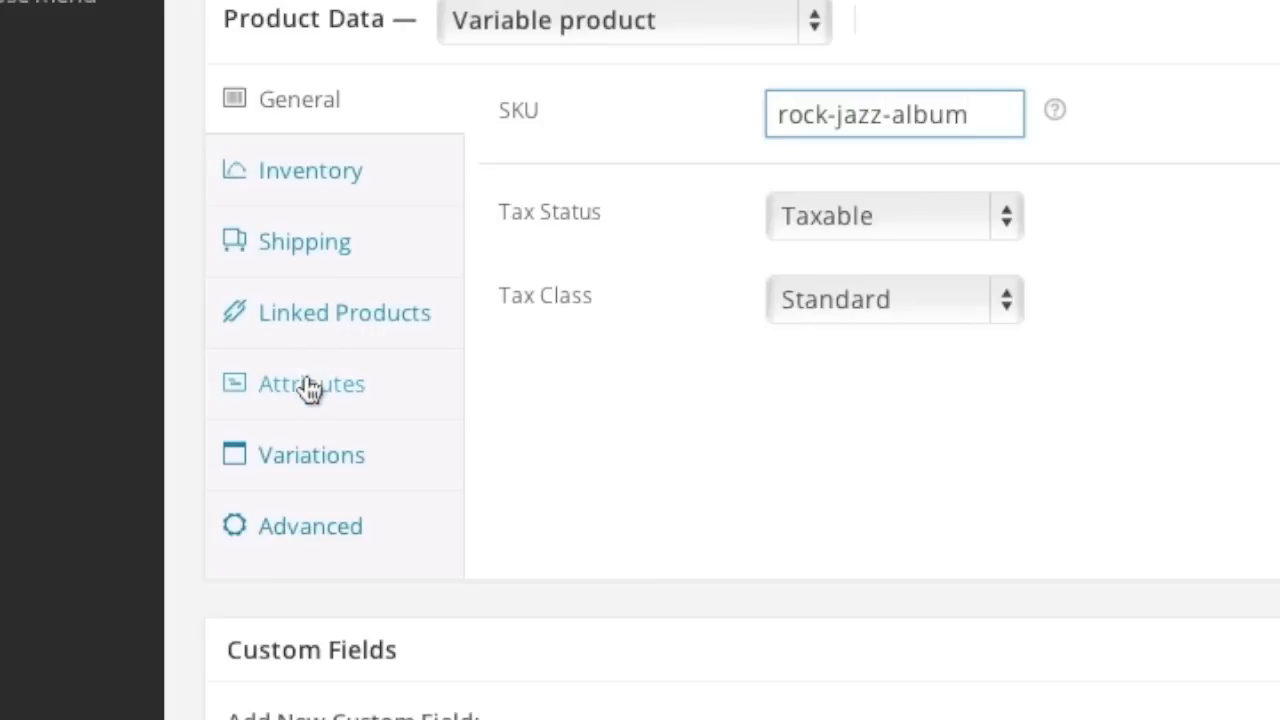
Step: Add and save a Genre attribute with values Rock | Jazz, used for variations
{"action": "left_click", "coordinate": [311, 384]}
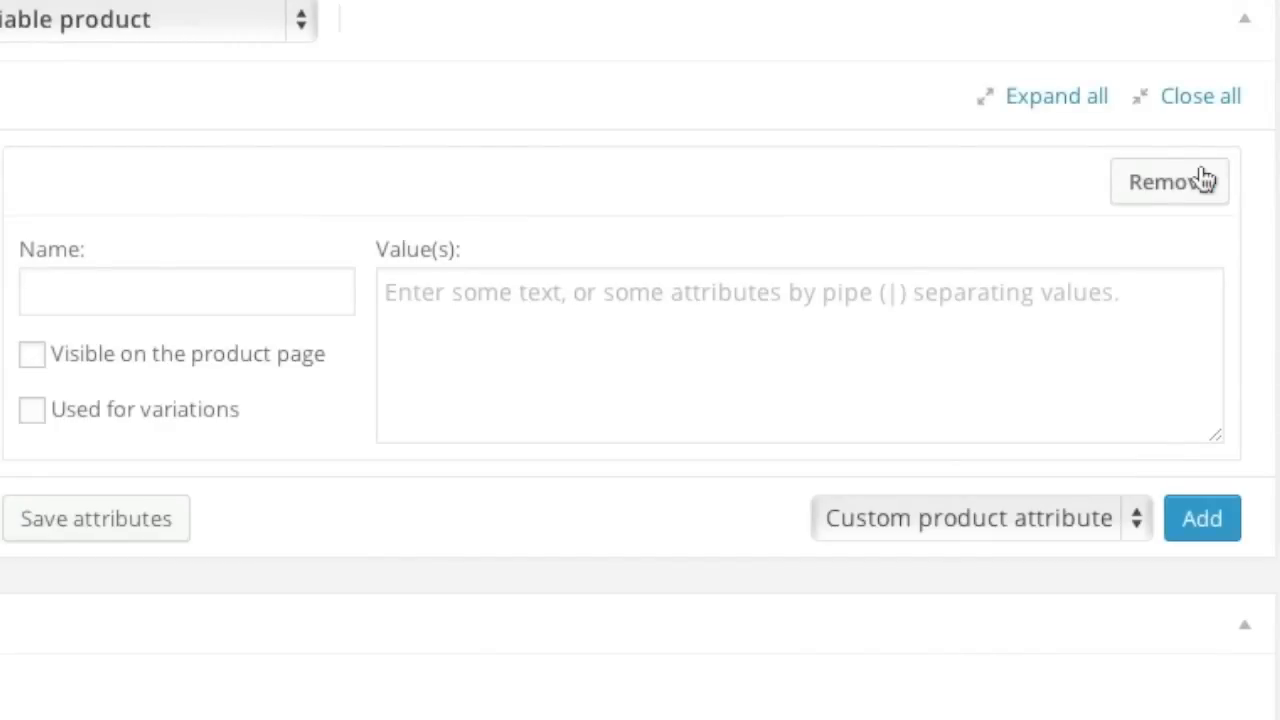
{"action": "left_click", "coordinate": [186, 291]}
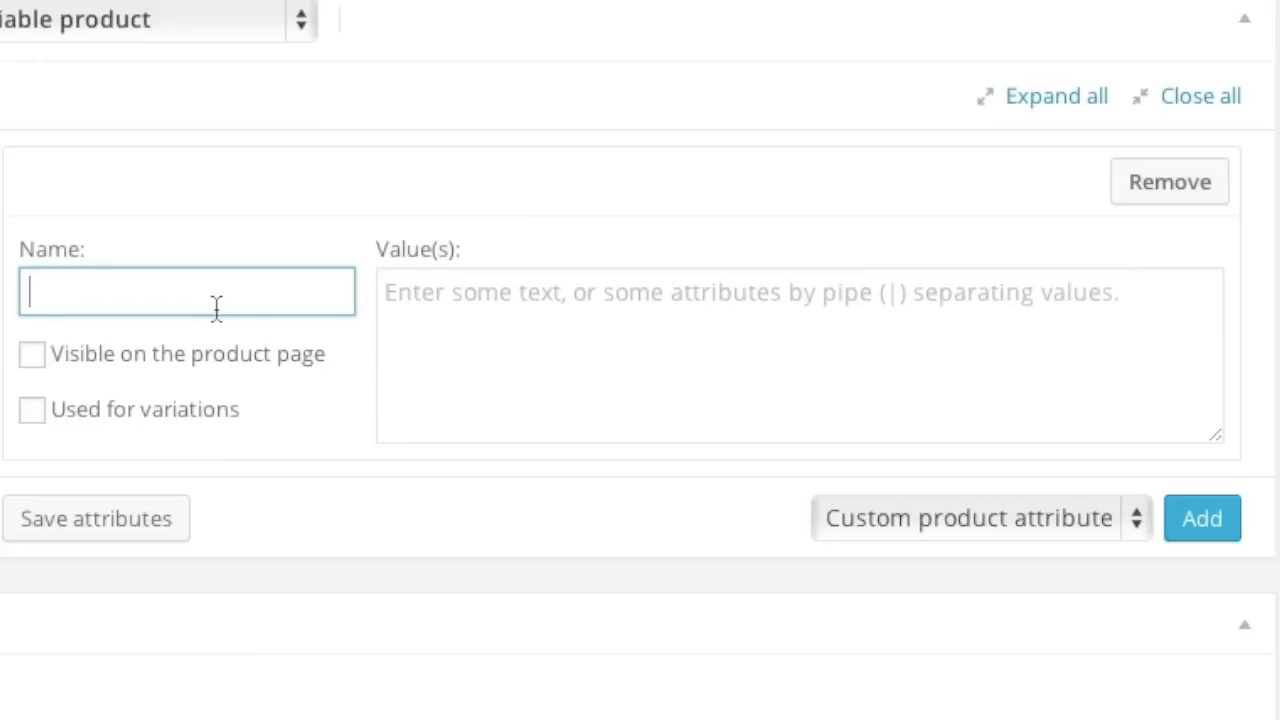
{"action": "type", "text": "Genre"}
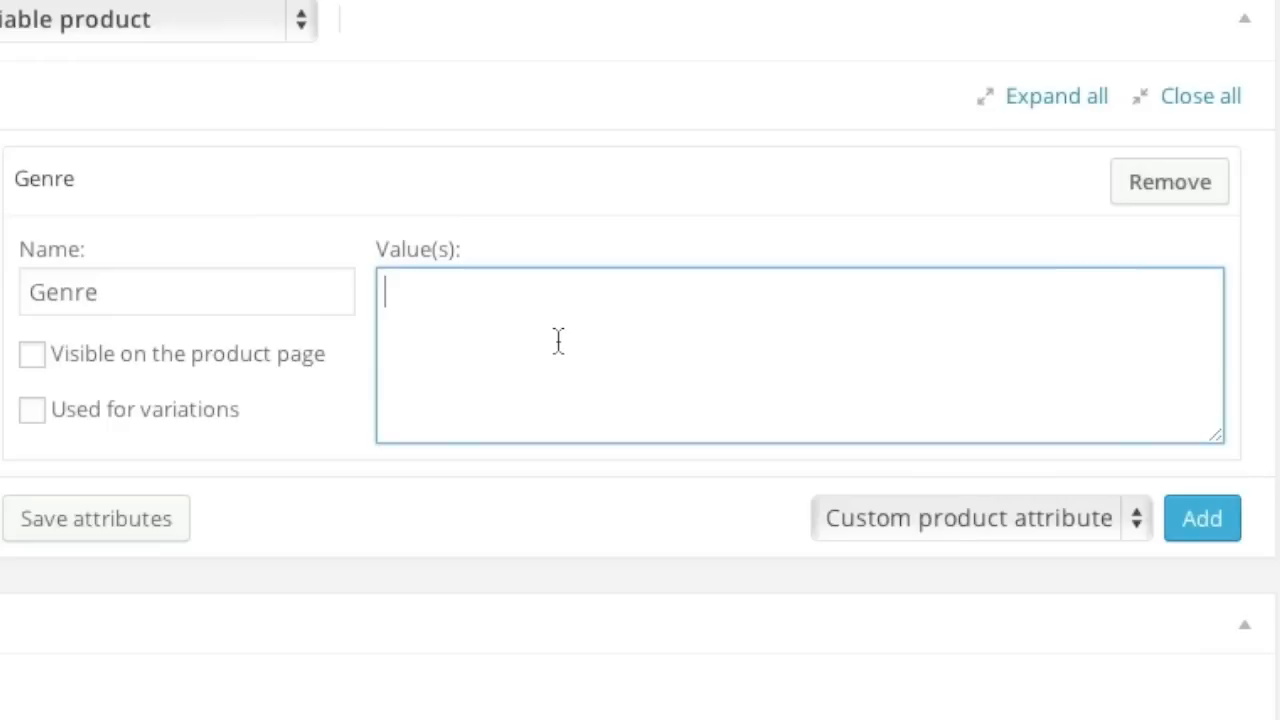
{"action": "type", "text": "Rock |"}
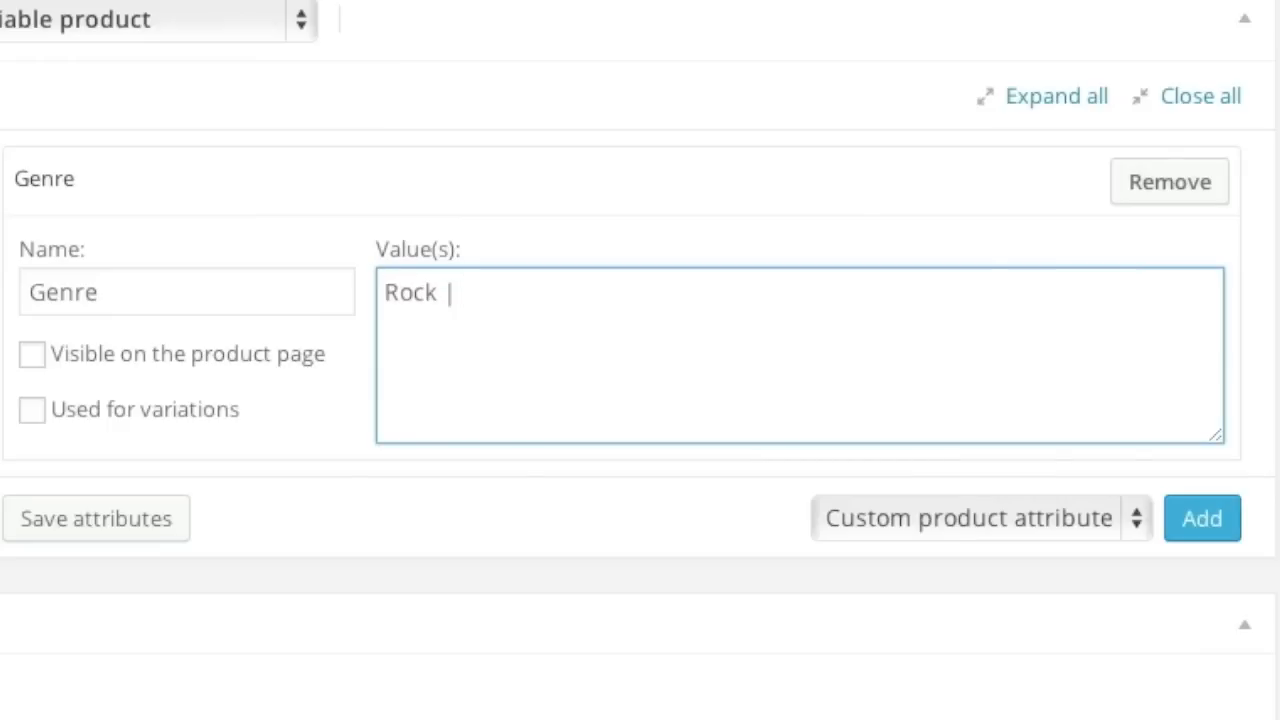
{"action": "type", "text": "Jazz"}
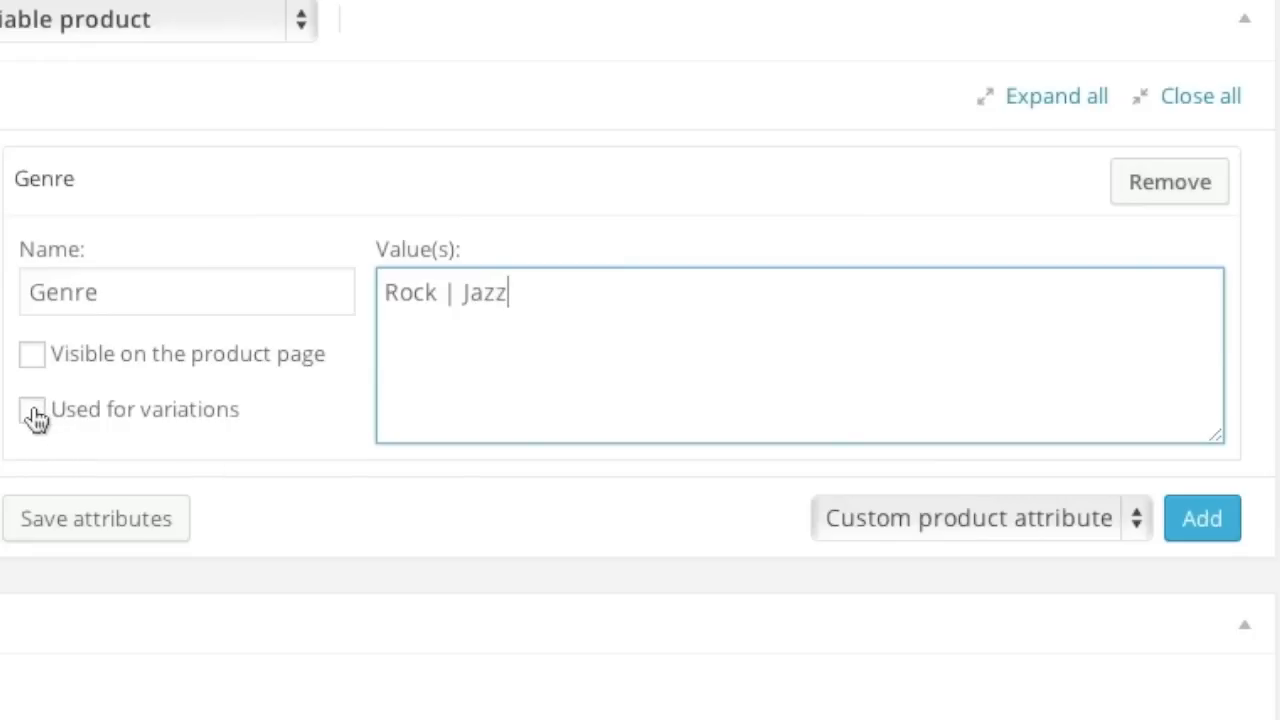
{"action": "left_click", "coordinate": [33, 409]}
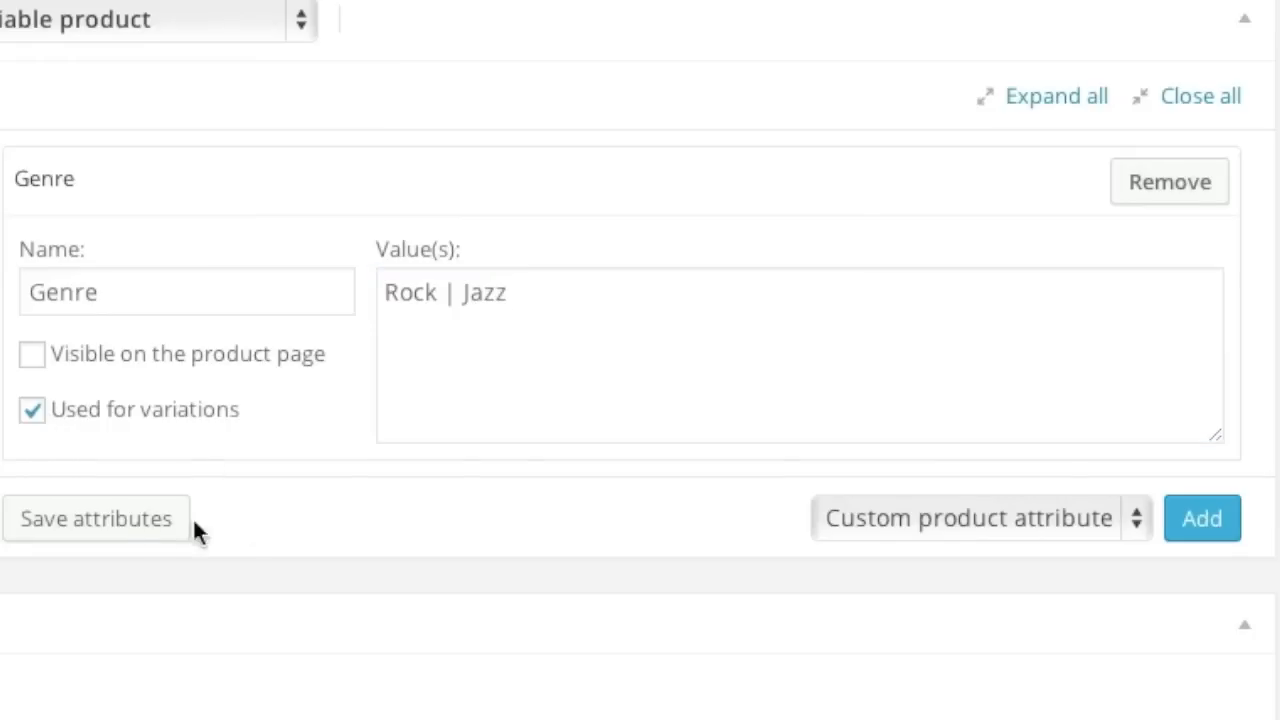
{"action": "left_click", "coordinate": [95, 519]}
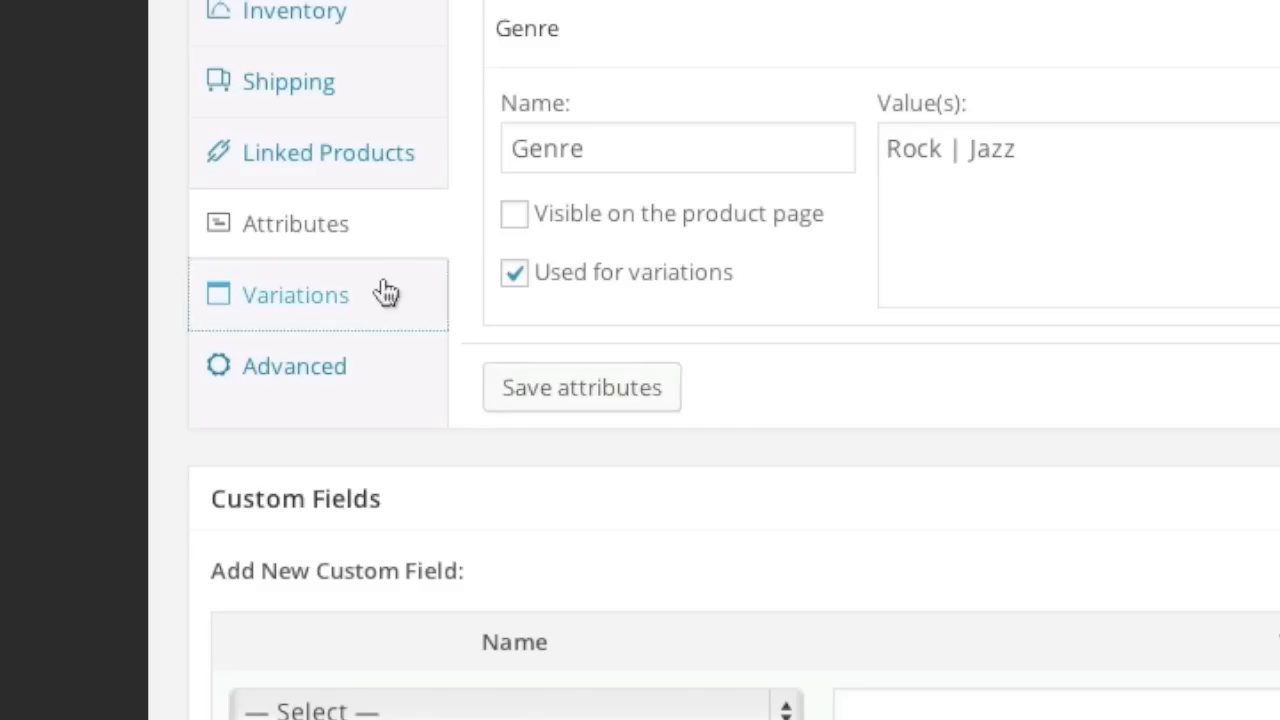
Step: Link all Genre variations as downloadable and virtual, adding a concert photo to the first
{"action": "left_click", "coordinate": [295, 294]}
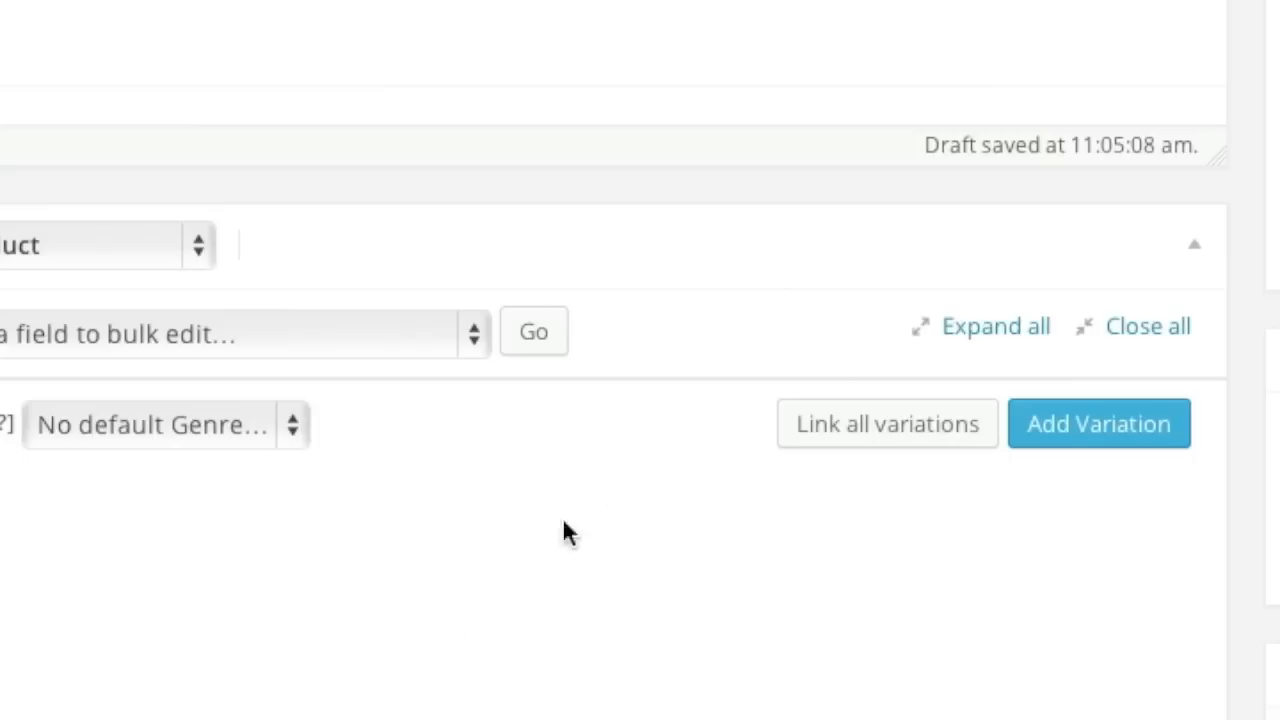
{"action": "mouse_move", "coordinate": [854, 437]}
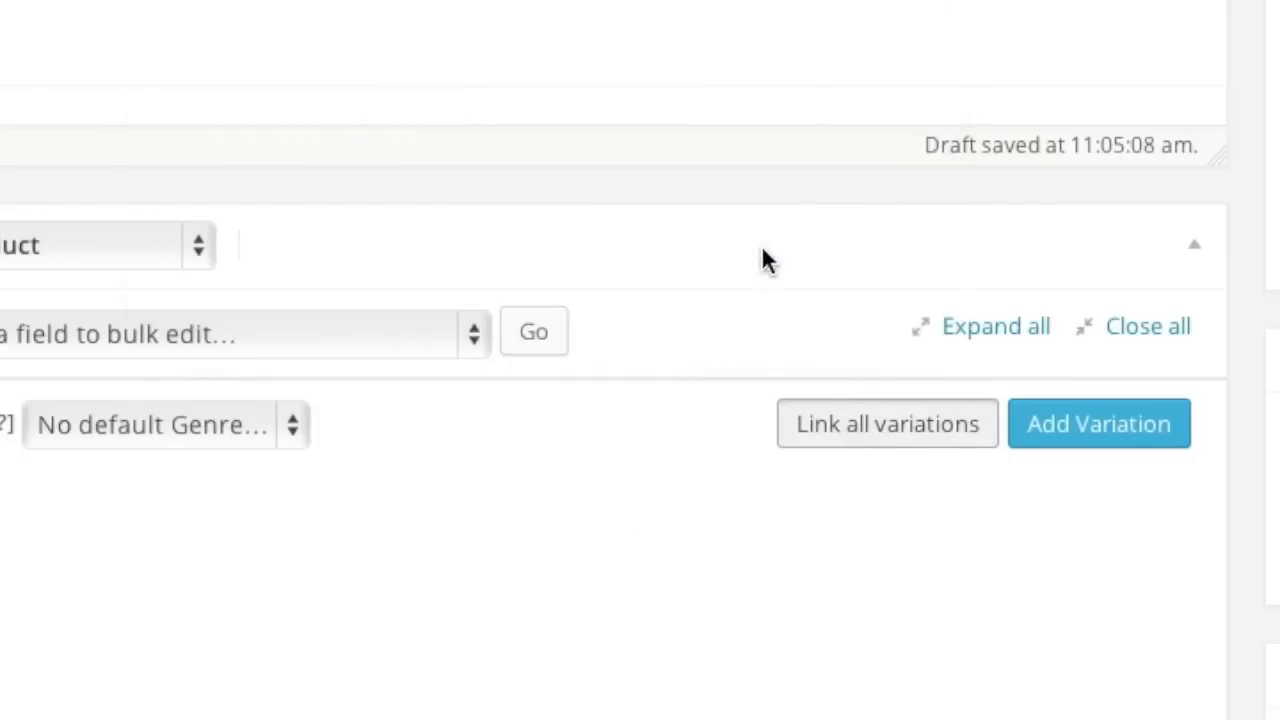
{"action": "left_click", "coordinate": [1101, 423]}
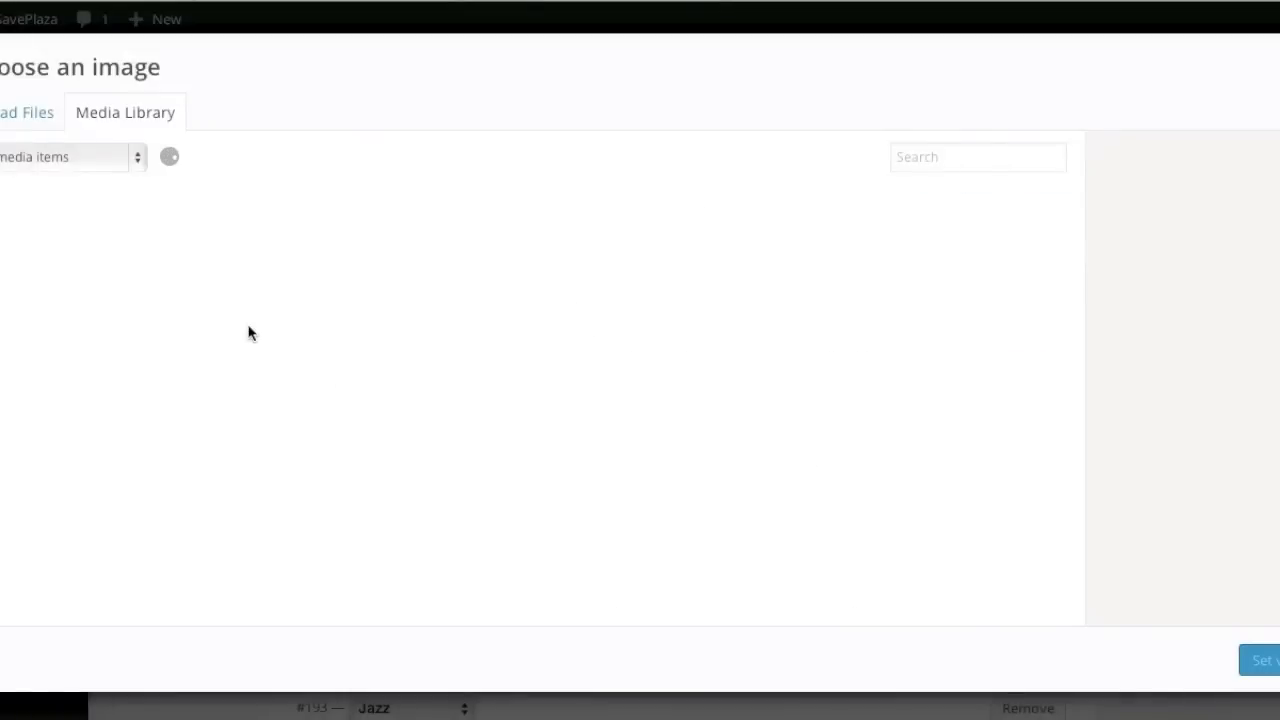
{"action": "left_click", "coordinate": [175, 255]}
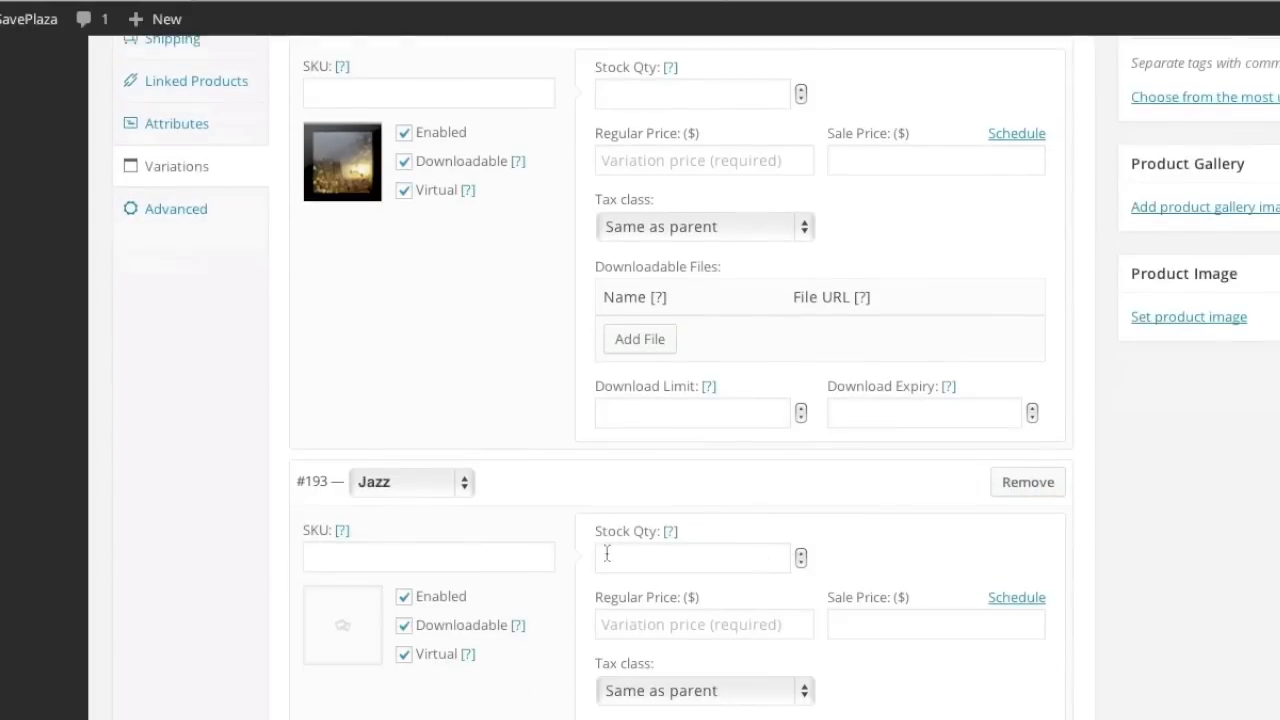
{"action": "left_click", "coordinate": [342, 624]}
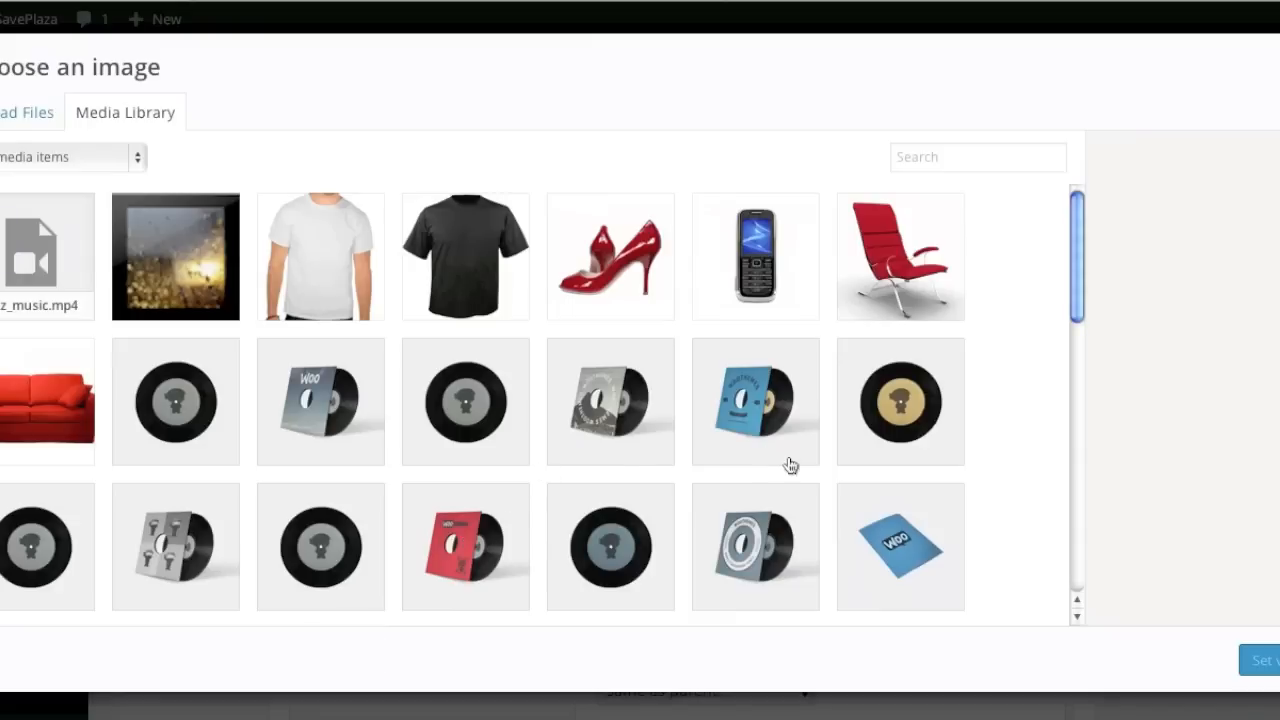
{"action": "left_click", "coordinate": [175, 256]}
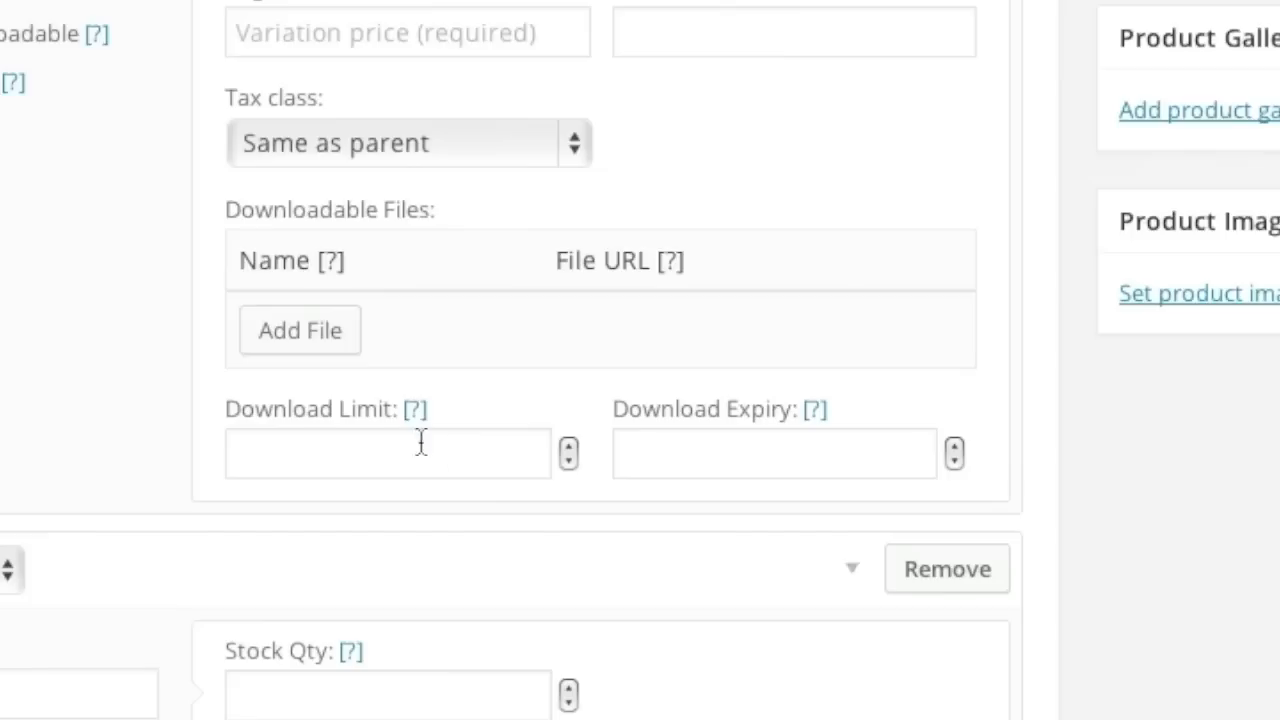
Step: Upload rock_music.mp4 as the Rock variation's downloadable file and begin naming it
{"action": "left_click", "coordinate": [299, 330]}
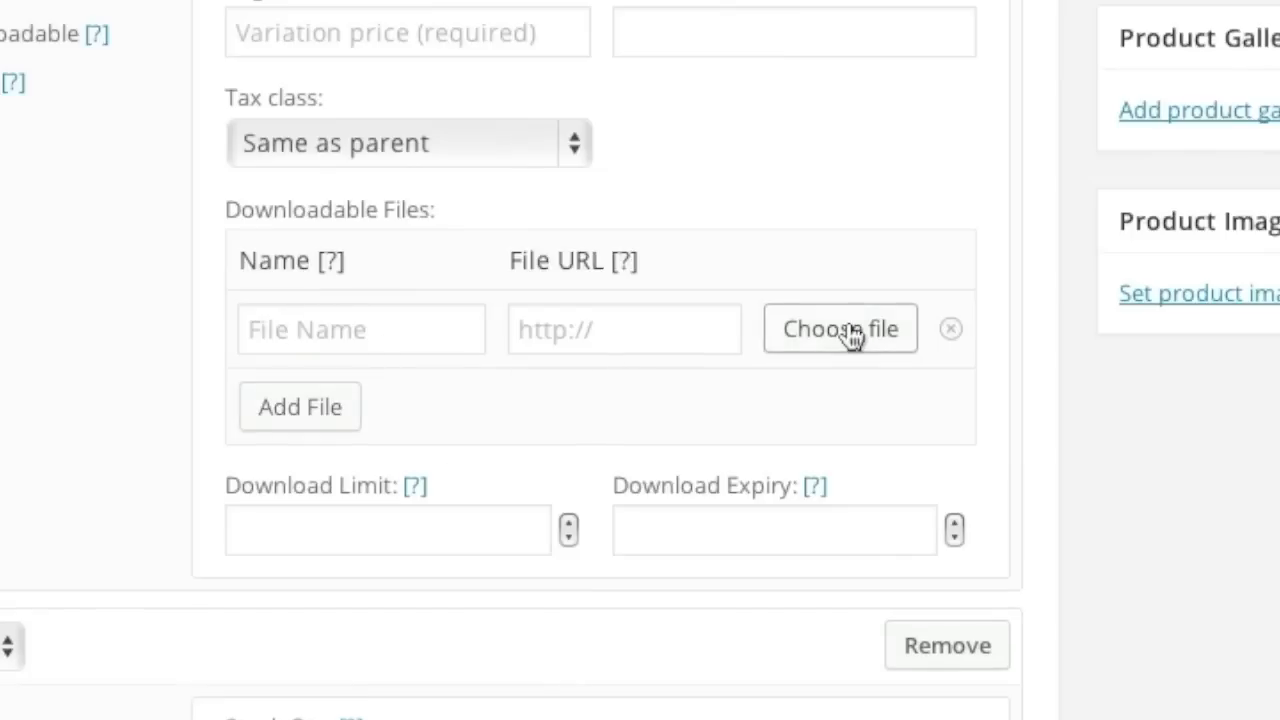
{"action": "left_click", "coordinate": [839, 328]}
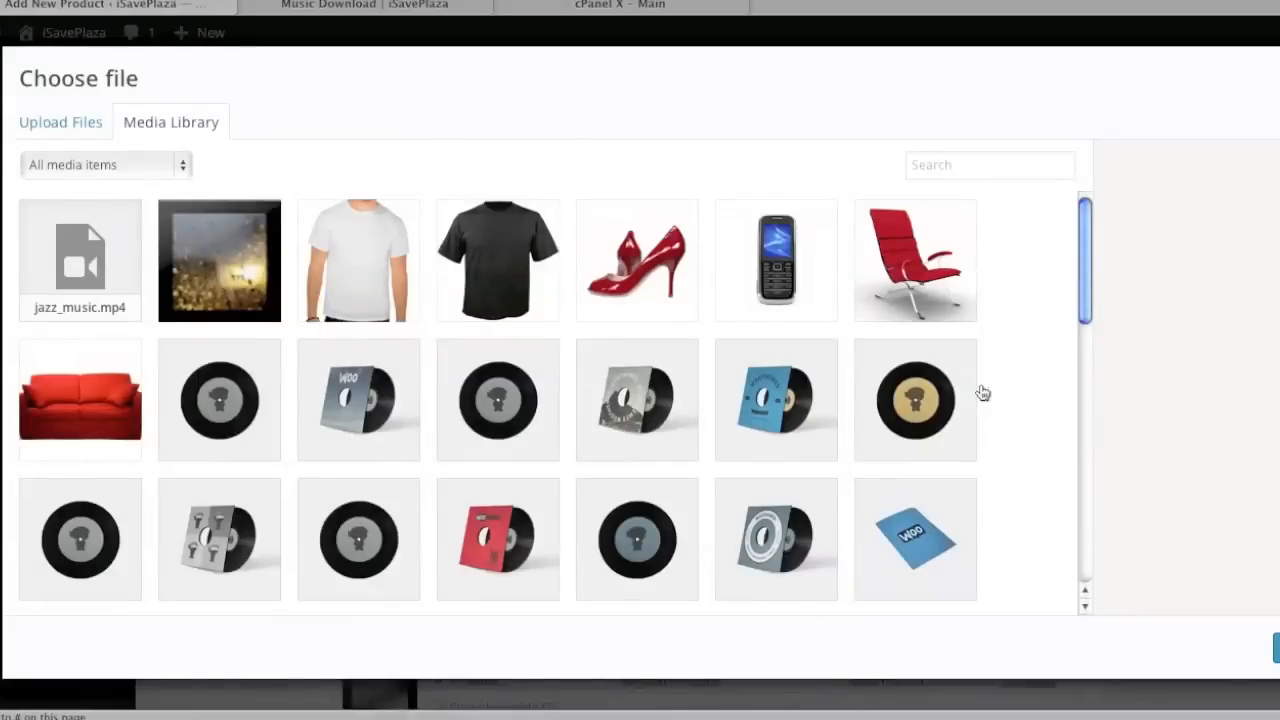
{"action": "left_click", "coordinate": [60, 121]}
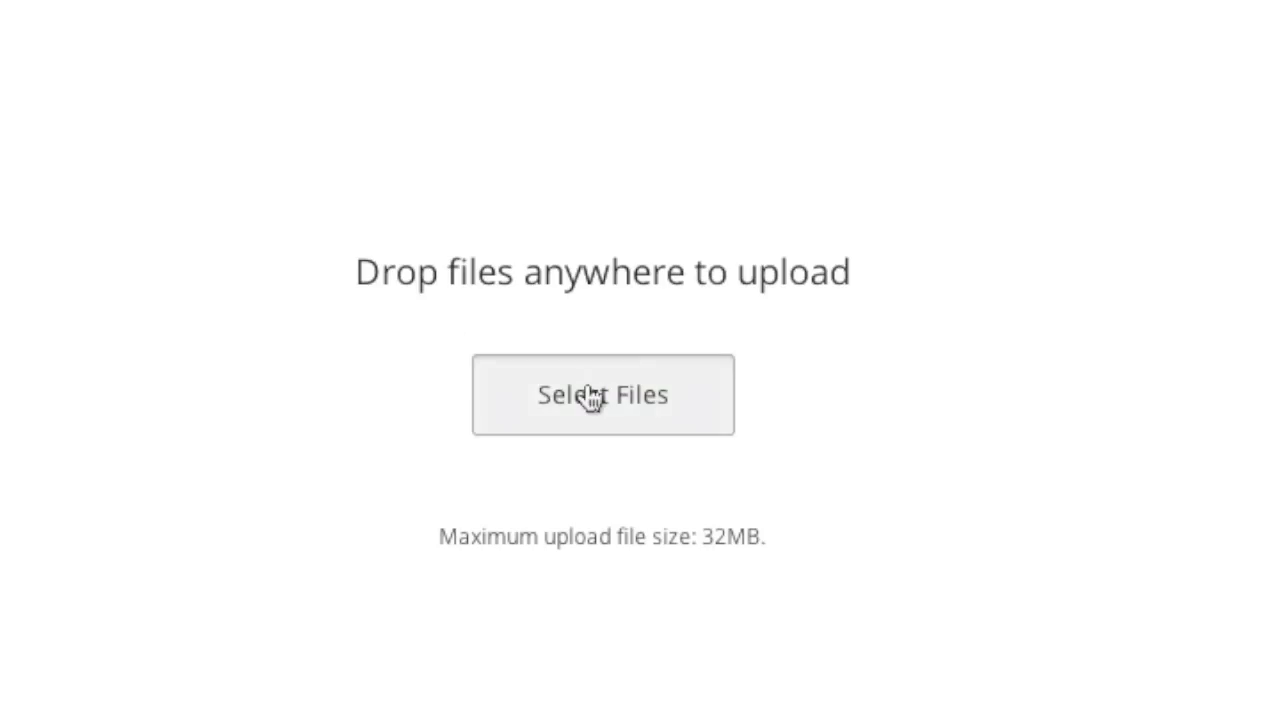
{"action": "left_click", "coordinate": [602, 395]}
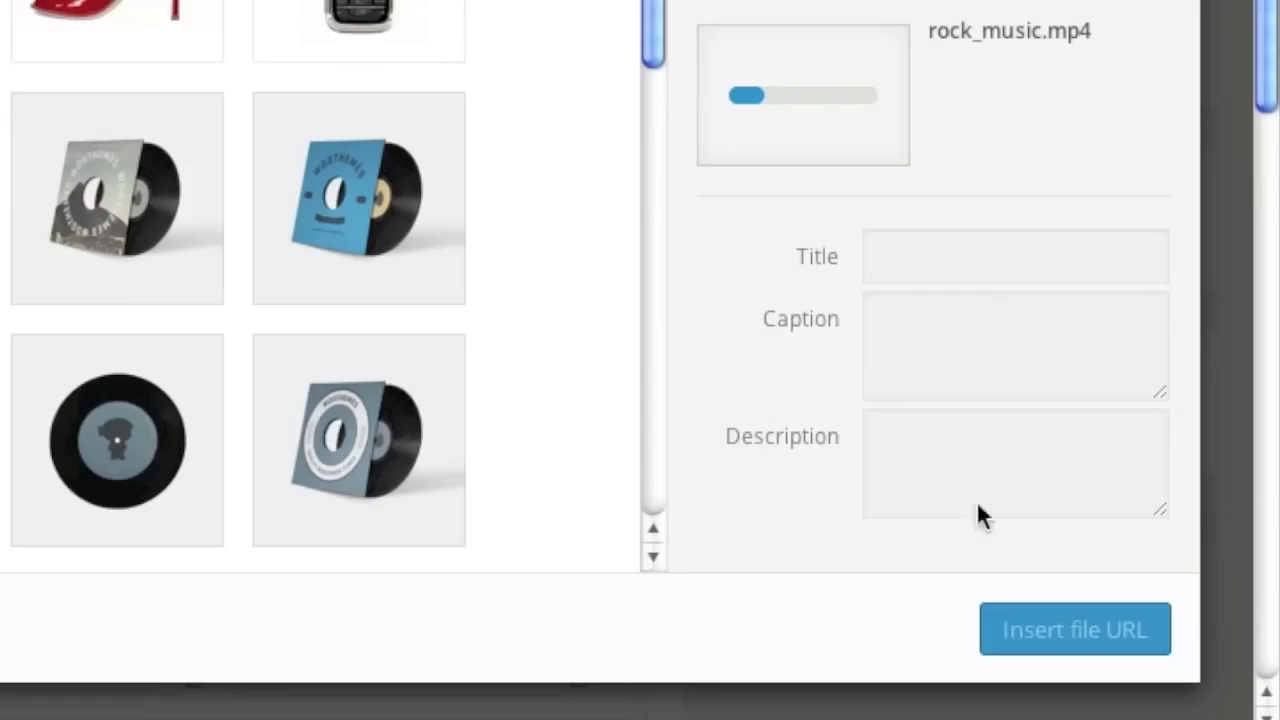
{"action": "left_click", "coordinate": [1073, 629]}
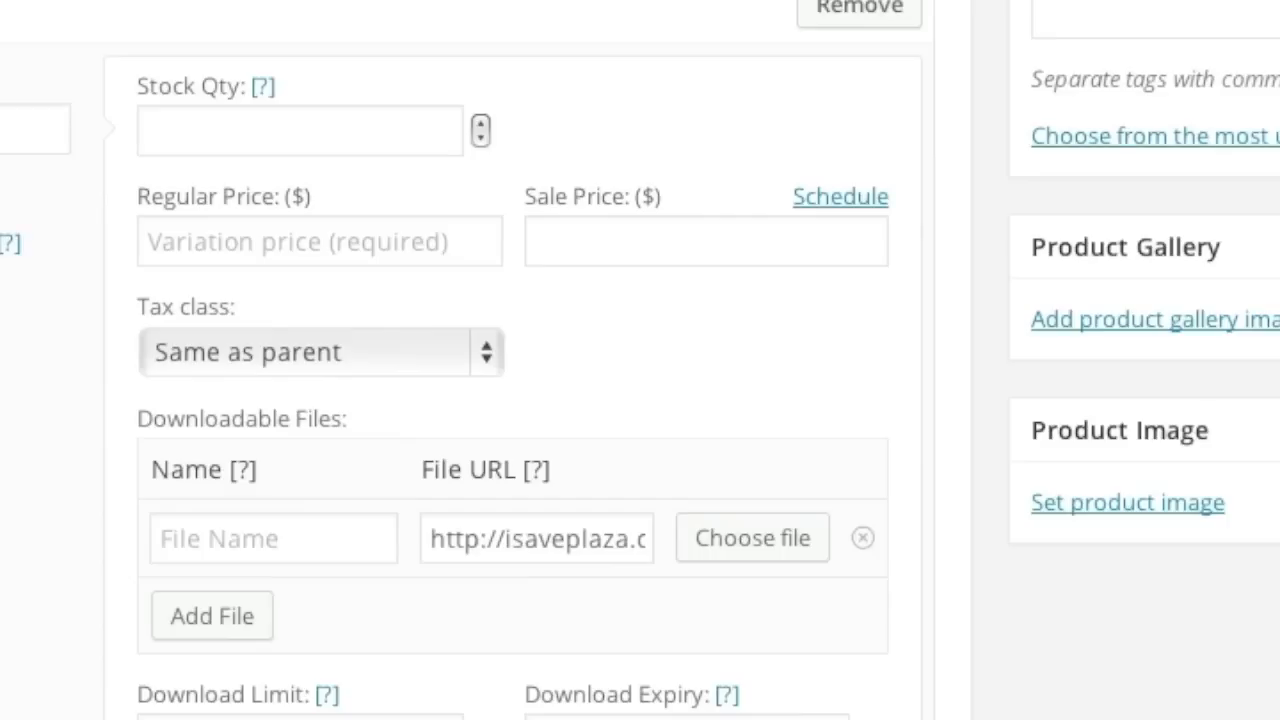
{"action": "left_click", "coordinate": [272, 538]}
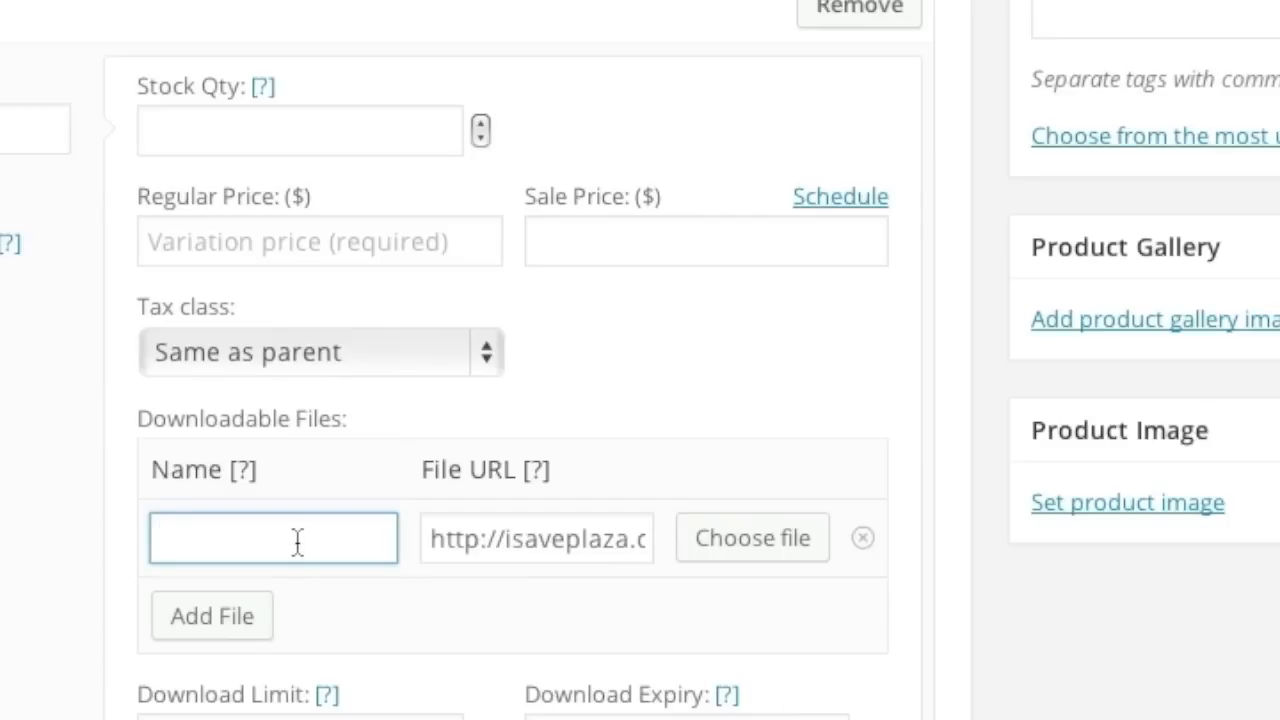
{"action": "type", "text": "R"}
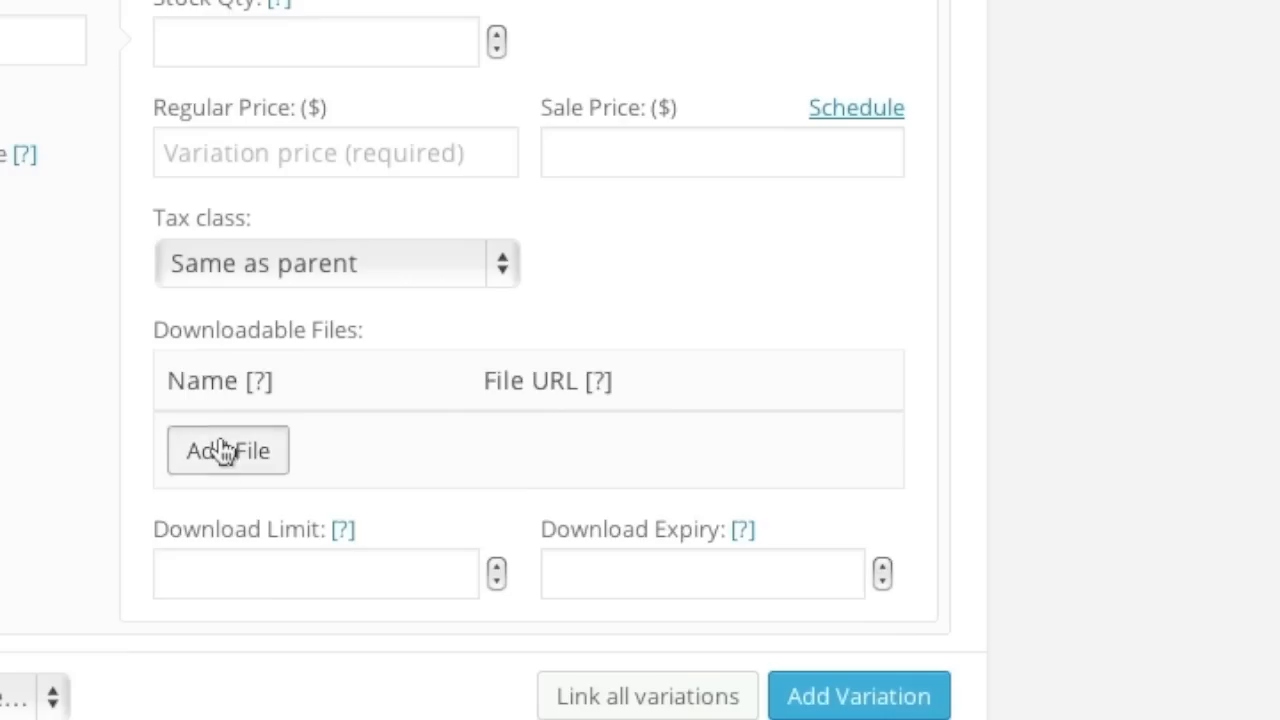
Step: Add the jazz_music file to the Jazz variation and name it Jazz
{"action": "left_click", "coordinate": [227, 450]}
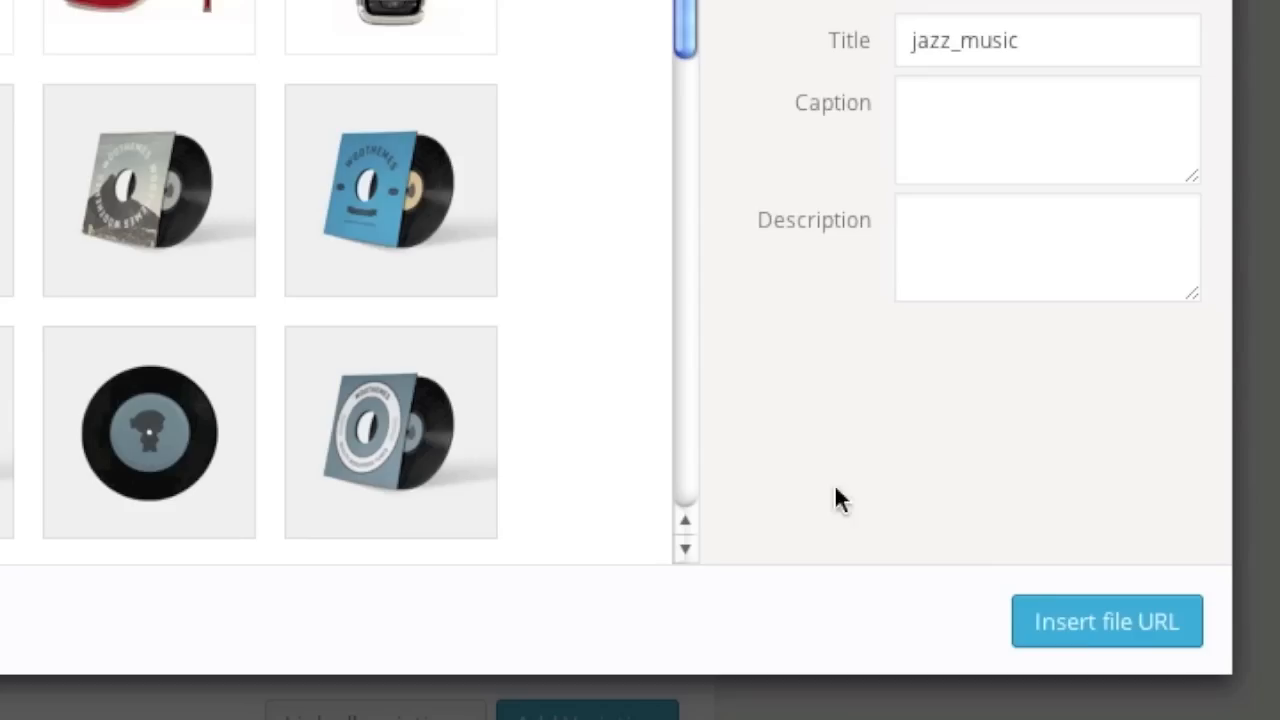
{"action": "left_click", "coordinate": [1106, 621]}
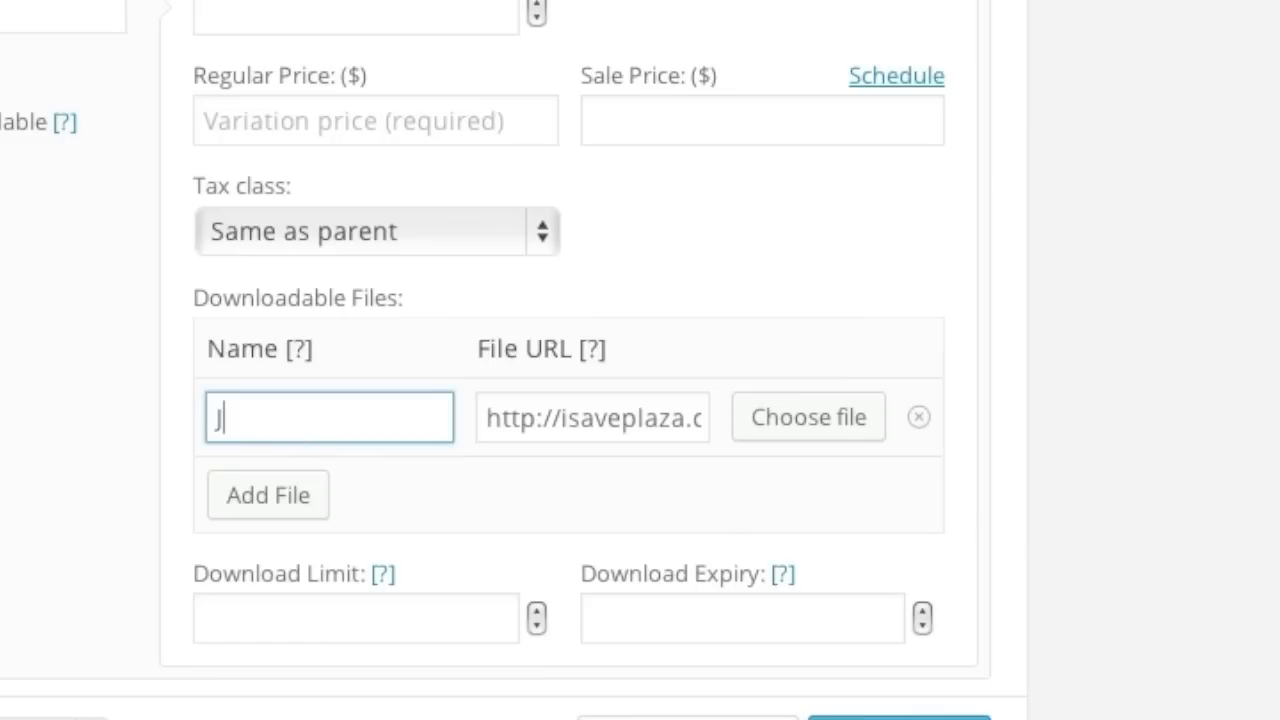
{"action": "type", "text": "azz"}
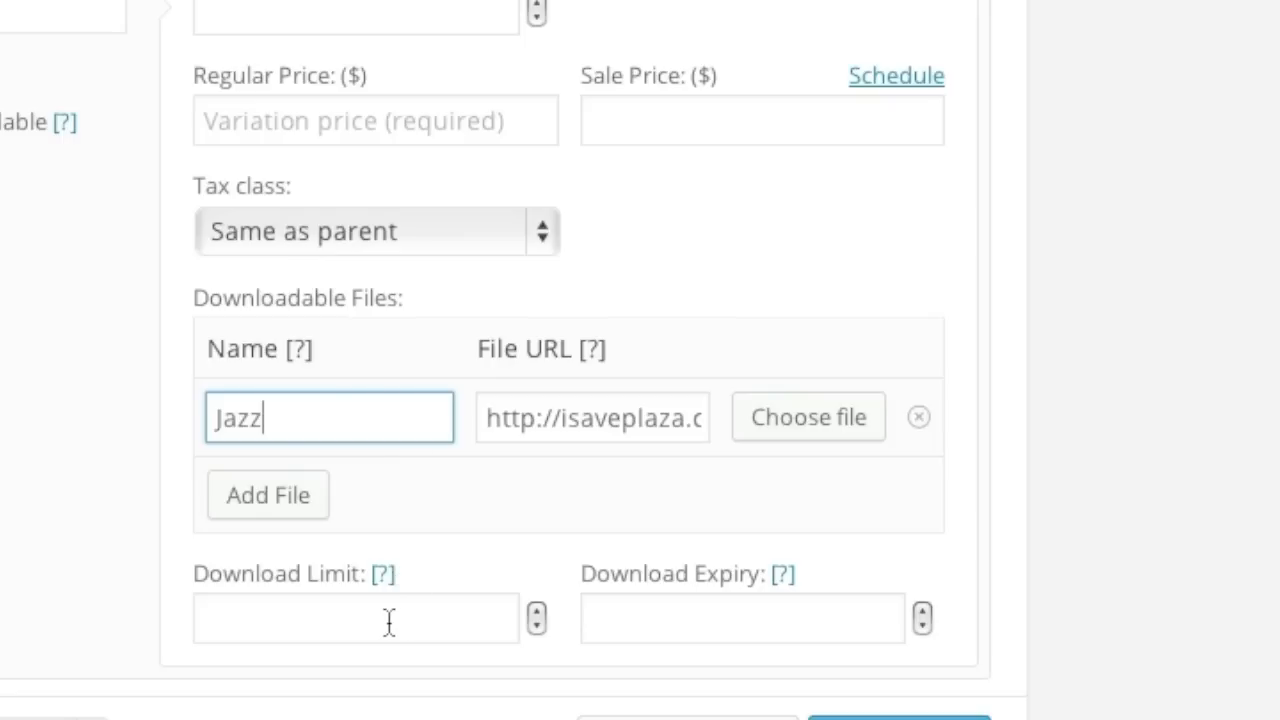
{"action": "mouse_move", "coordinate": [694, 598]}
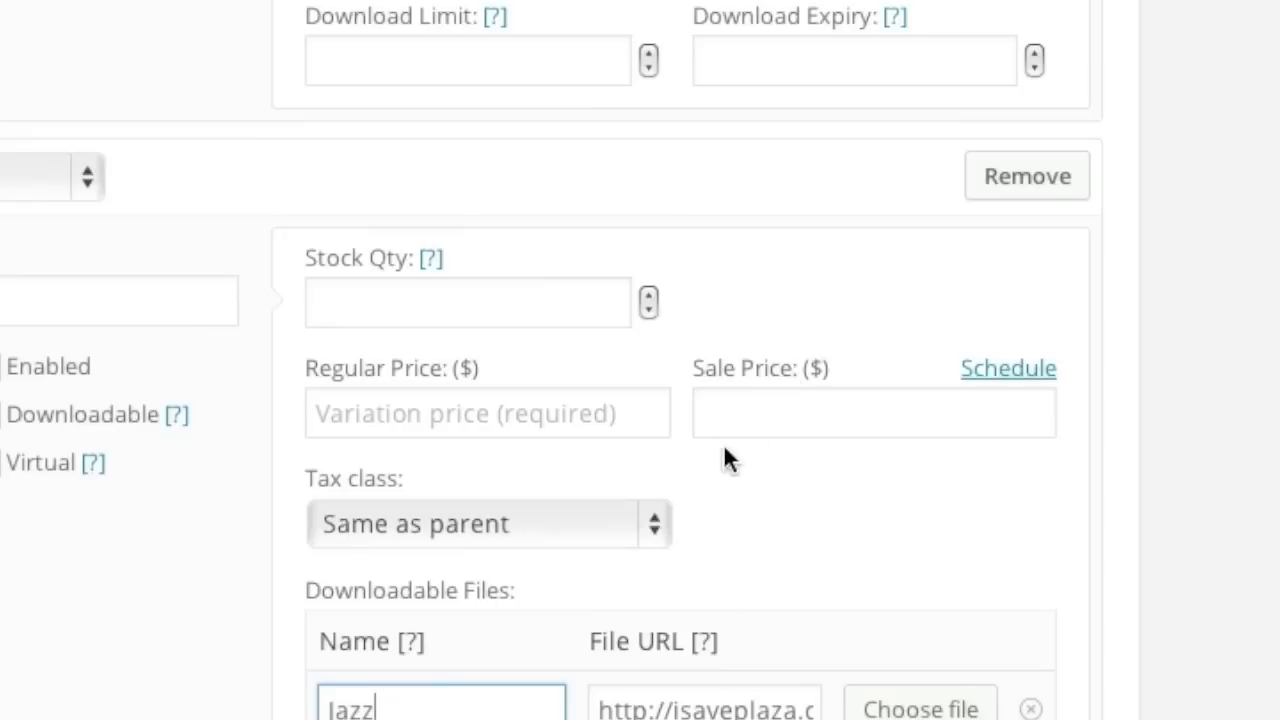
Step: Price Jazz at 12.99 and Rock at 9.99, with short description 'Rock, jazz album.'
{"action": "type", "text": "1"}
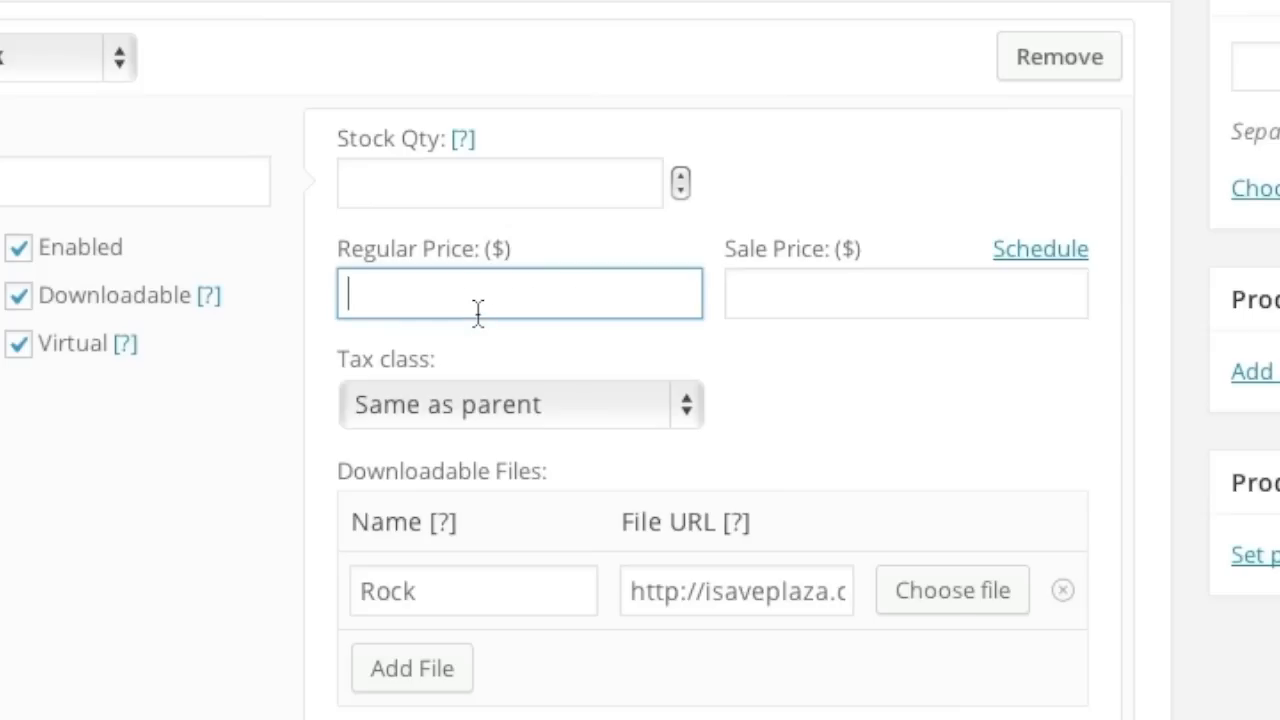
{"action": "type", "text": "9.99"}
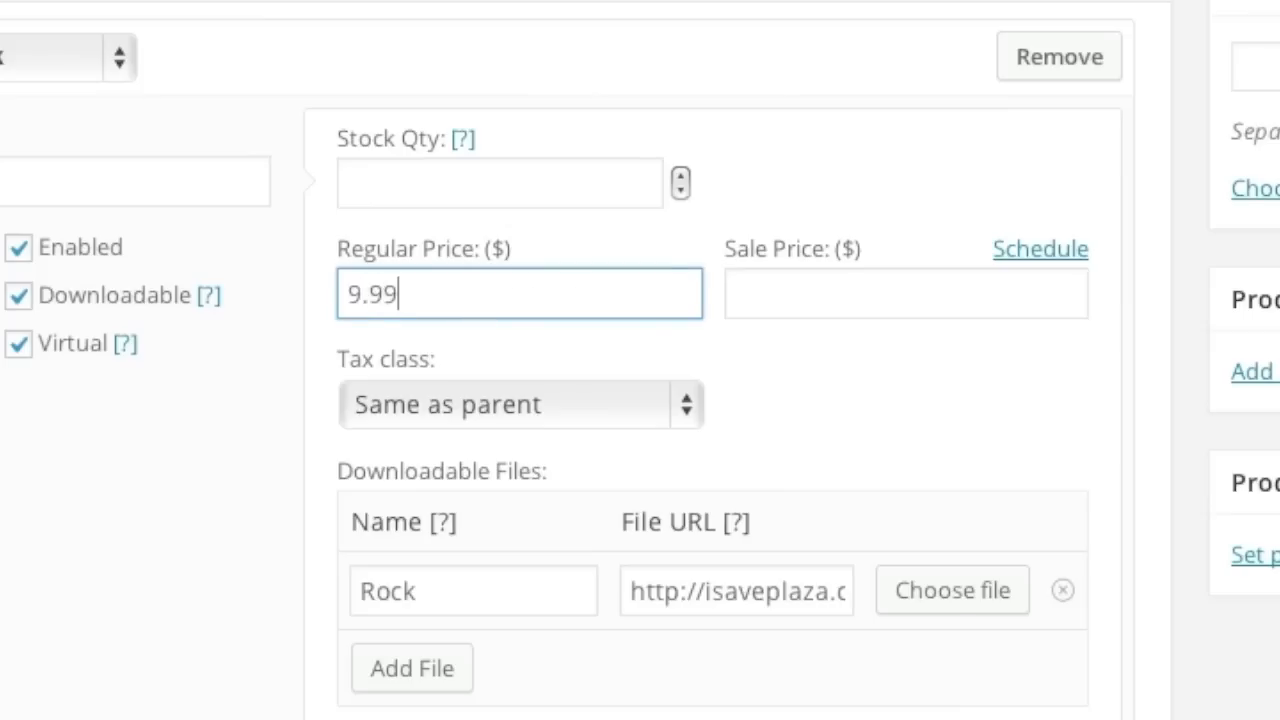
{"action": "scroll", "scroll_direction": "down", "scroll_amount": 3}
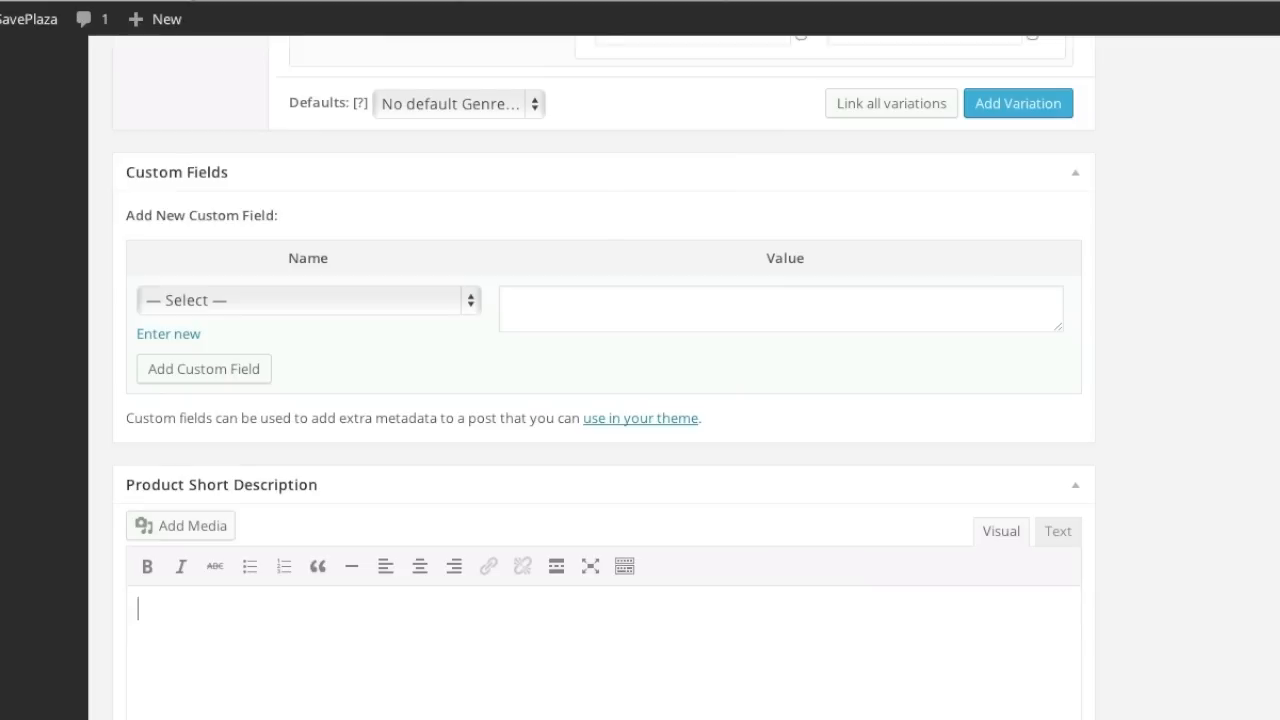
{"action": "type", "text": "Rock, ja"}
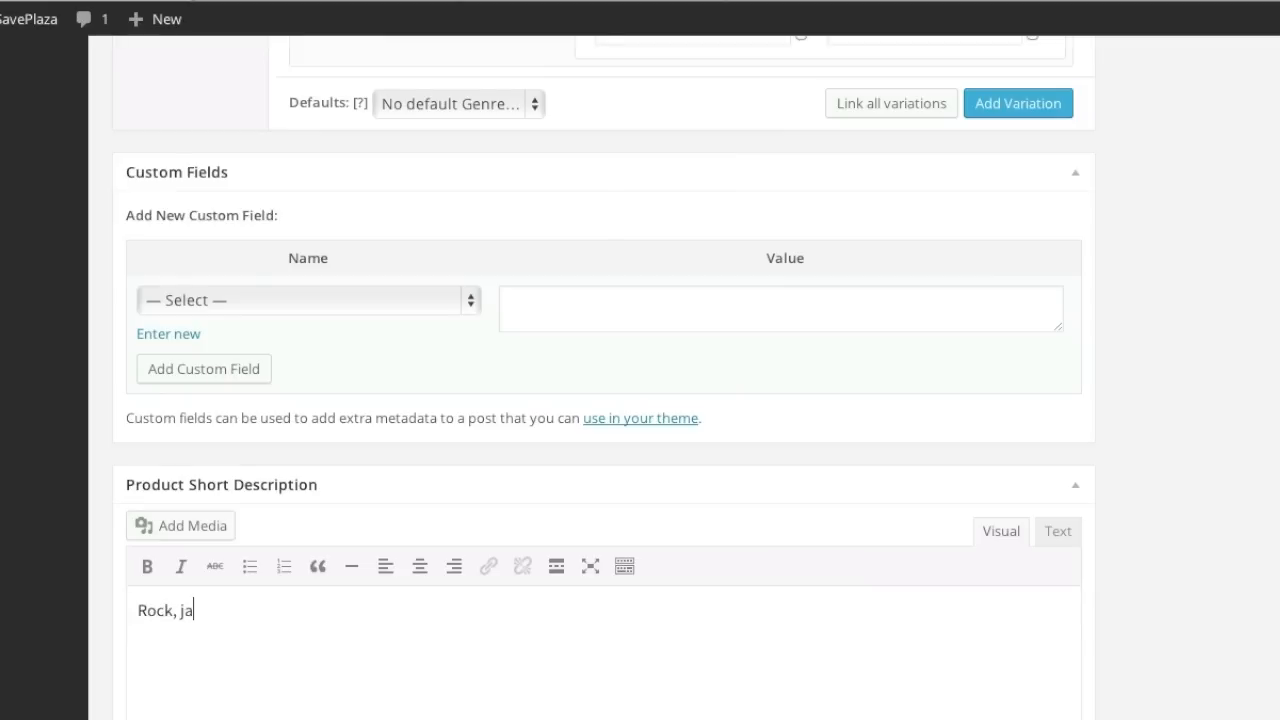
{"action": "type", "text": "zz alb"}
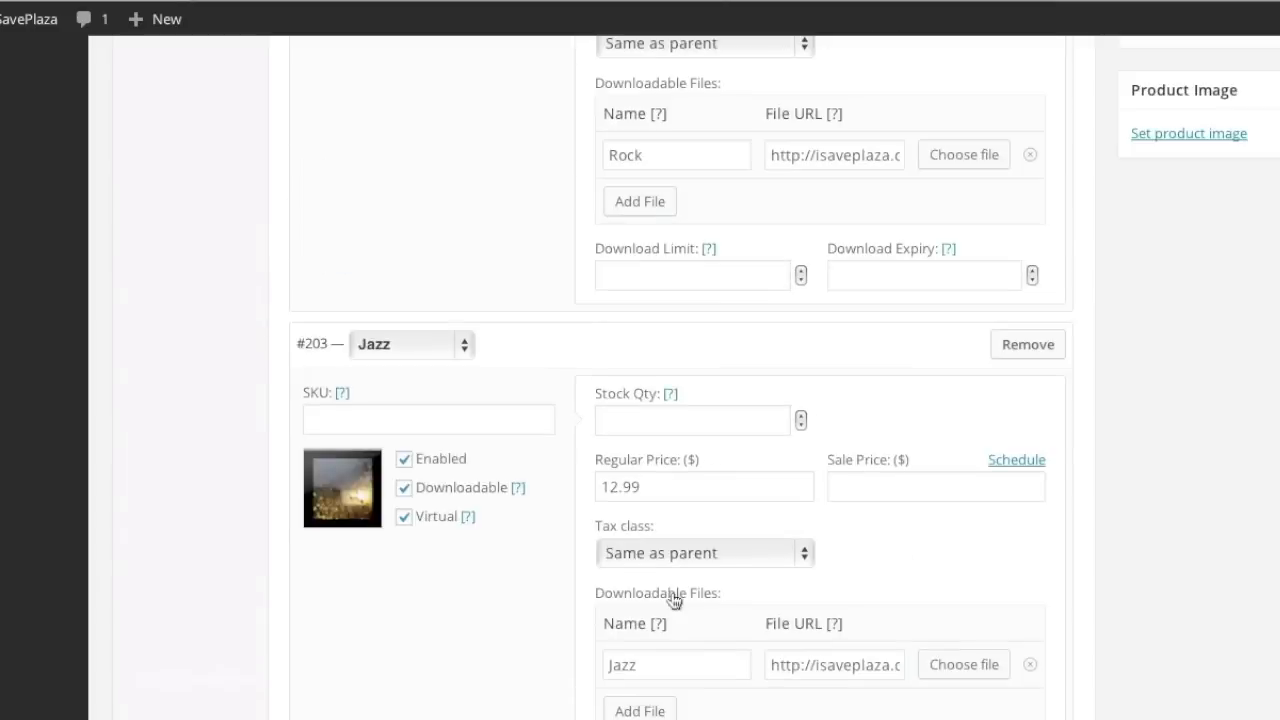
{"action": "left_click", "coordinate": [1188, 133]}
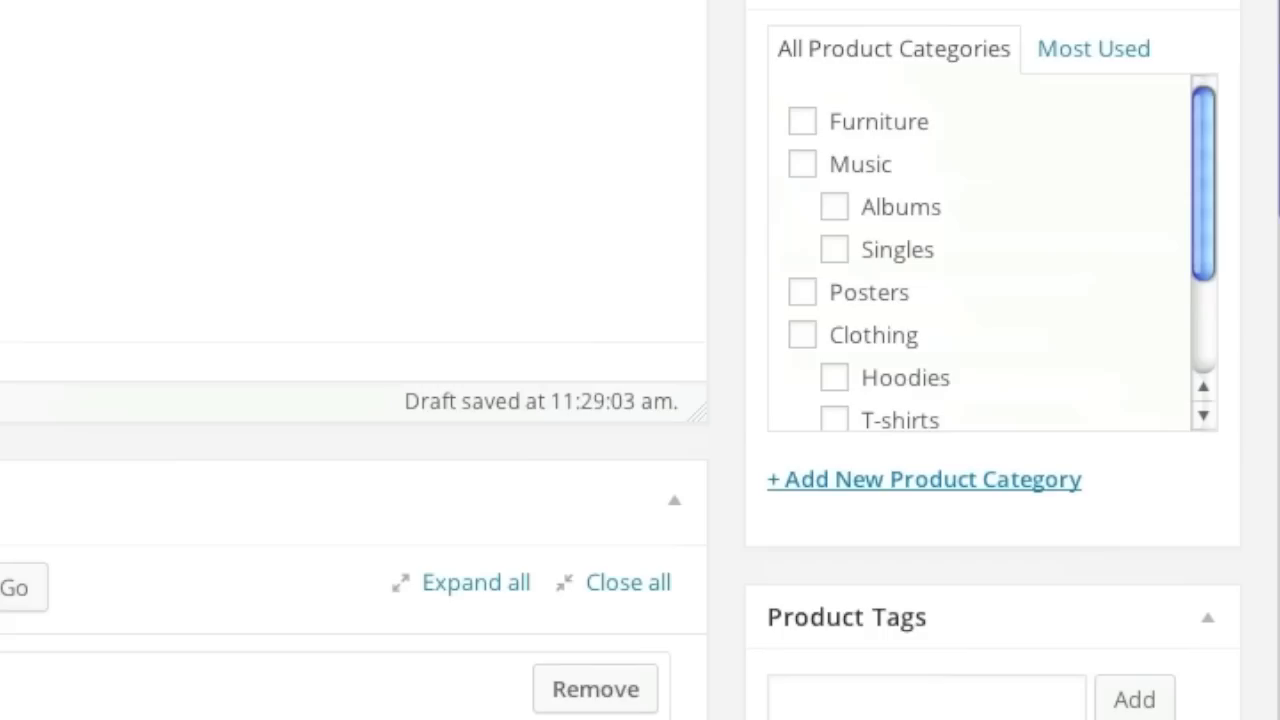
Step: File the product under Singles, publish it, and open its storefront page
{"action": "left_click", "coordinate": [830, 249]}
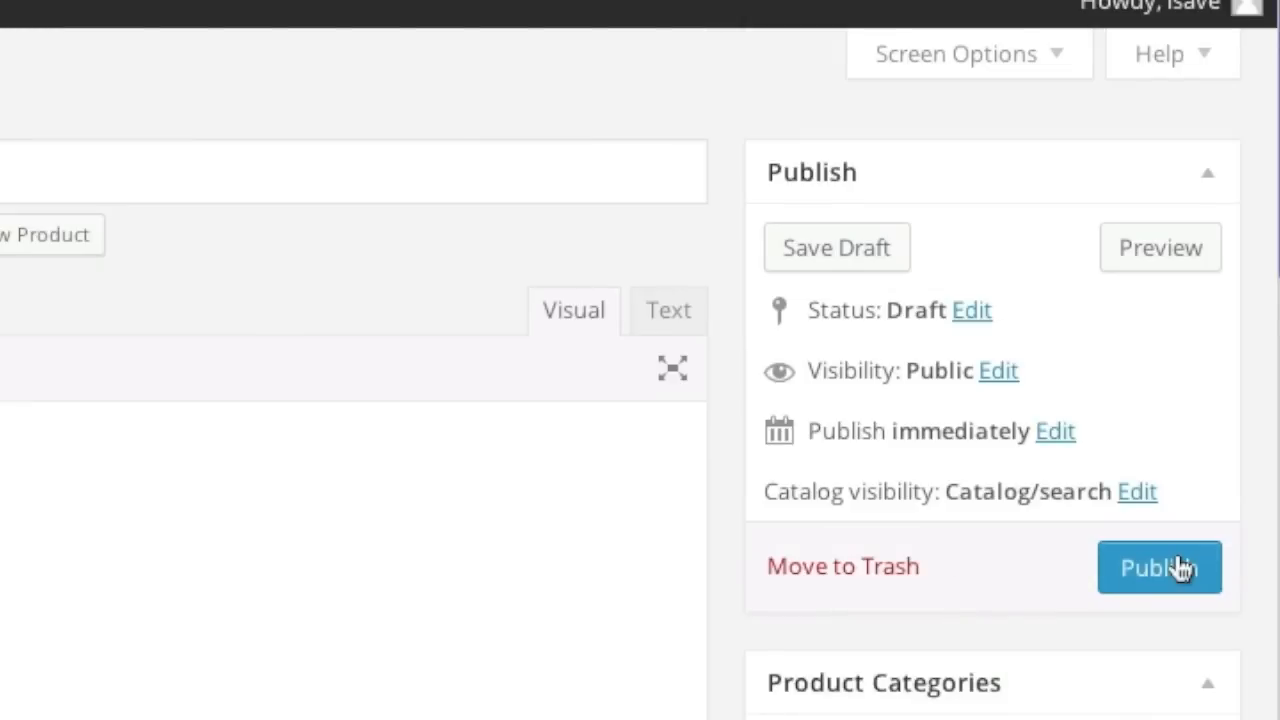
{"action": "left_click", "coordinate": [1159, 567]}
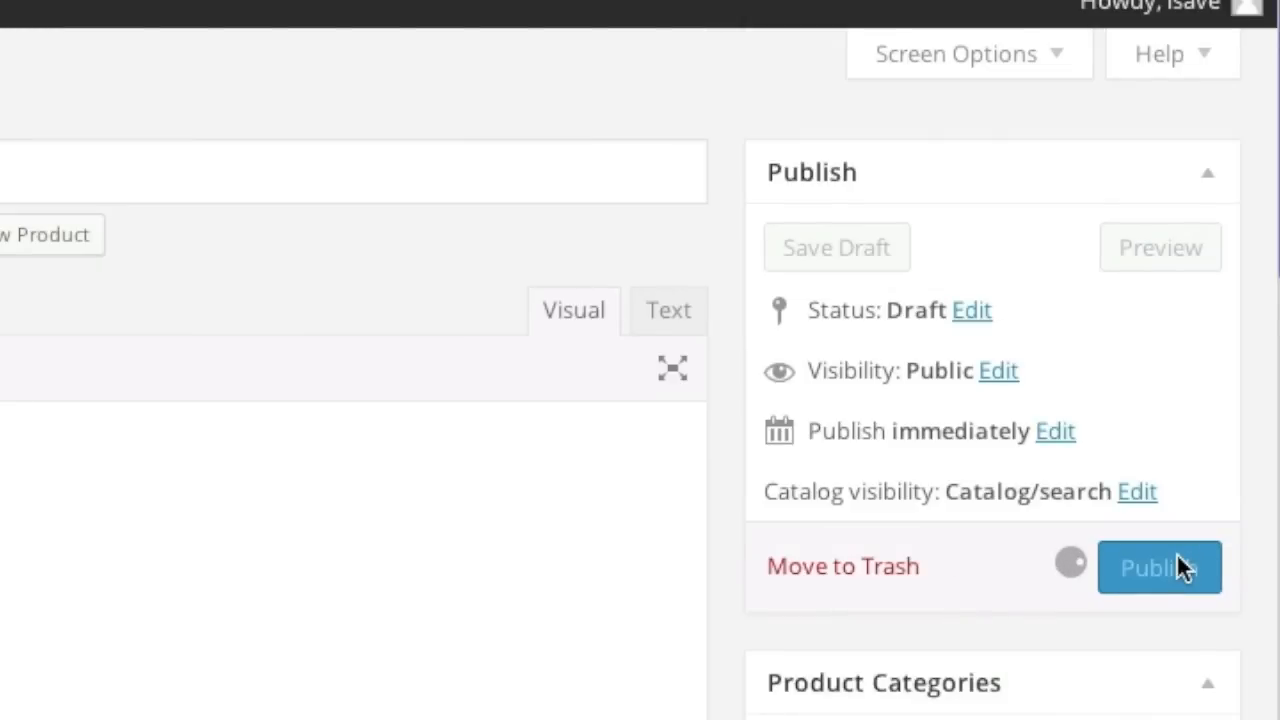
{"action": "left_click", "coordinate": [1159, 567]}
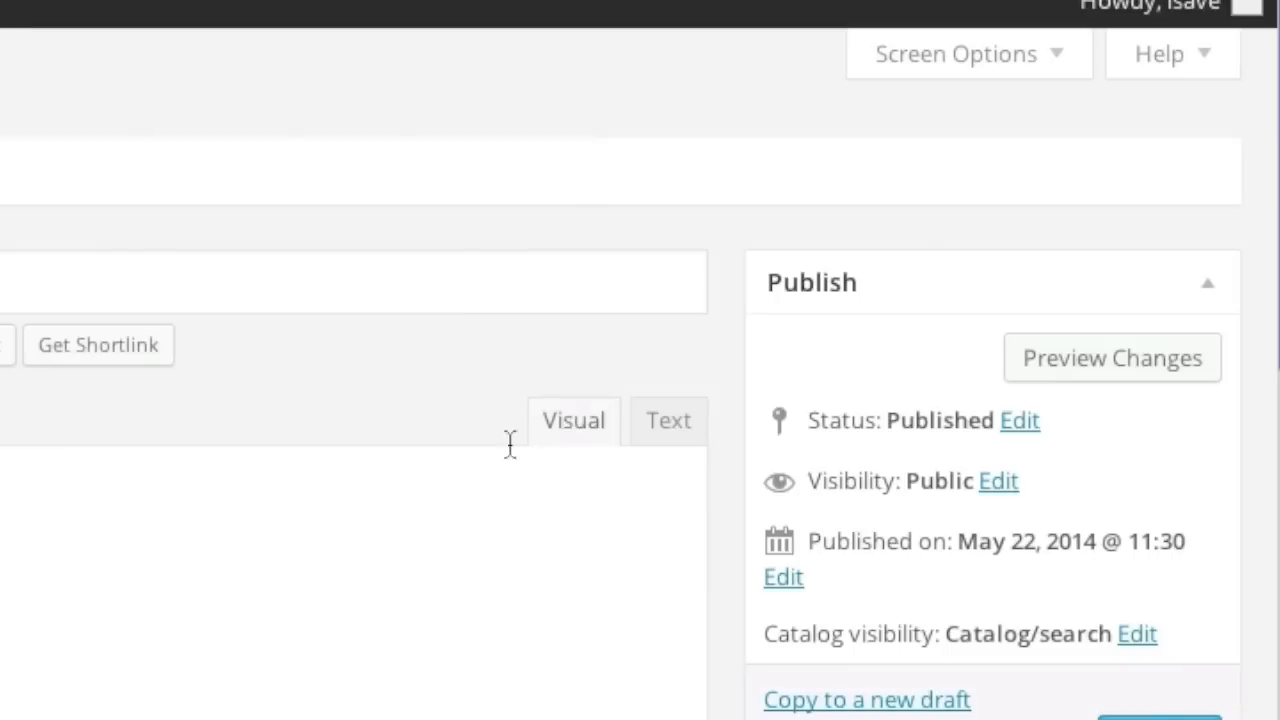
{"action": "right_click", "coordinate": [225, 185]}
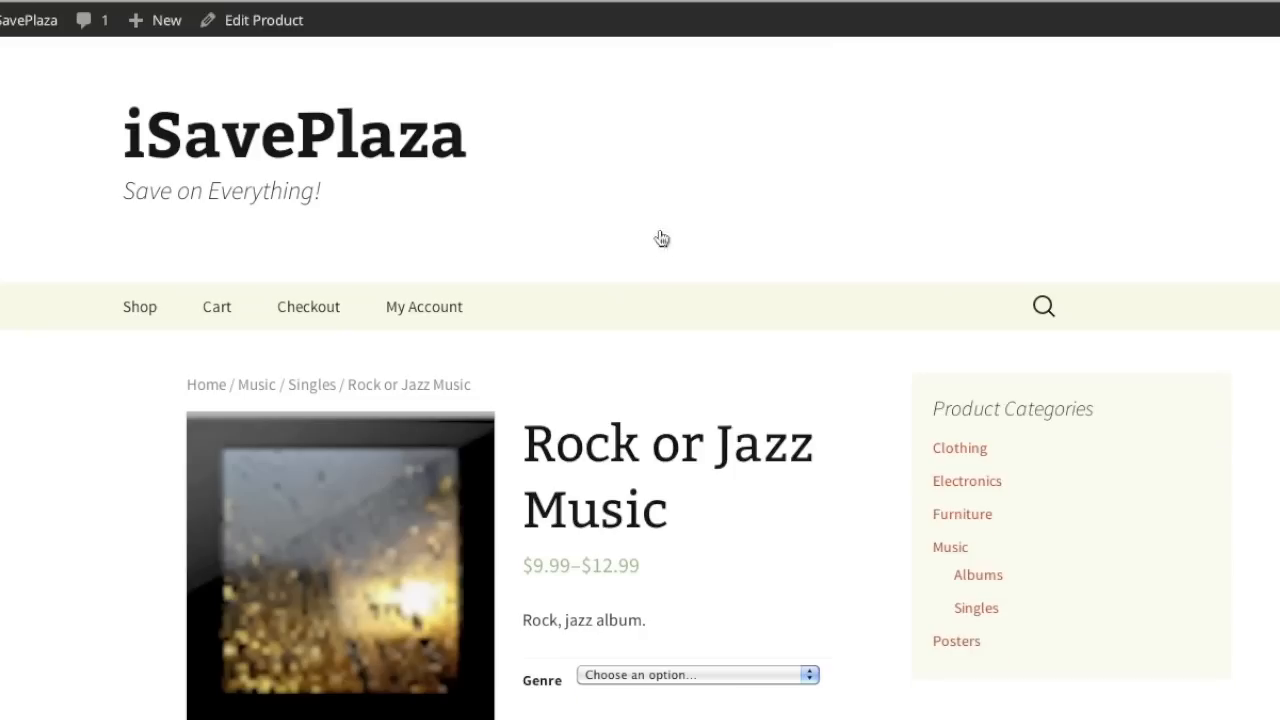
Step: Choose Rock from the storefront Genre dropdown to see its price
{"action": "left_click", "coordinate": [697, 675]}
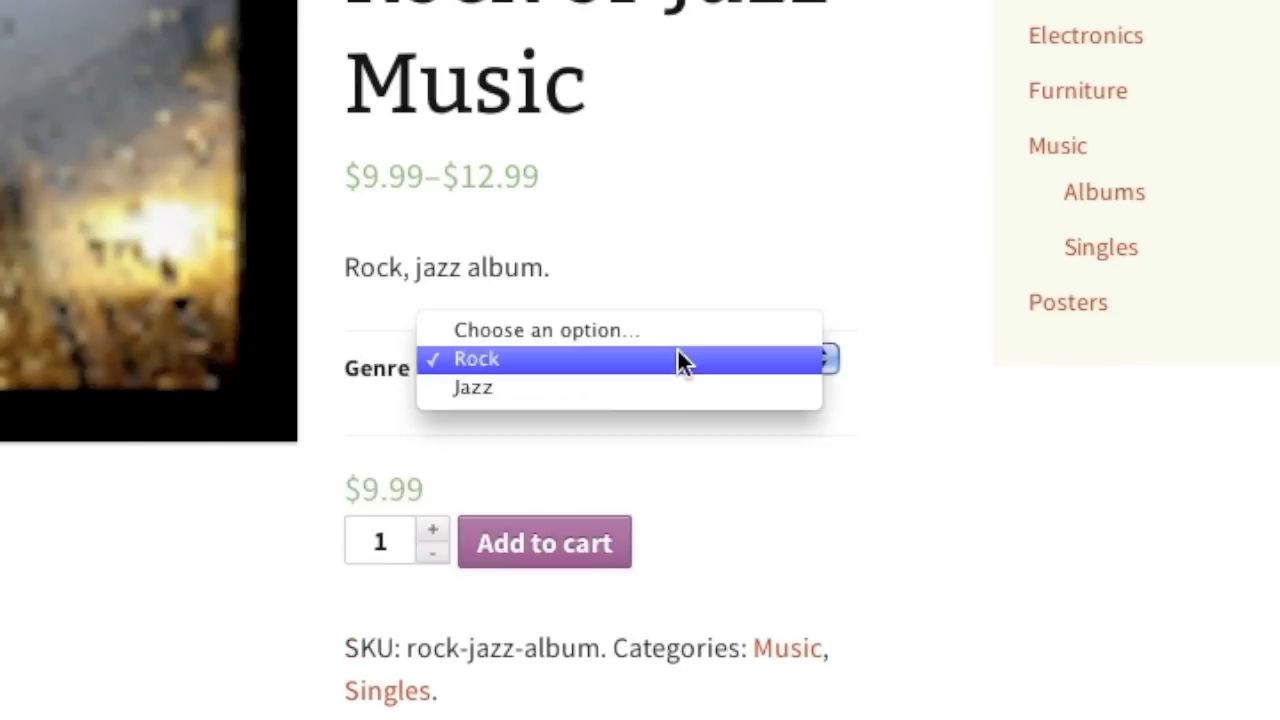
{"action": "left_click", "coordinate": [473, 388]}
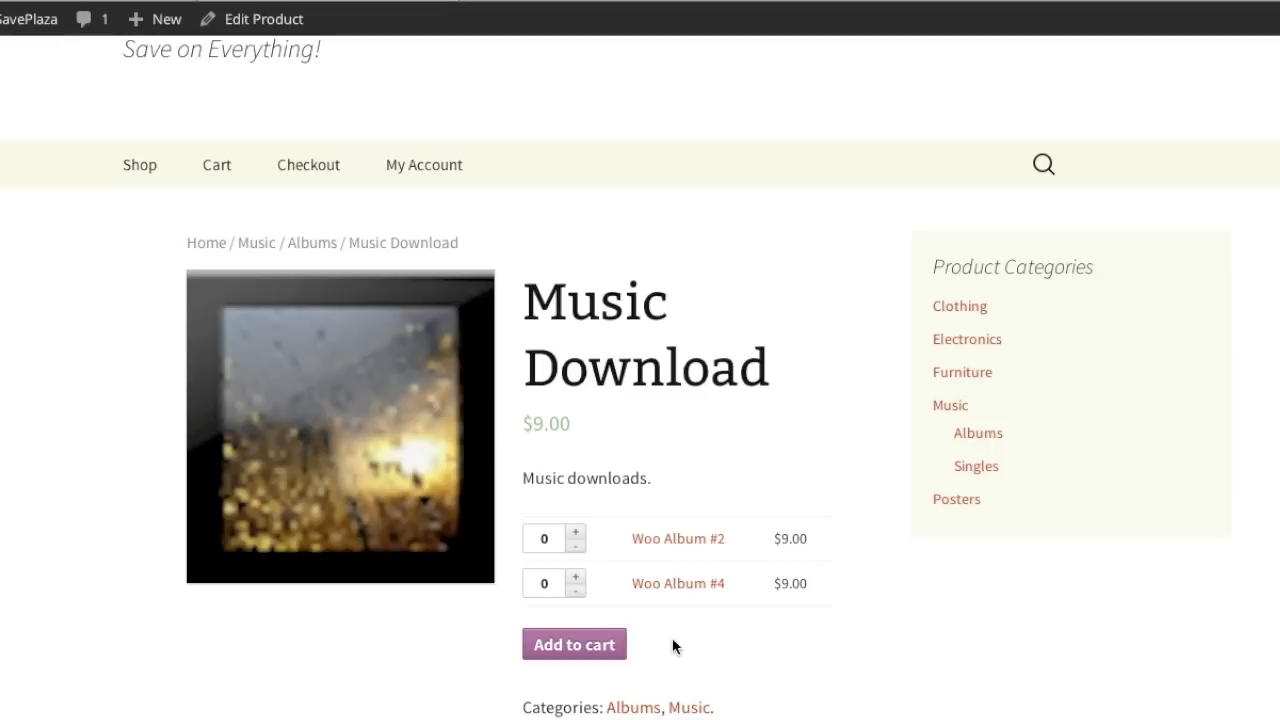
{"action": "mouse_move", "coordinate": [98, 3]}
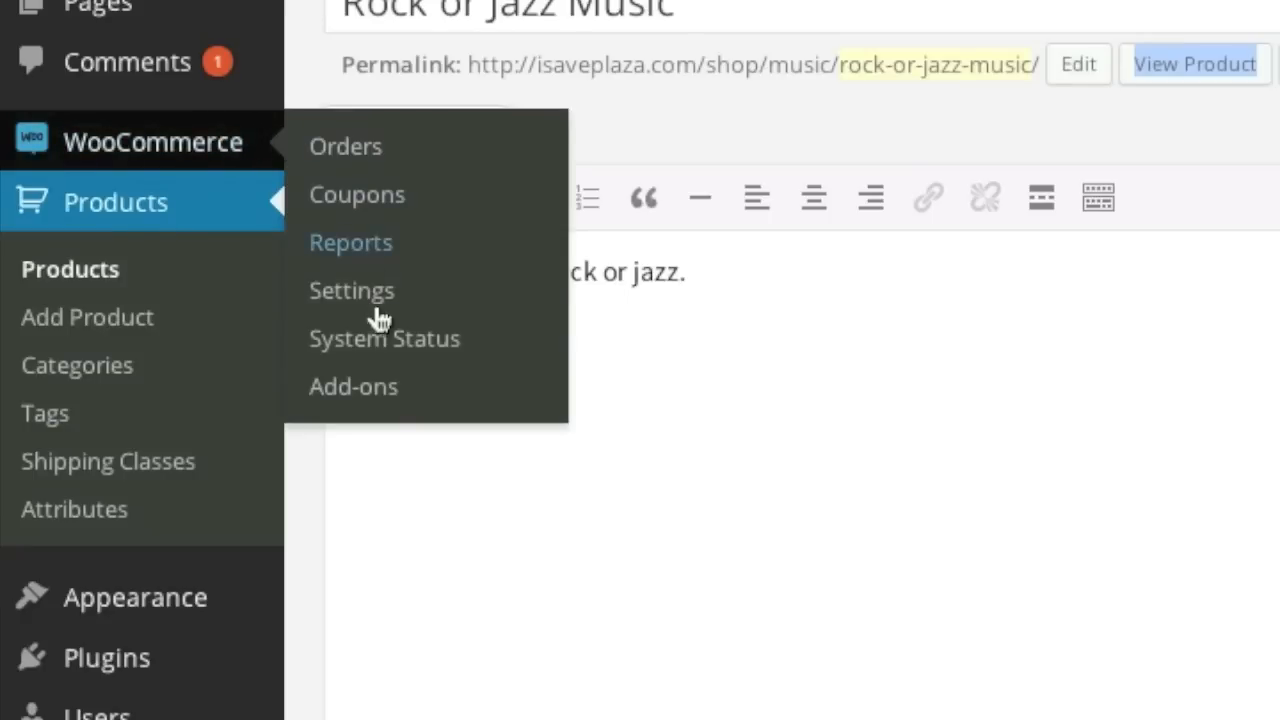
Step: Review Downloadable Products settings: Force Downloads method, login and access-after-payment restrictions
{"action": "left_click", "coordinate": [351, 290]}
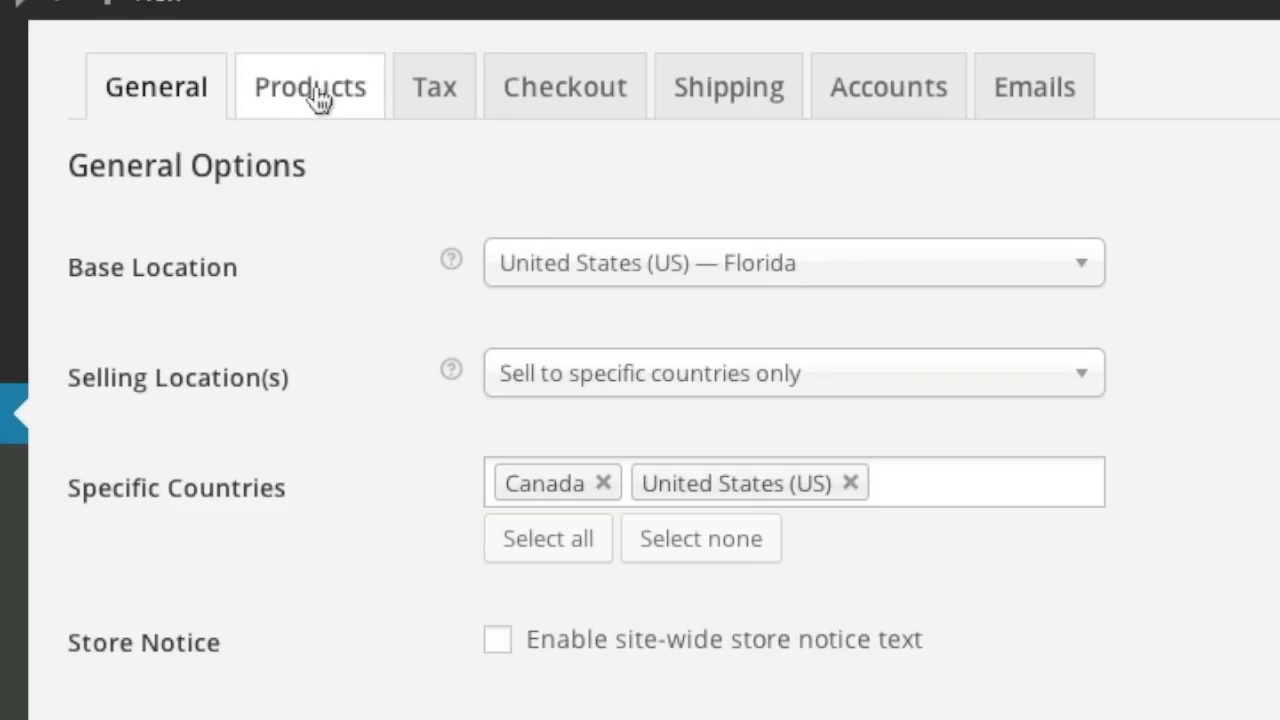
{"action": "left_click", "coordinate": [310, 86]}
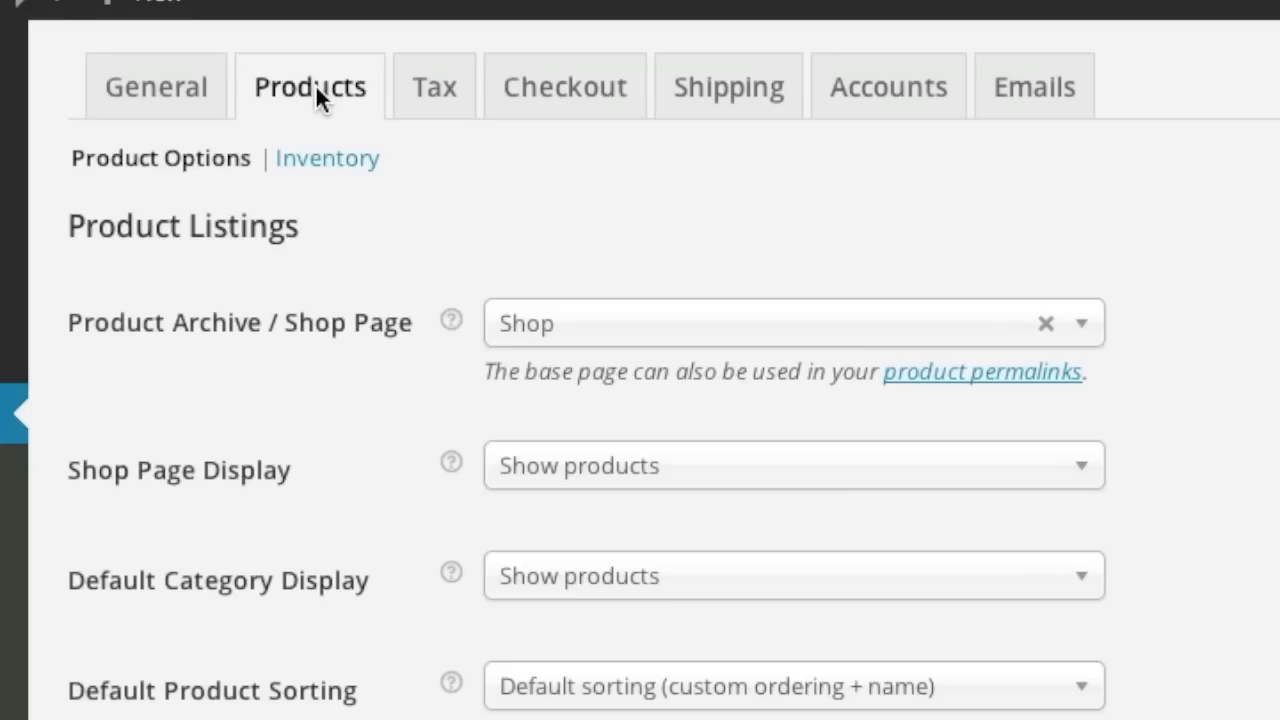
{"action": "scroll", "scroll_direction": "down", "scroll_amount": 3}
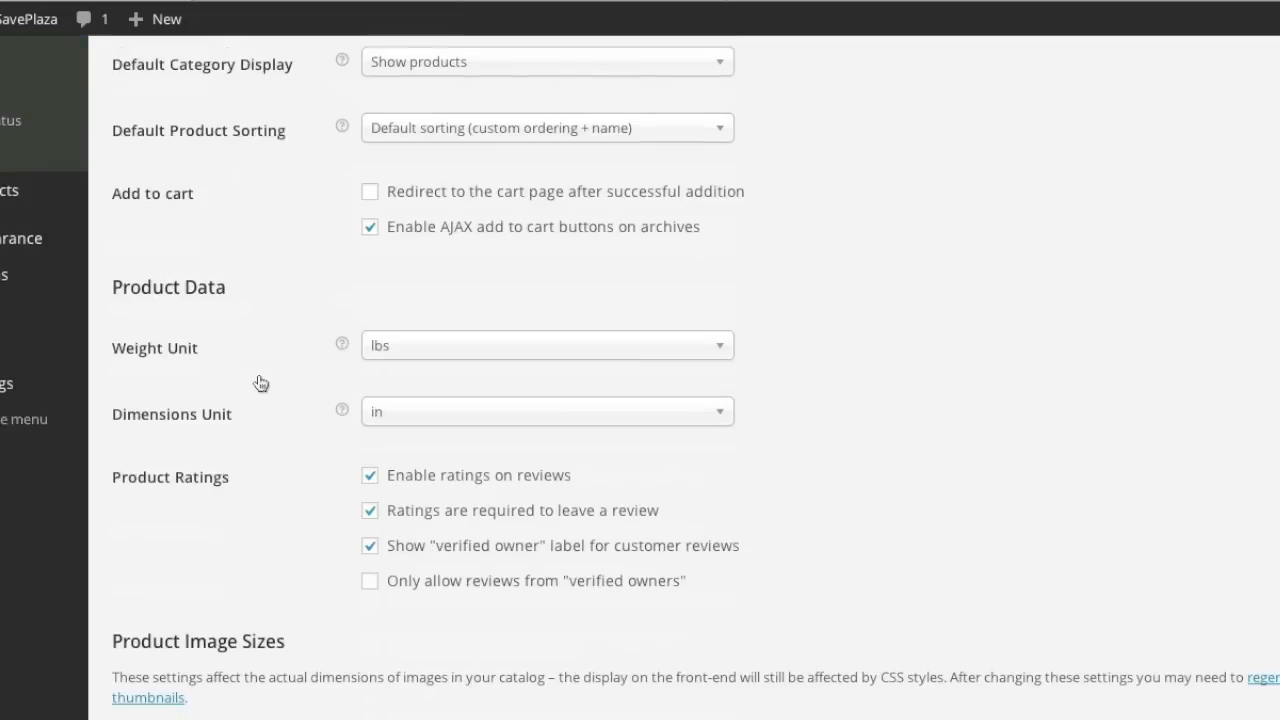
{"action": "scroll", "scroll_direction": "down", "scroll_amount": 3}
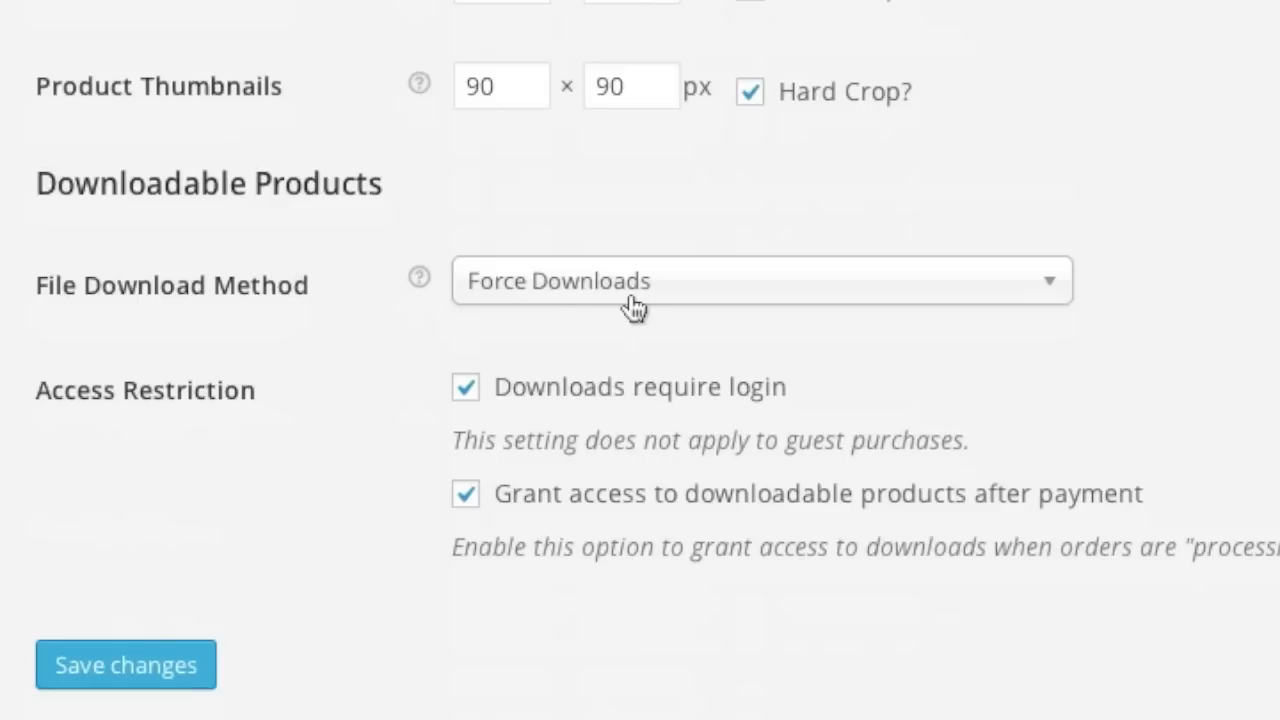
{"action": "left_click", "coordinate": [760, 281]}
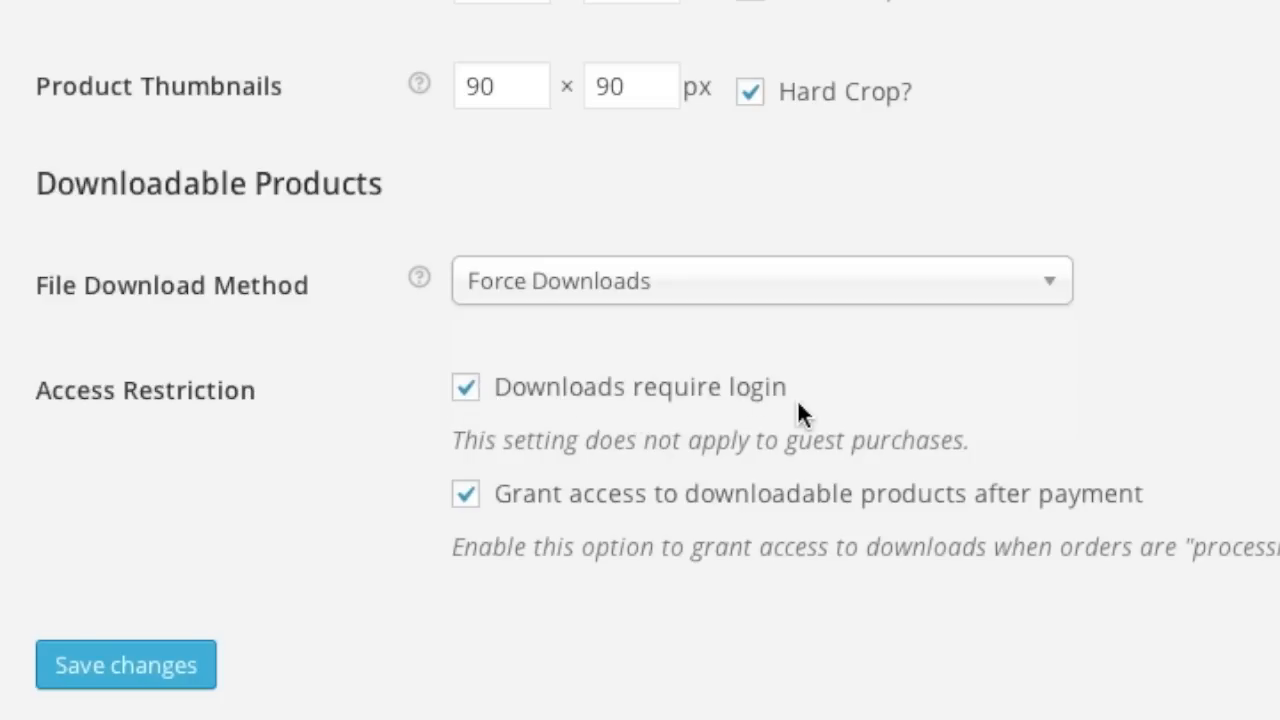
{"action": "mouse_move", "coordinate": [666, 503]}
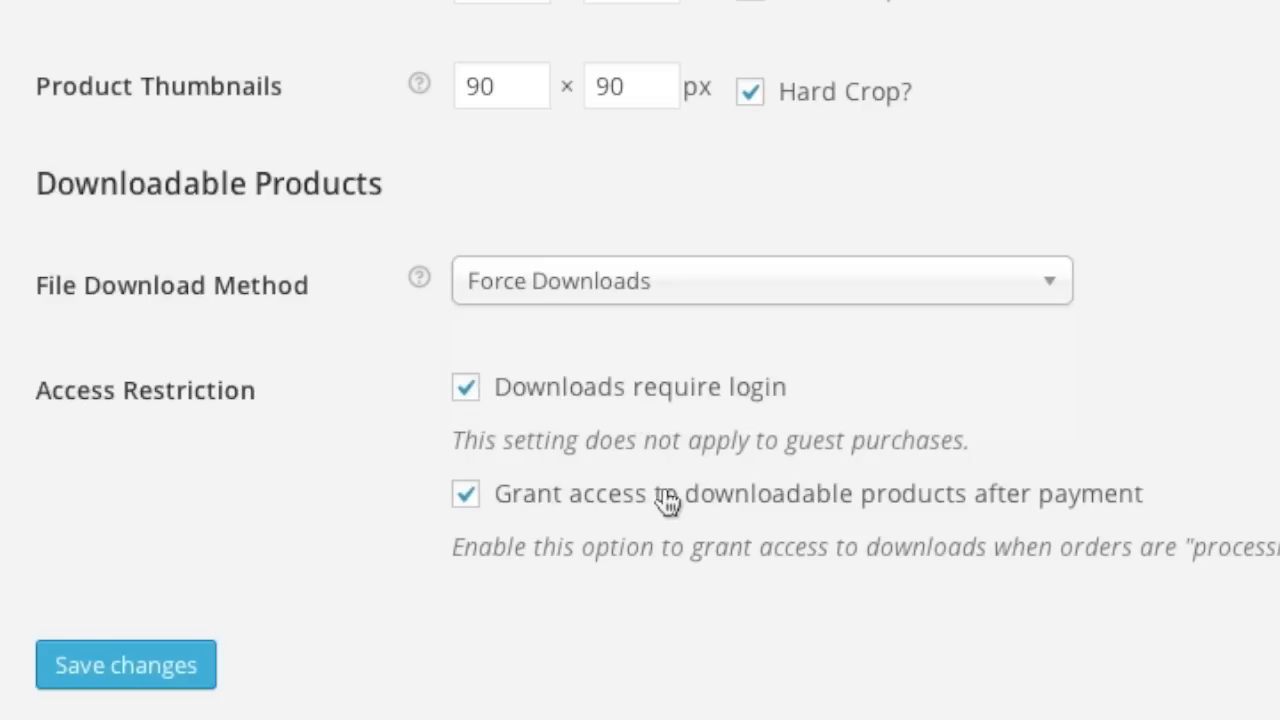
{"action": "mouse_move", "coordinate": [1090, 503]}
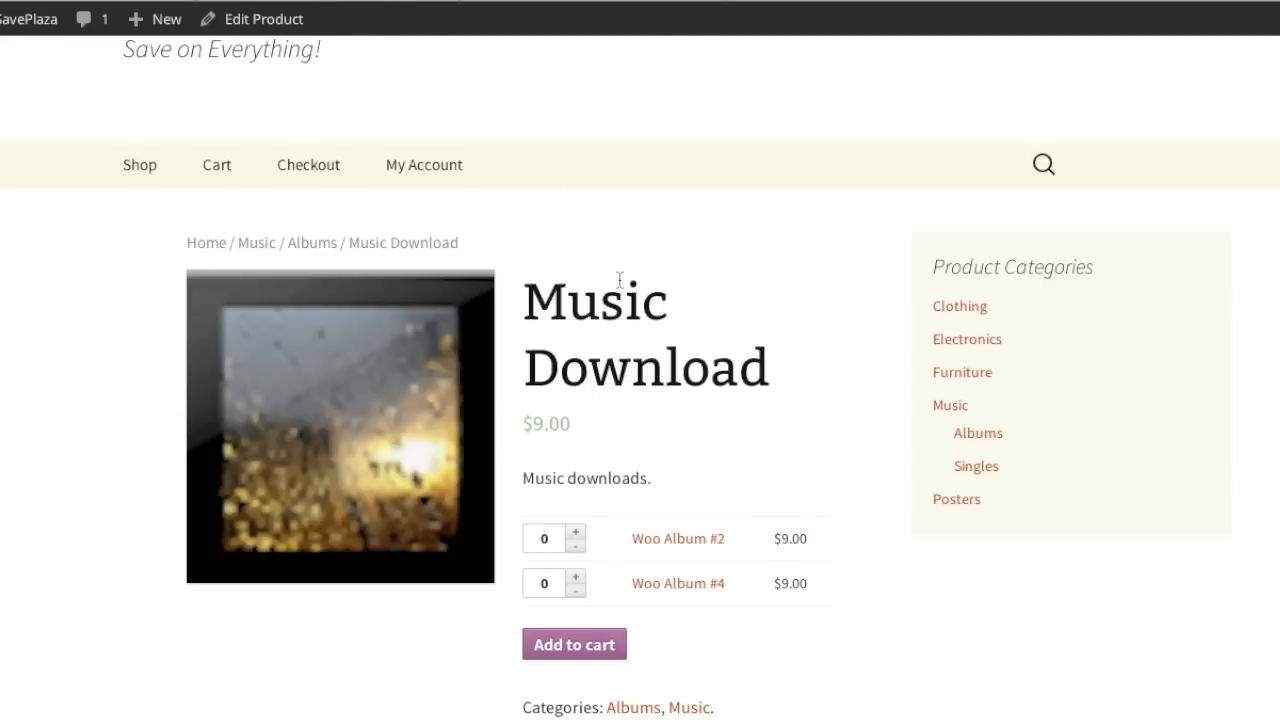
{"action": "mouse_move", "coordinate": [704, 444]}
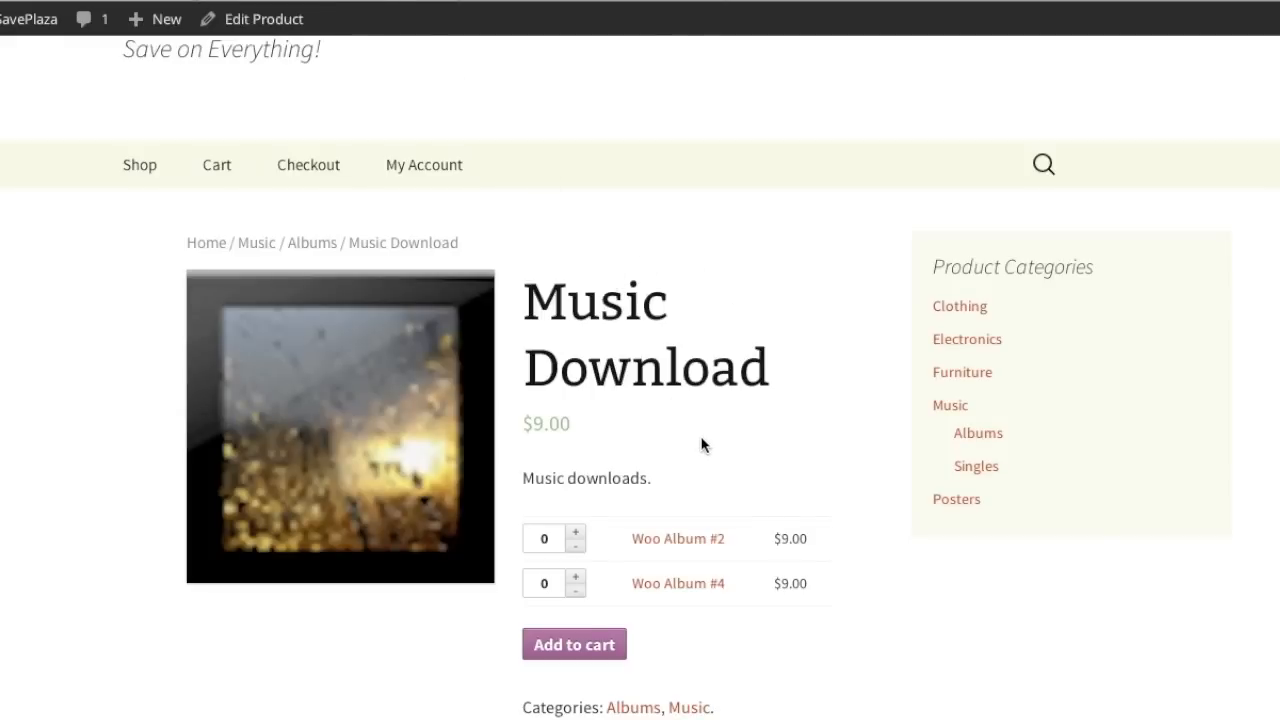